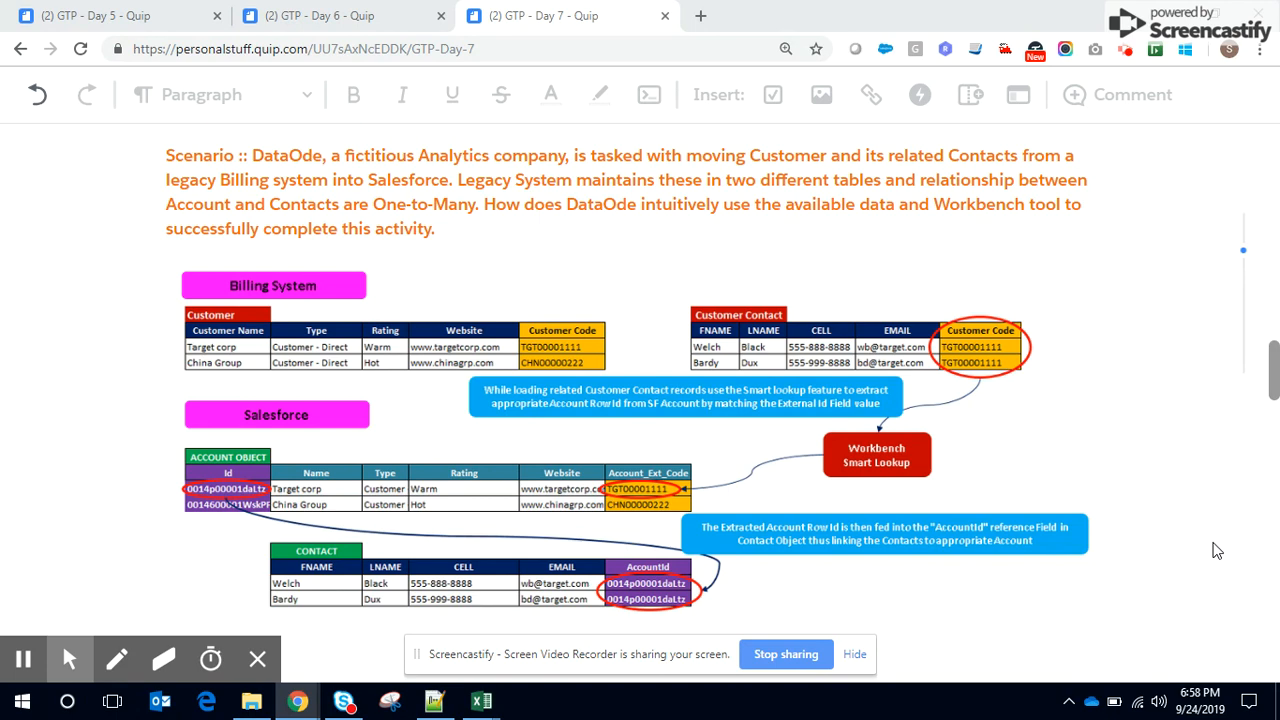
mouse_move(1238, 576)
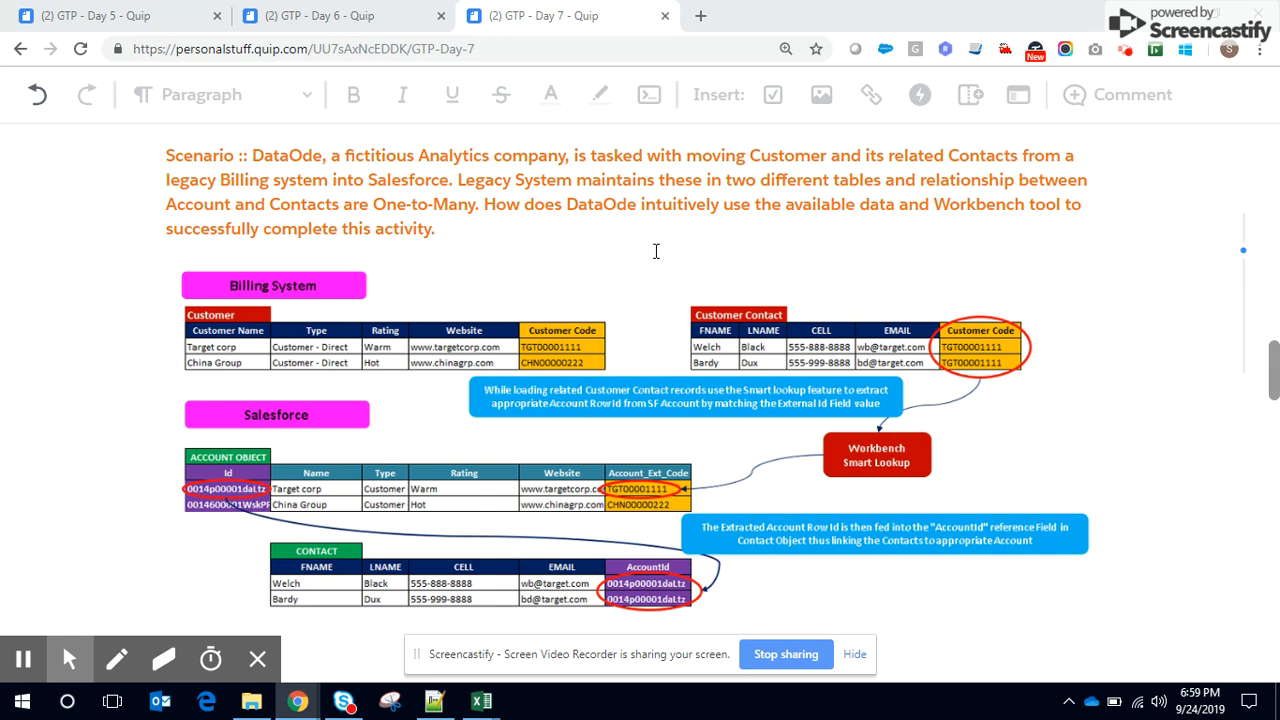
mouse_move(416, 428)
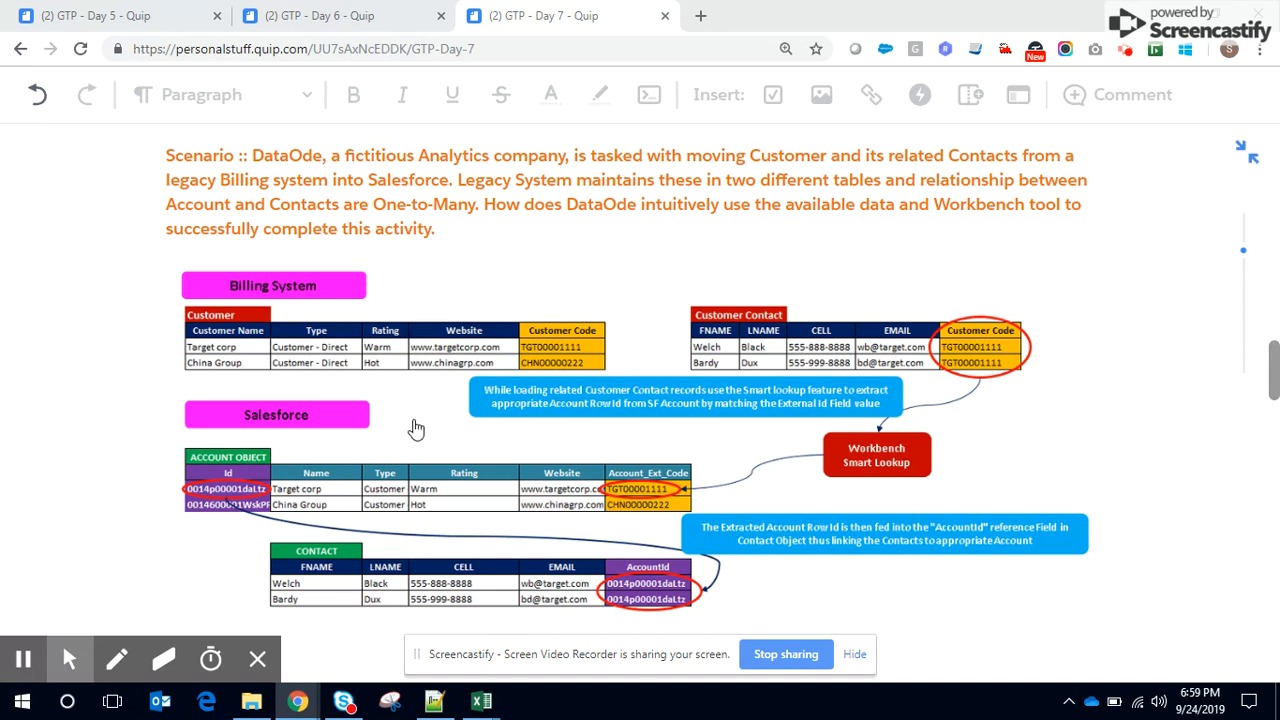
mouse_move(284, 300)
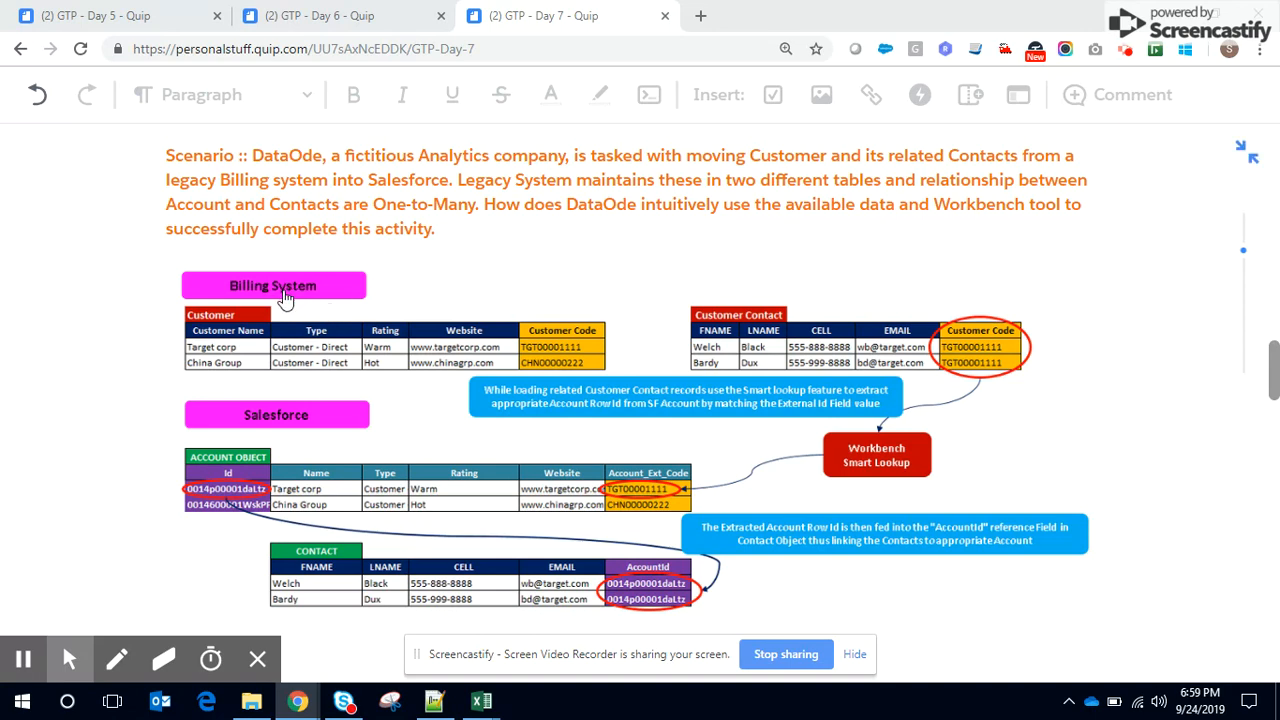
mouse_move(240, 304)
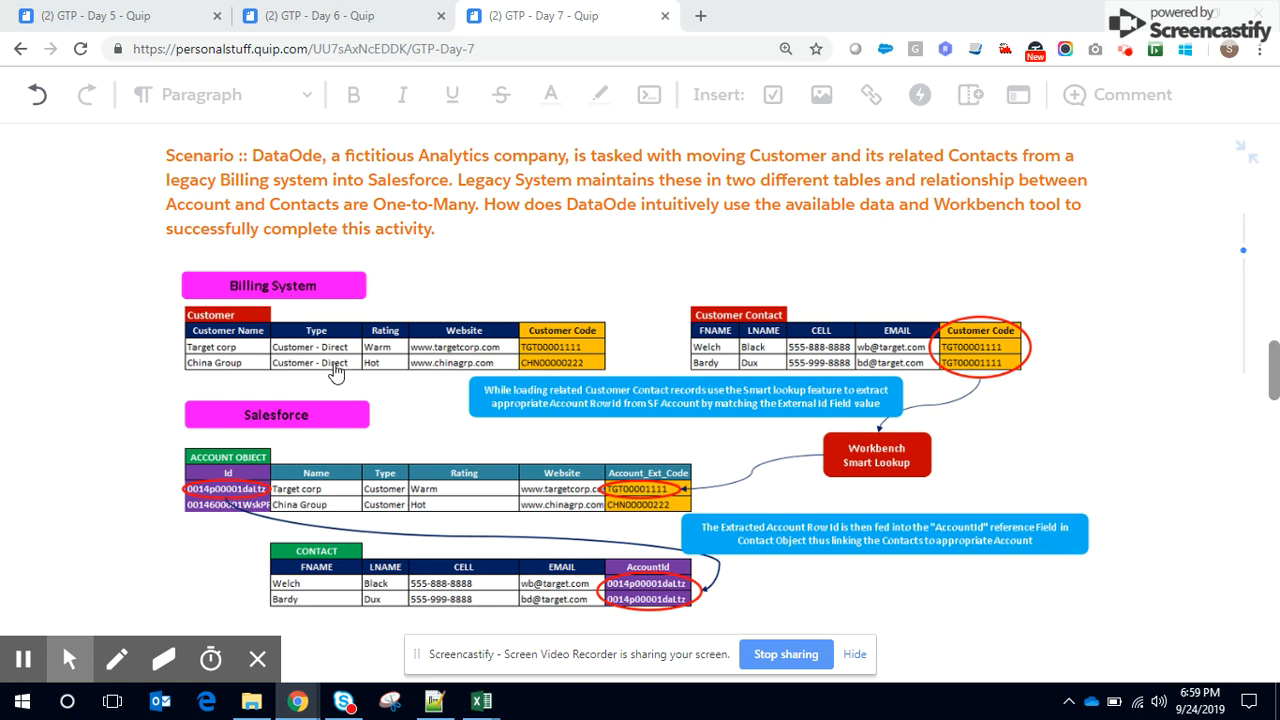
mouse_move(720, 368)
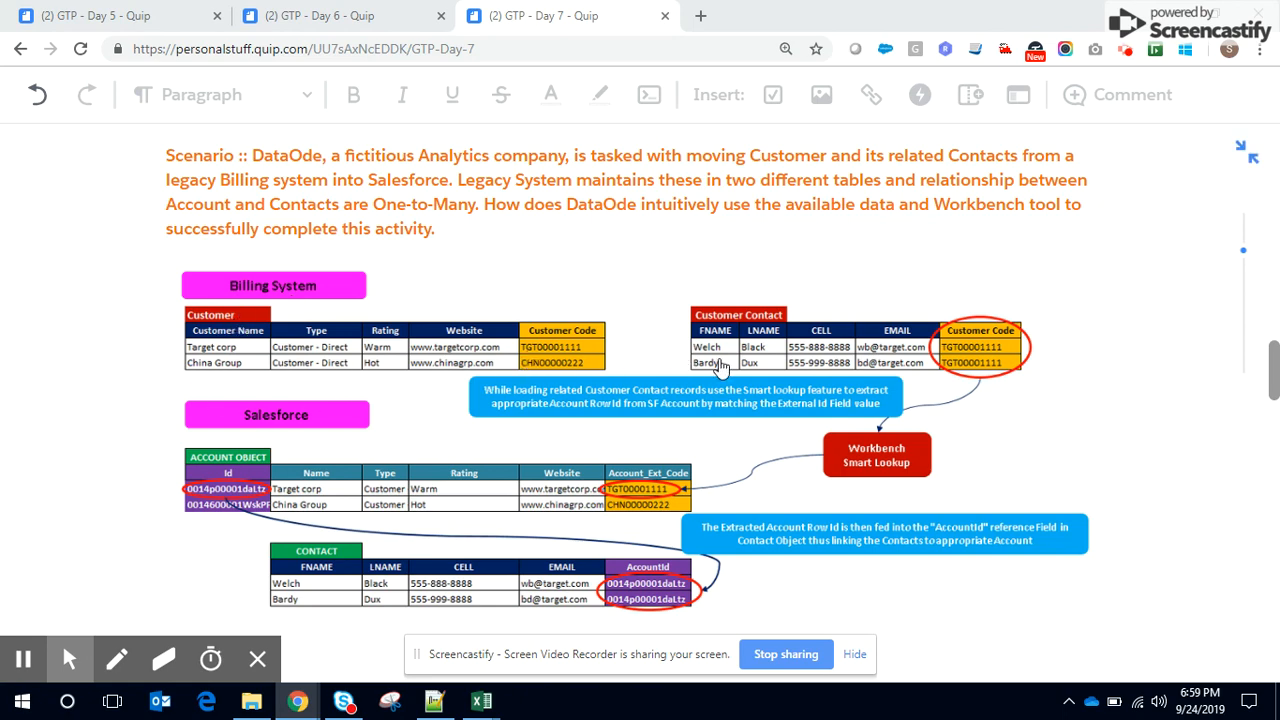
mouse_move(488, 374)
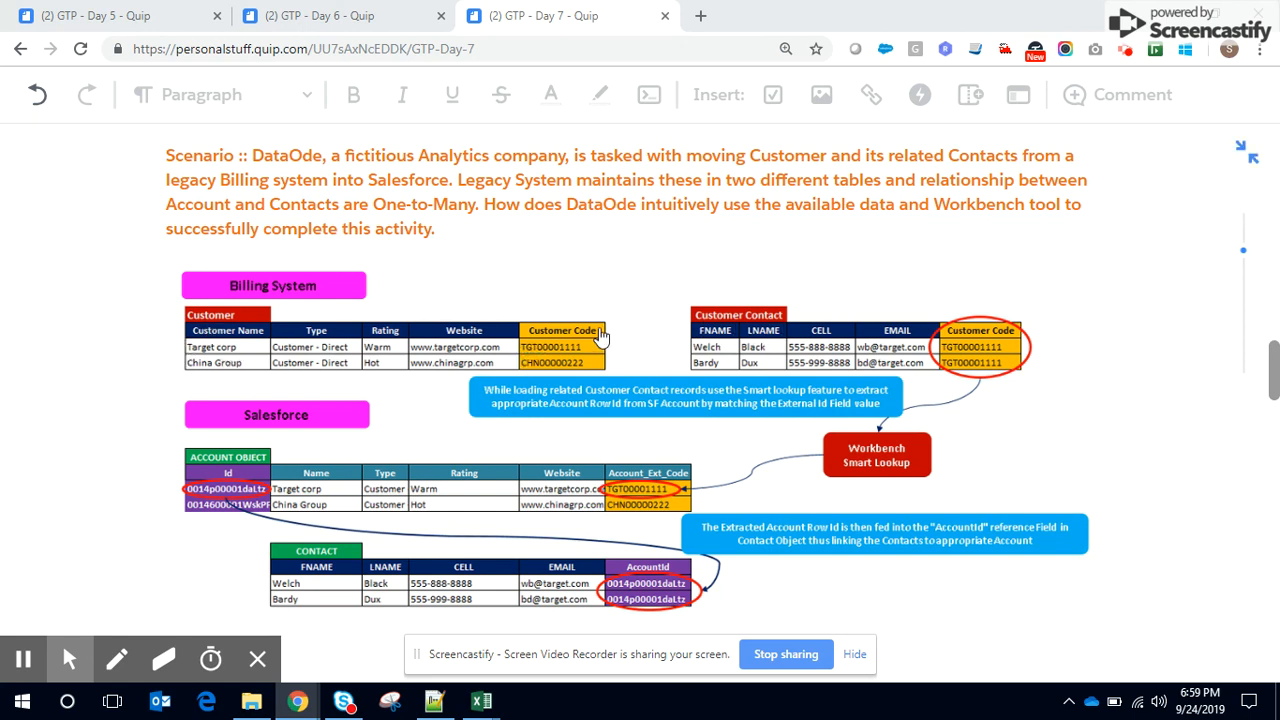
mouse_move(804, 348)
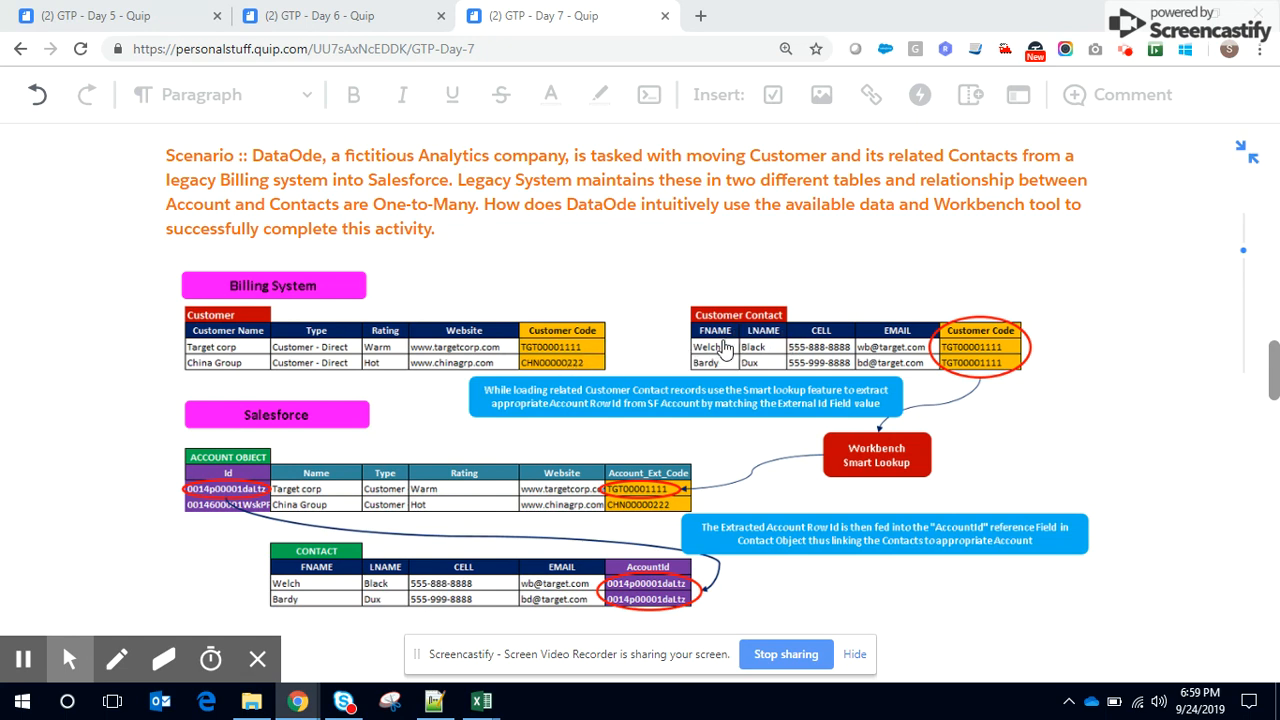
mouse_move(1016, 344)
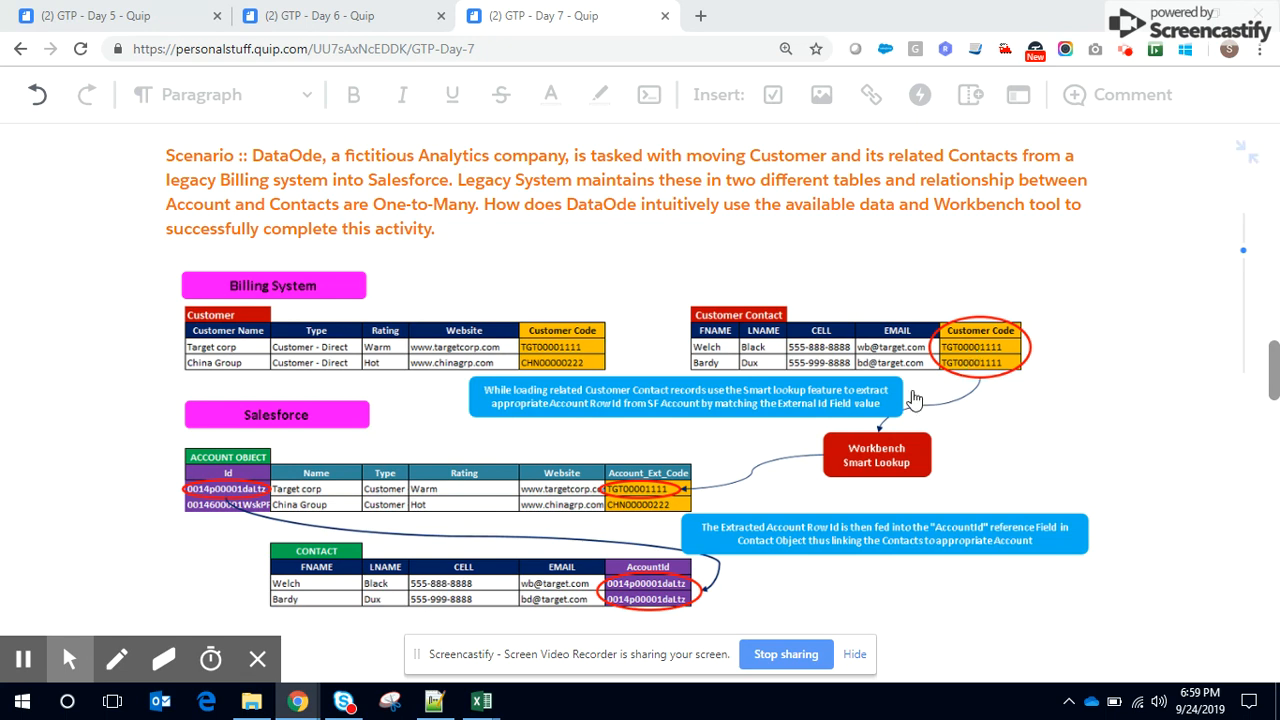
mouse_move(400, 362)
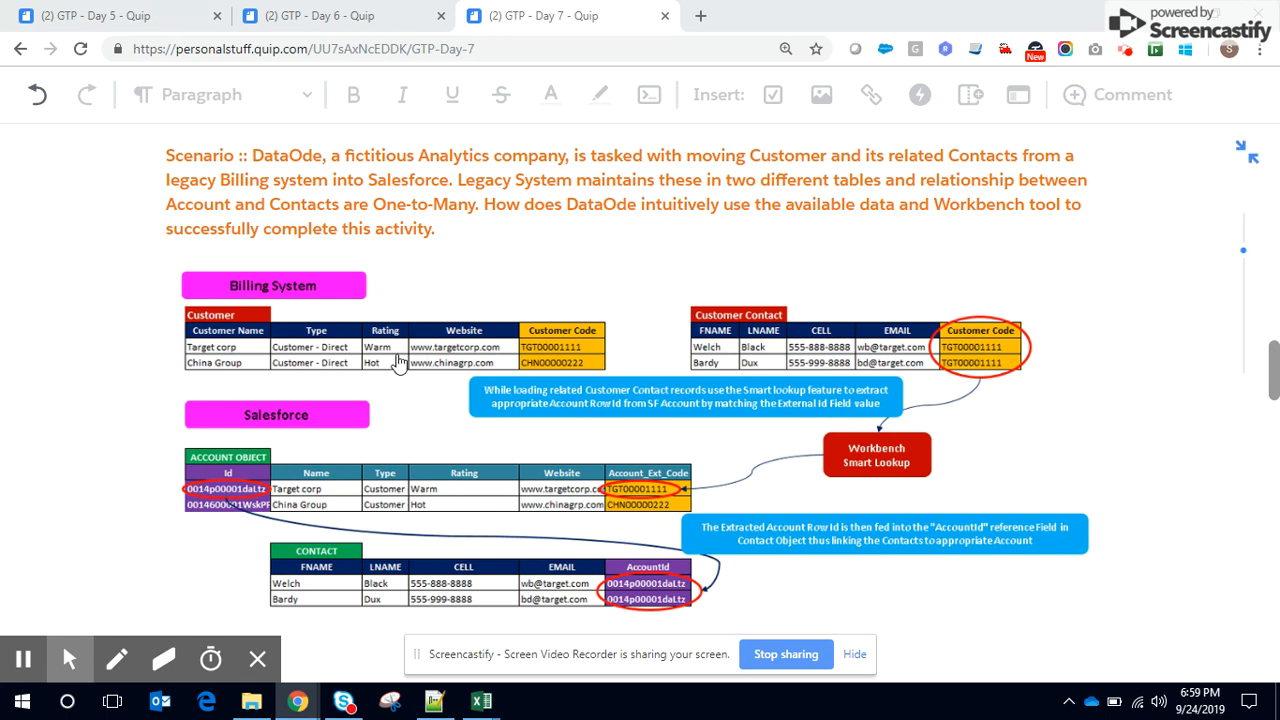
mouse_move(294, 358)
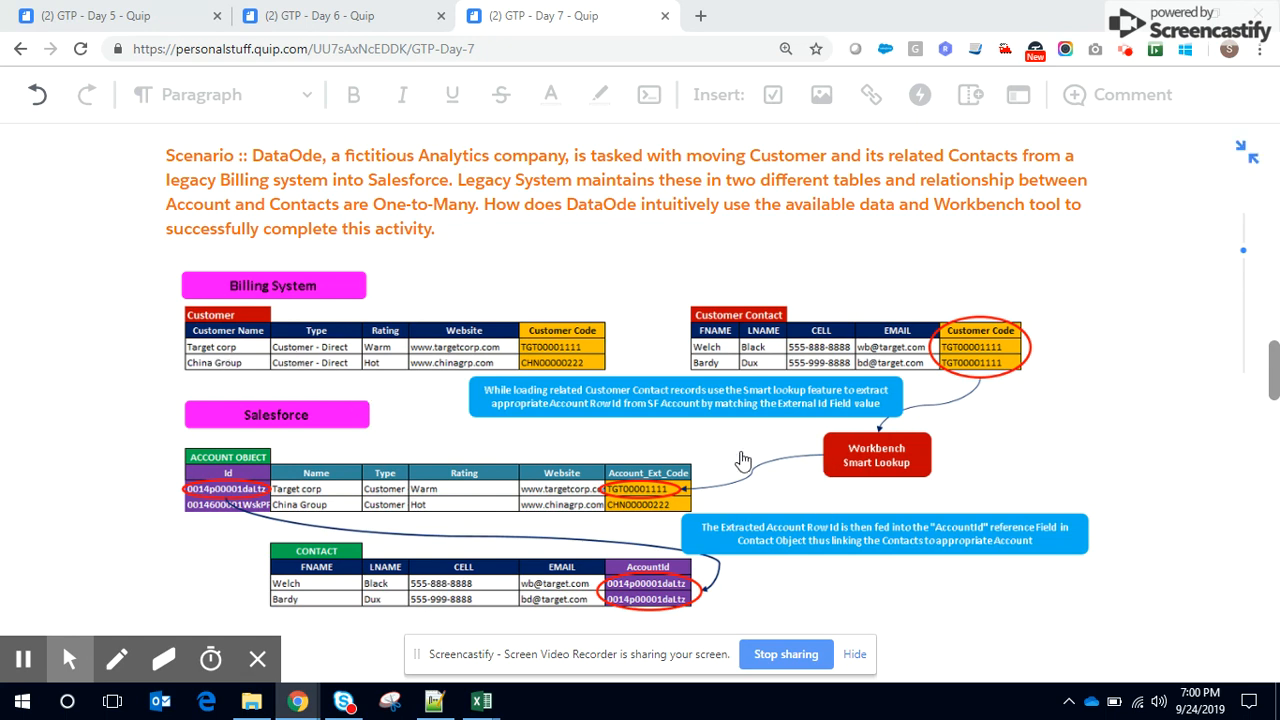
mouse_move(224, 330)
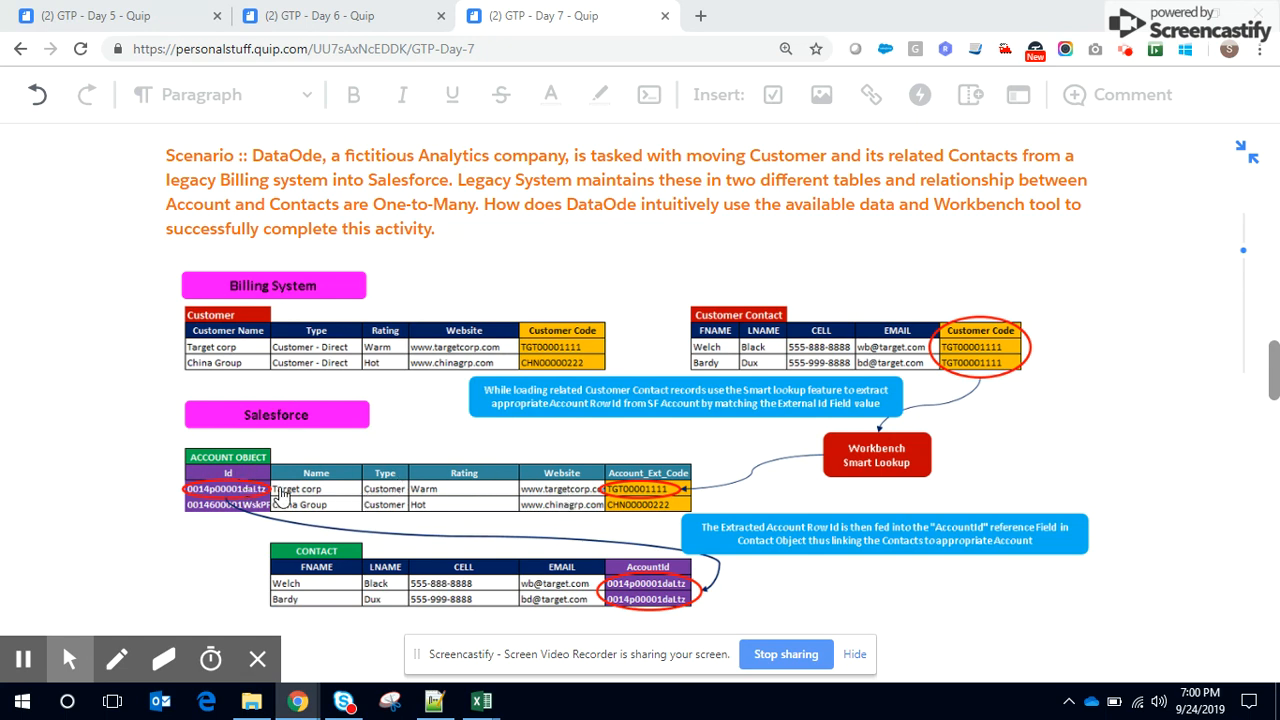
mouse_move(564, 348)
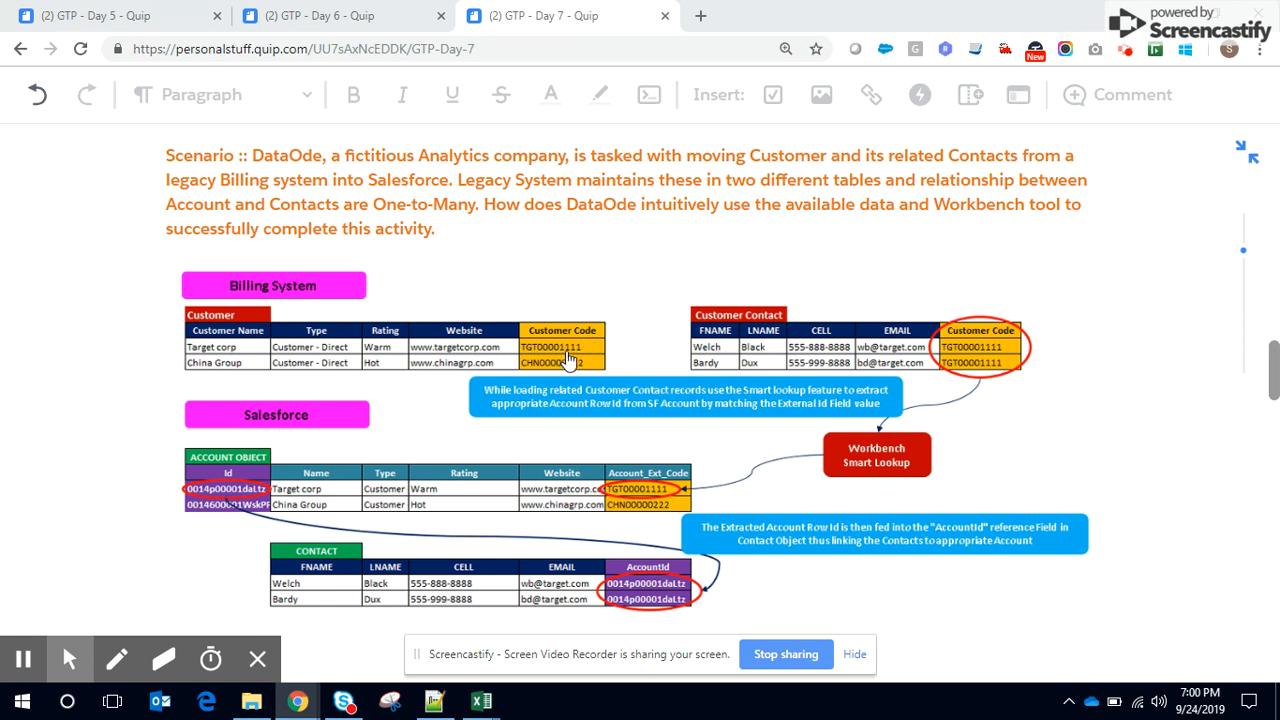
mouse_move(568, 360)
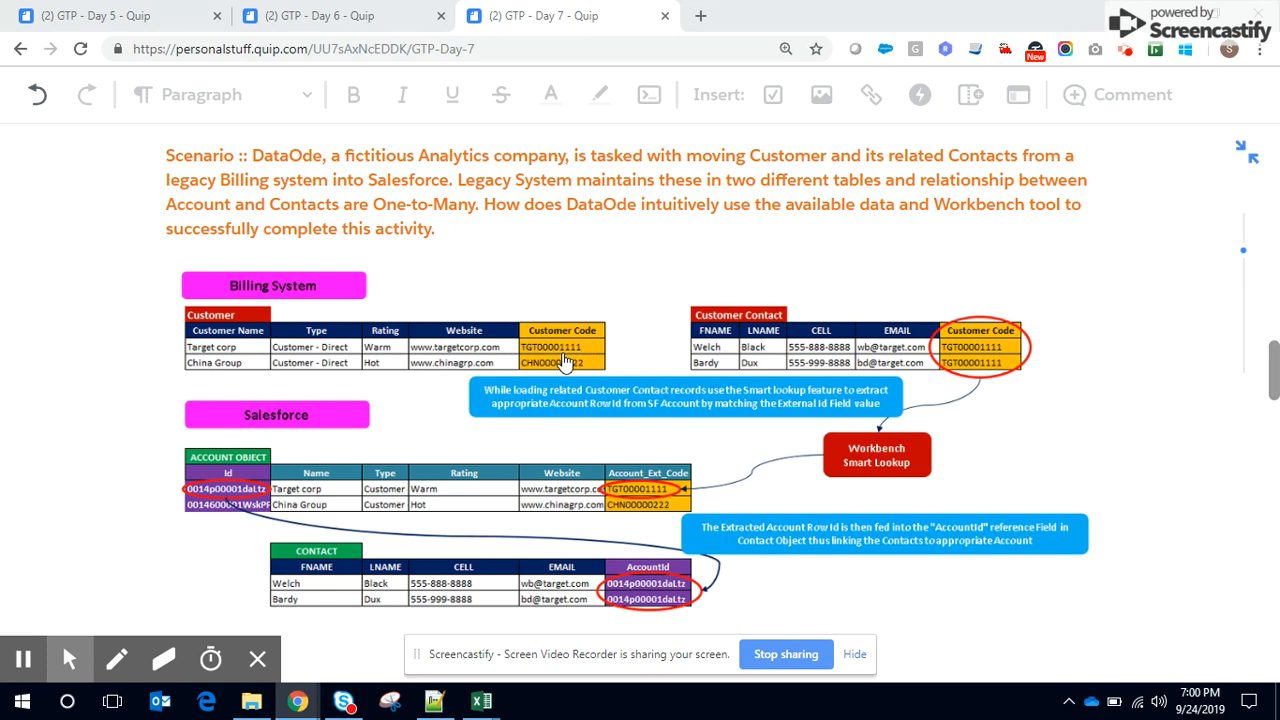
mouse_move(618, 486)
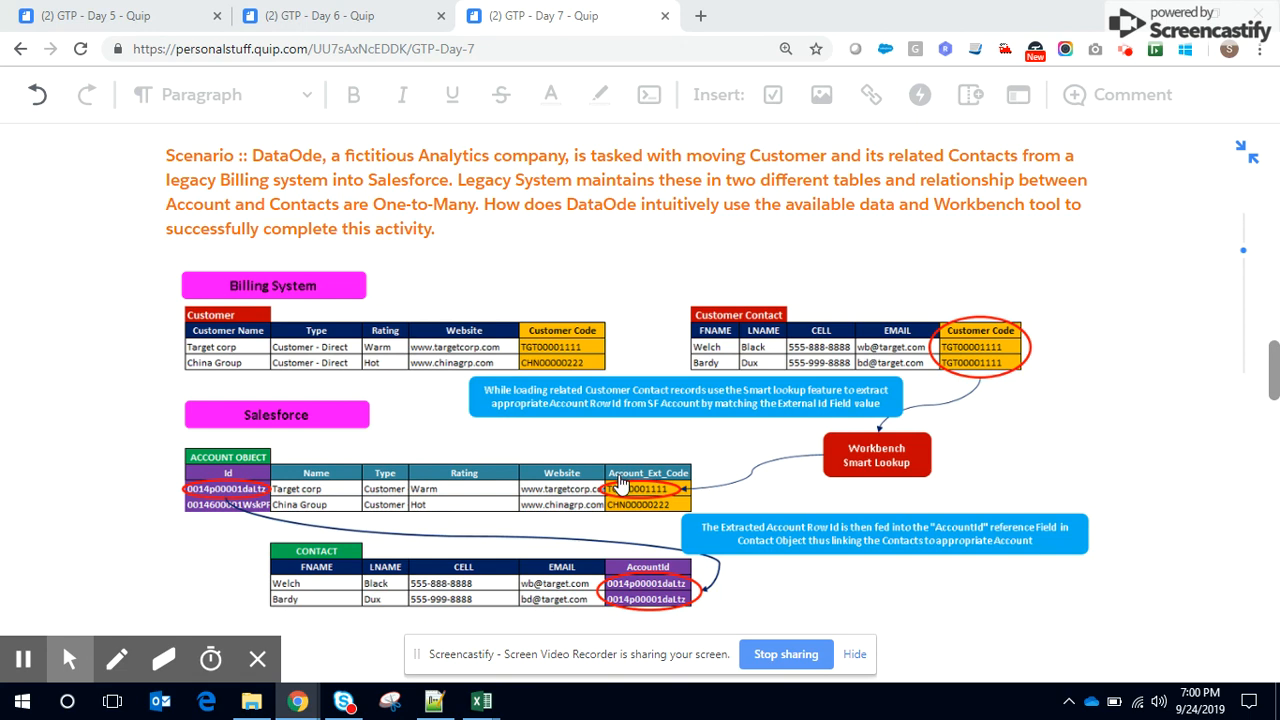
mouse_move(650, 488)
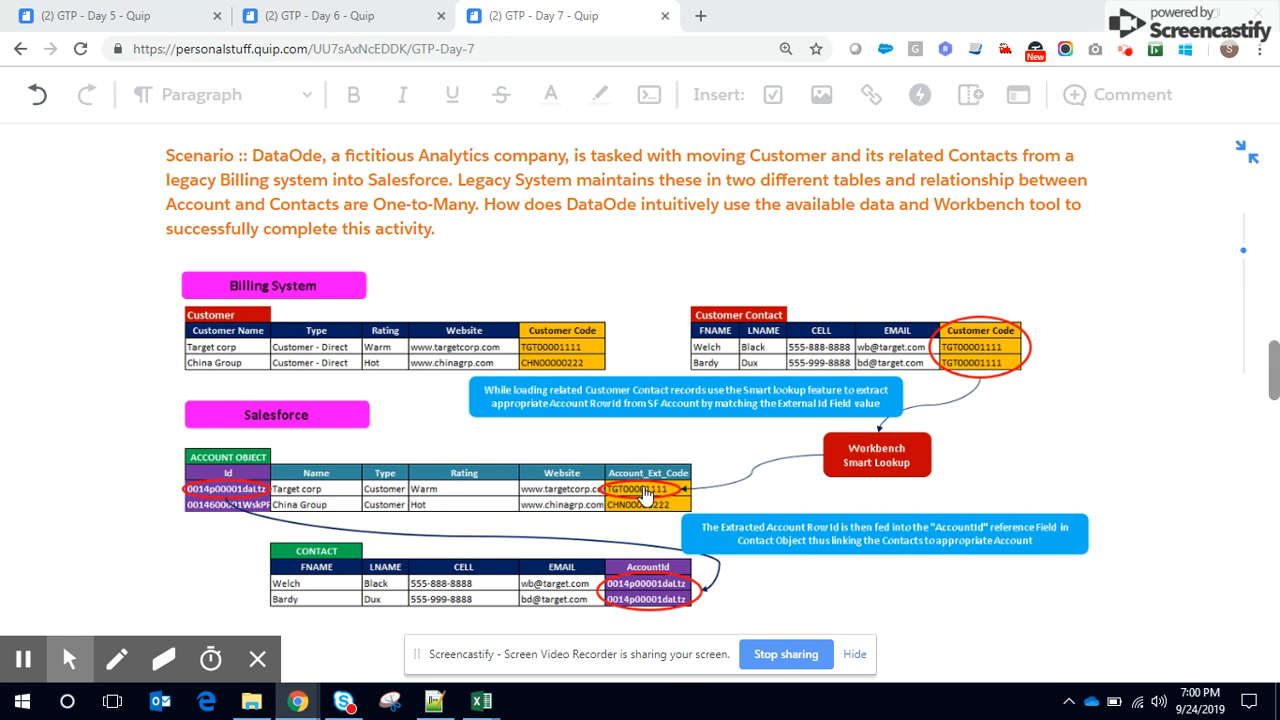
mouse_move(644, 500)
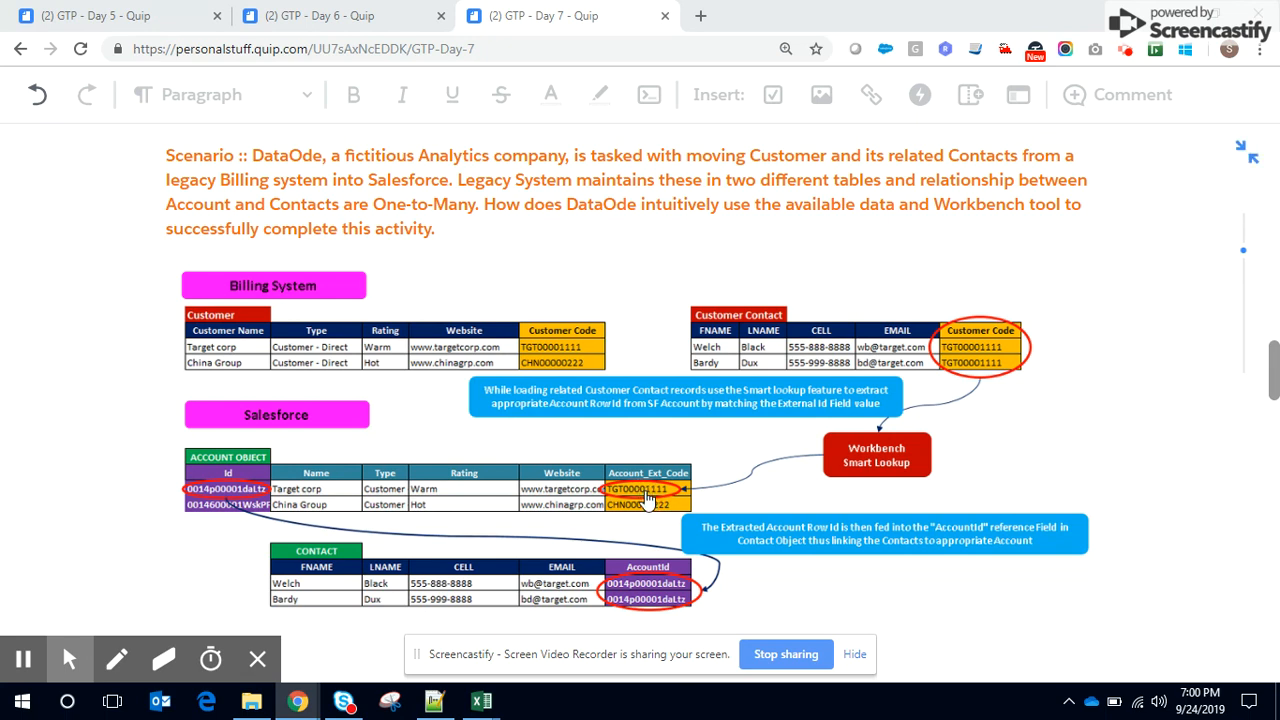
mouse_move(438, 368)
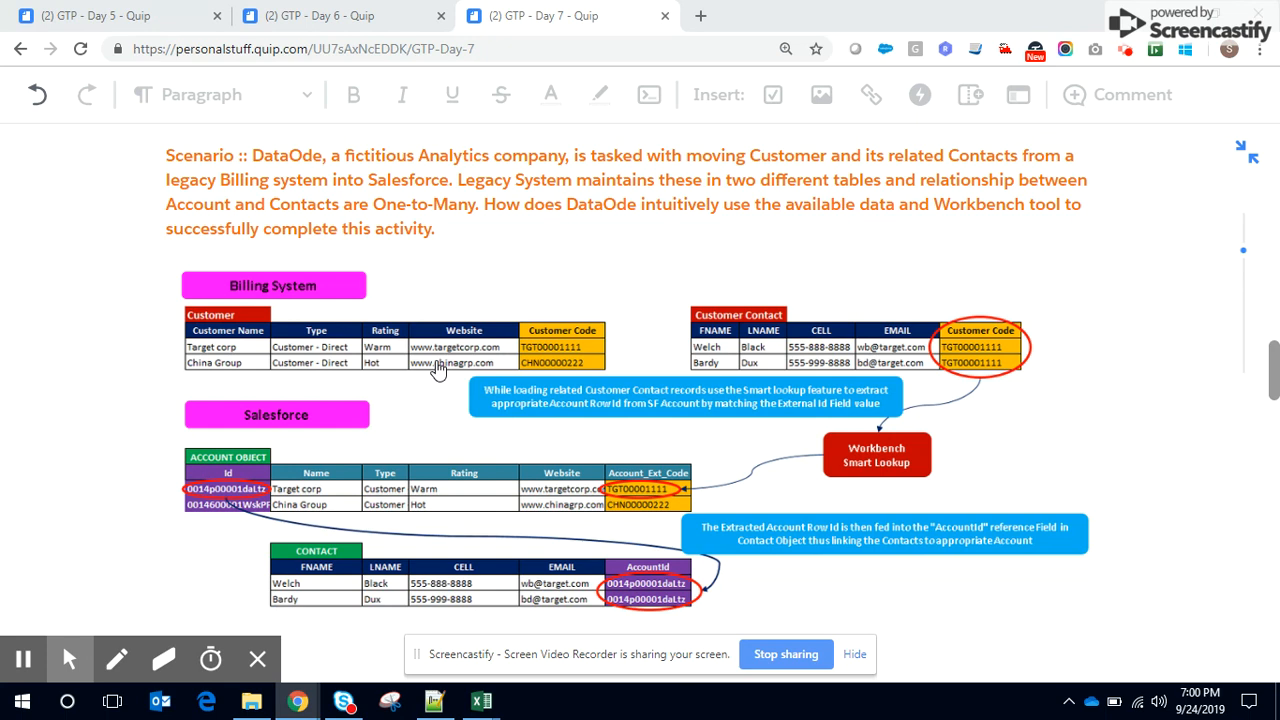
mouse_move(442, 378)
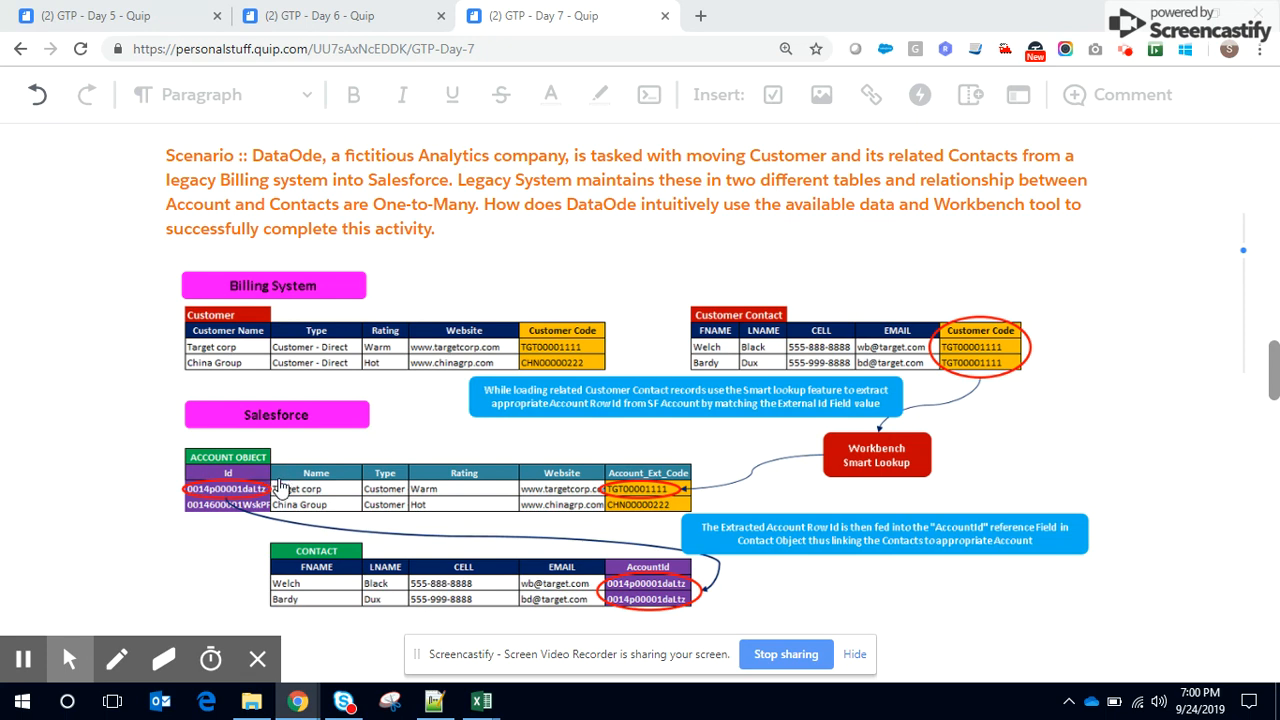
mouse_move(572, 304)
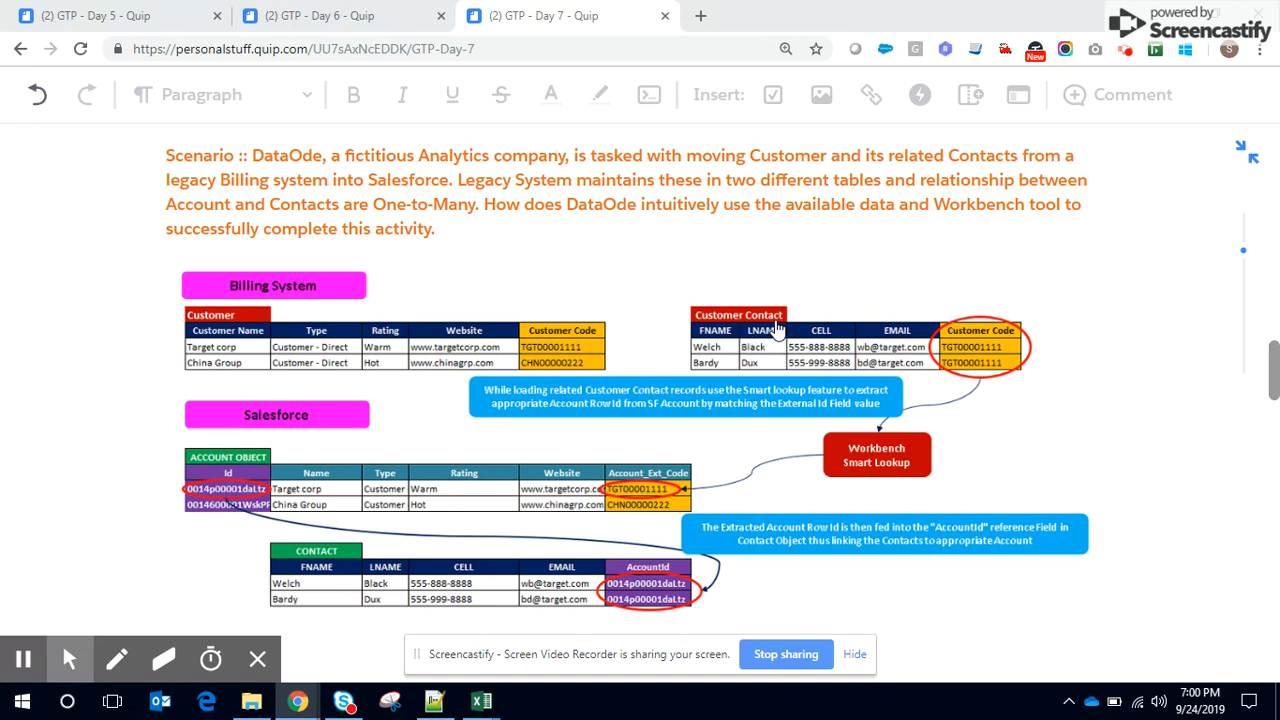
mouse_move(778, 348)
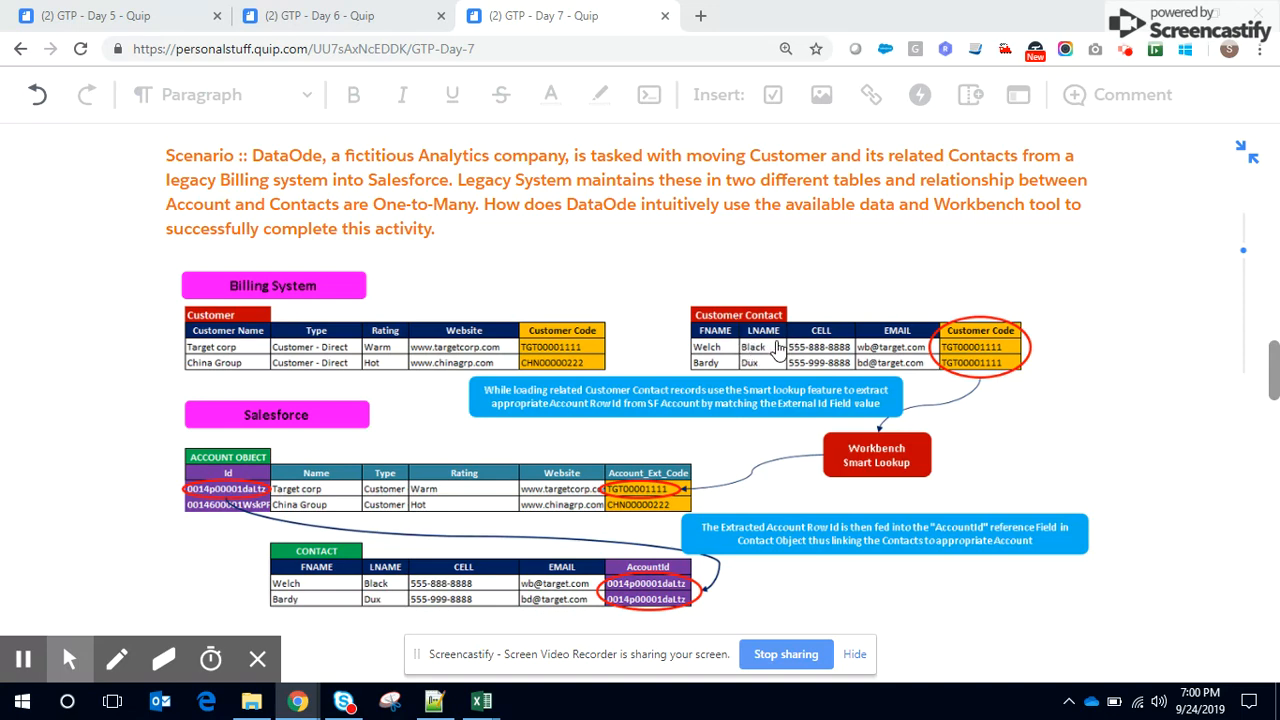
mouse_move(718, 332)
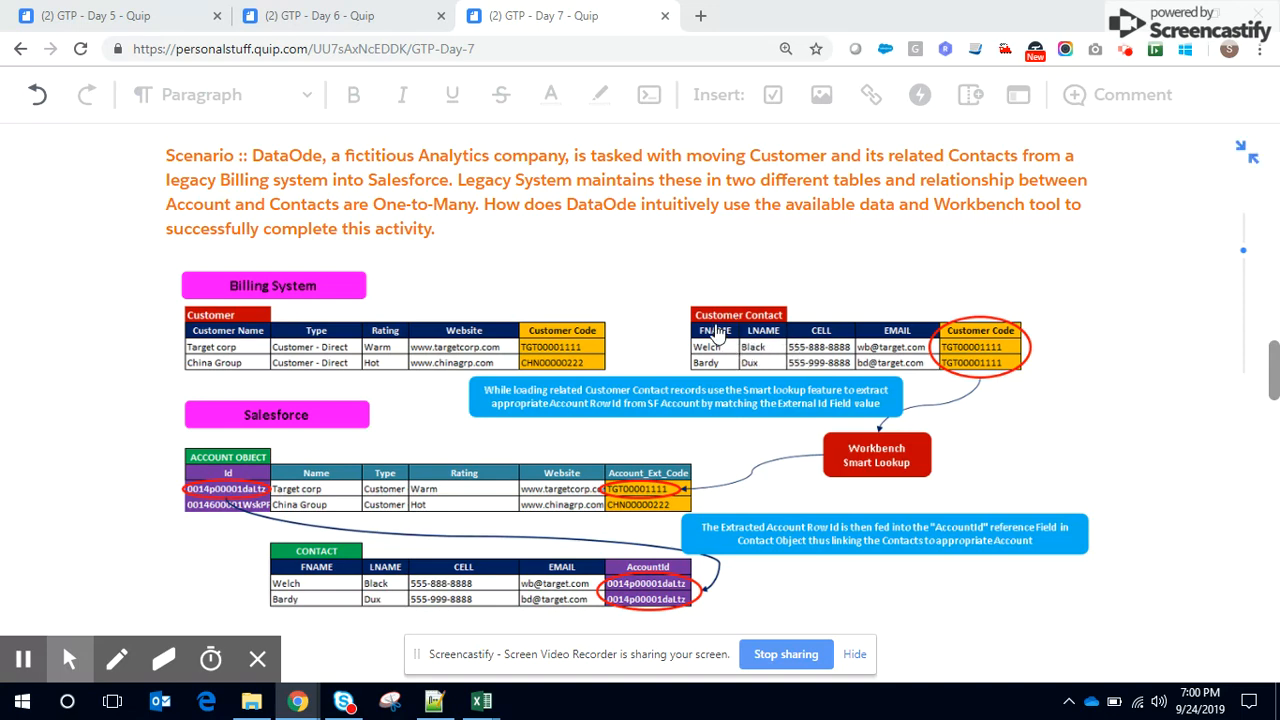
mouse_move(916, 398)
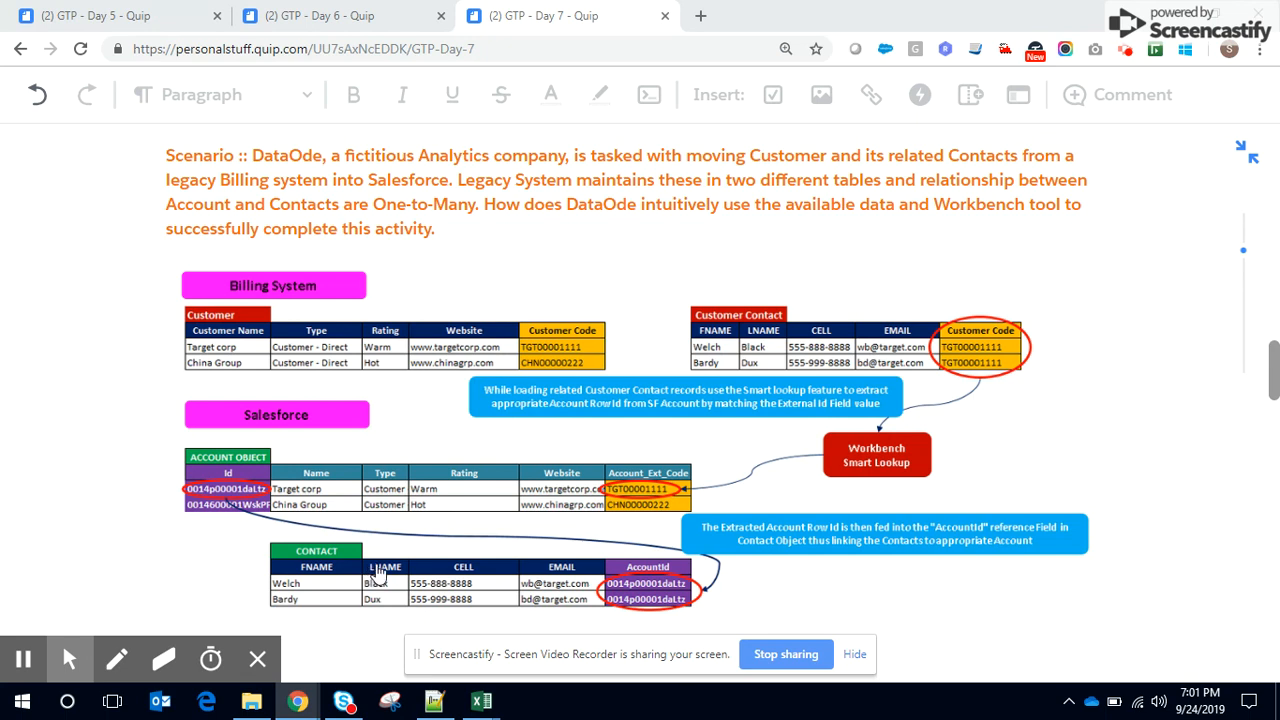
mouse_move(518, 584)
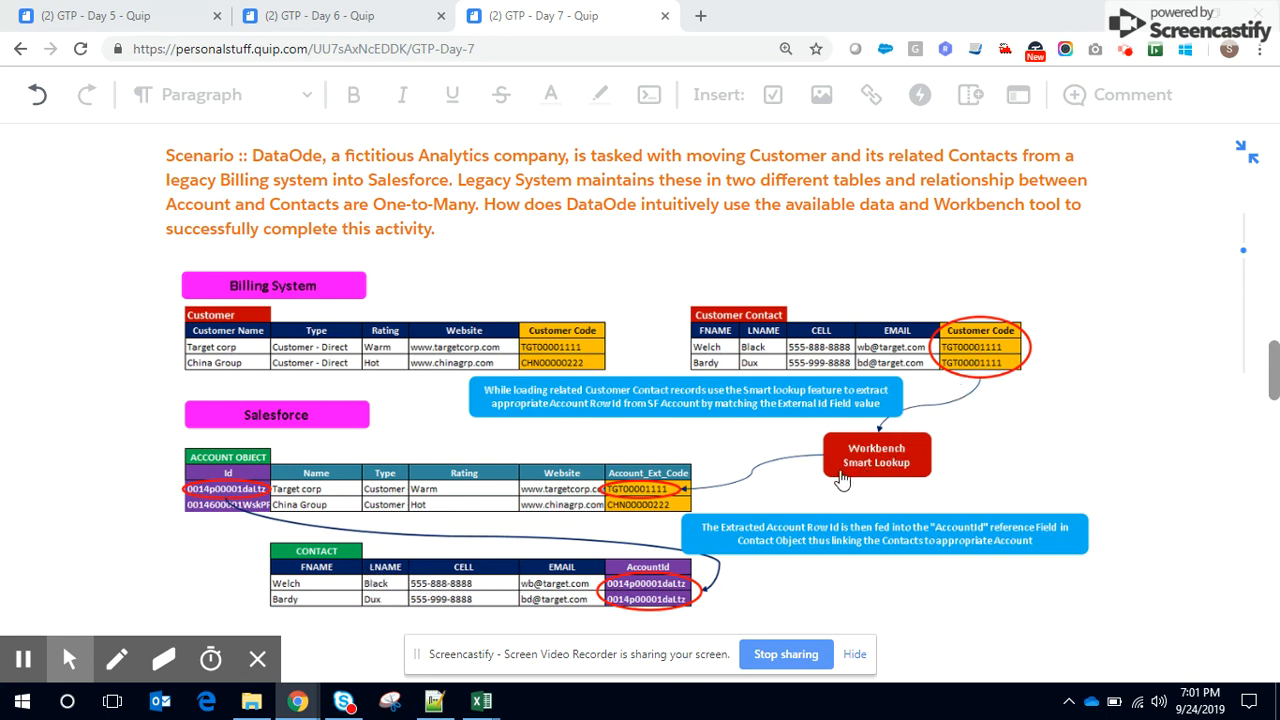
mouse_move(872, 476)
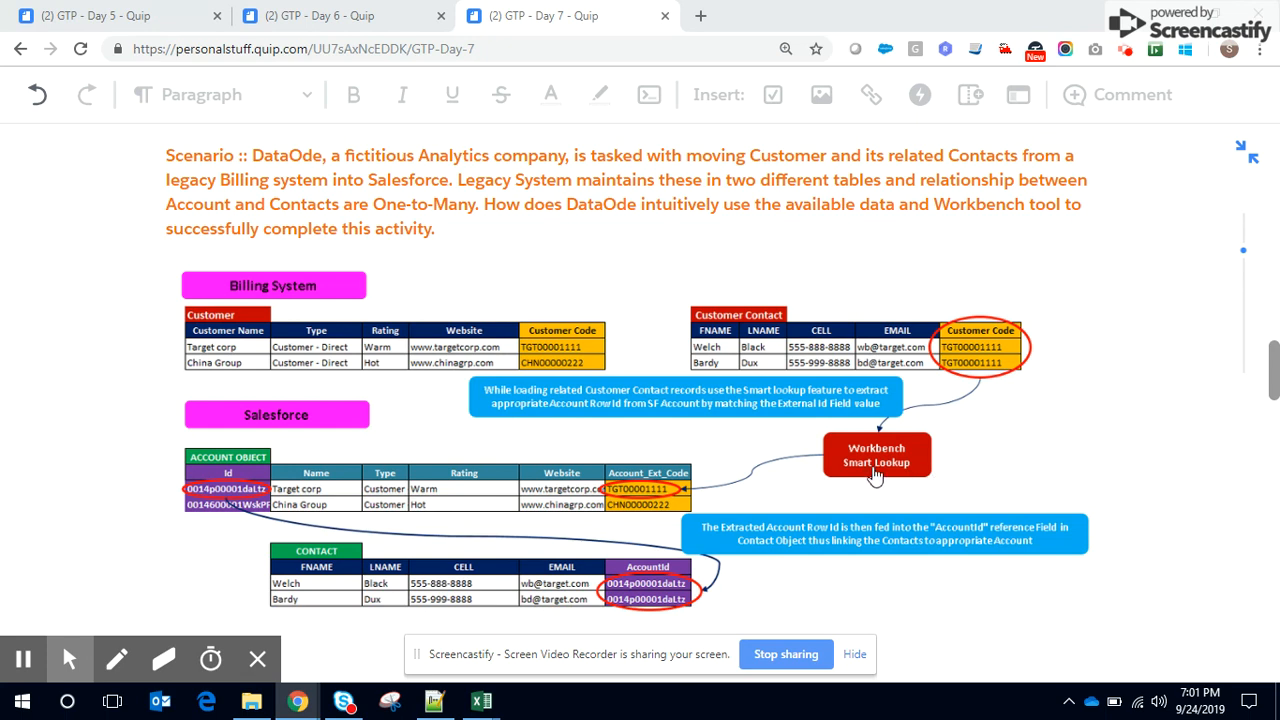
mouse_move(632, 502)
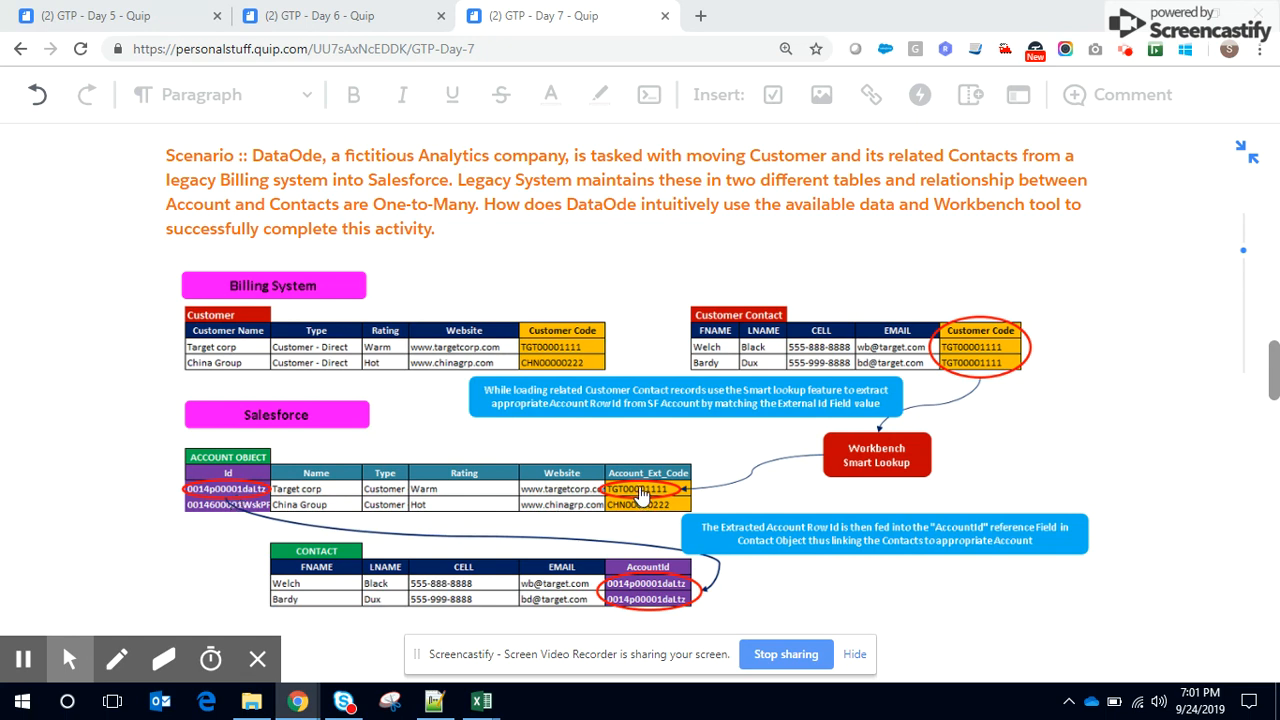
mouse_move(890, 492)
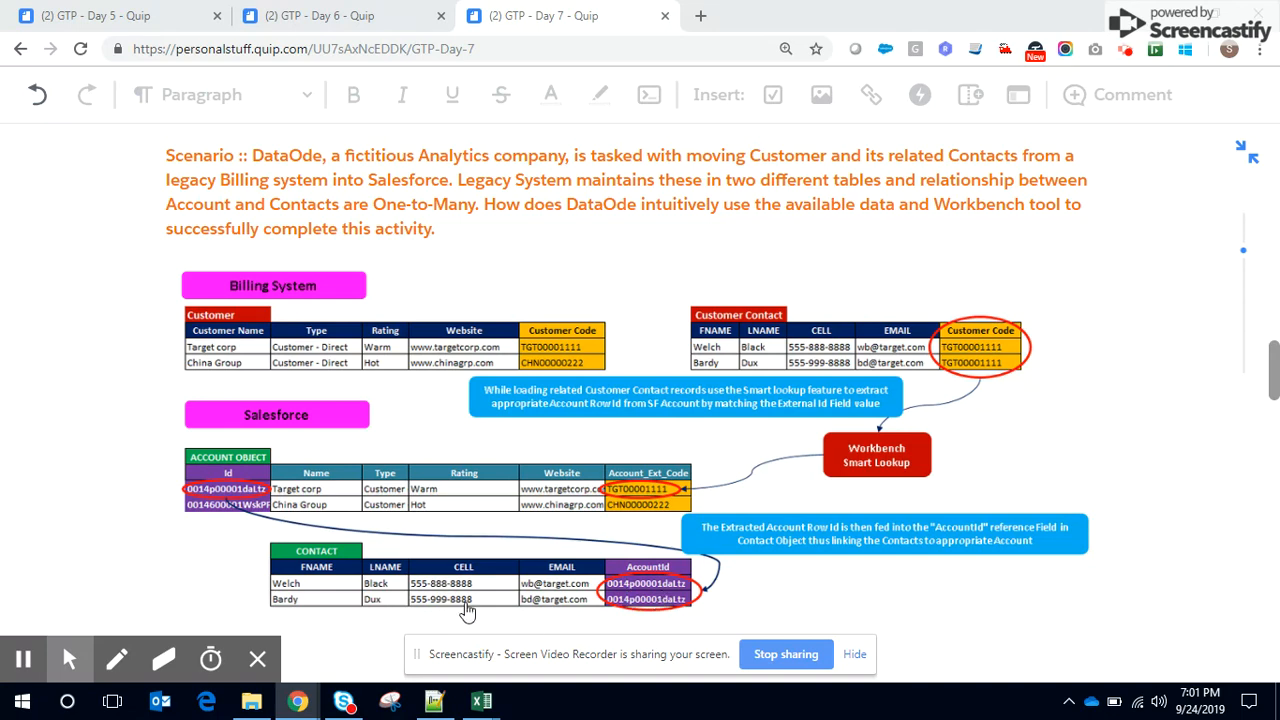
mouse_move(544, 596)
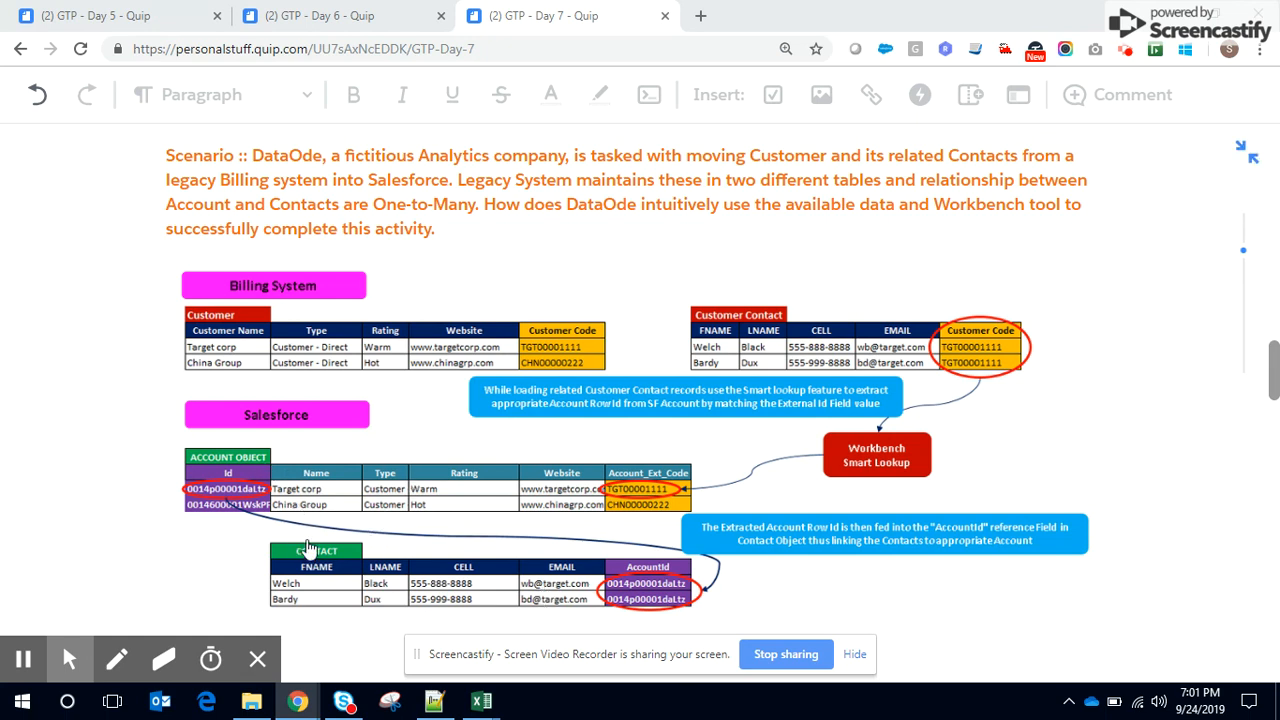
mouse_move(356, 590)
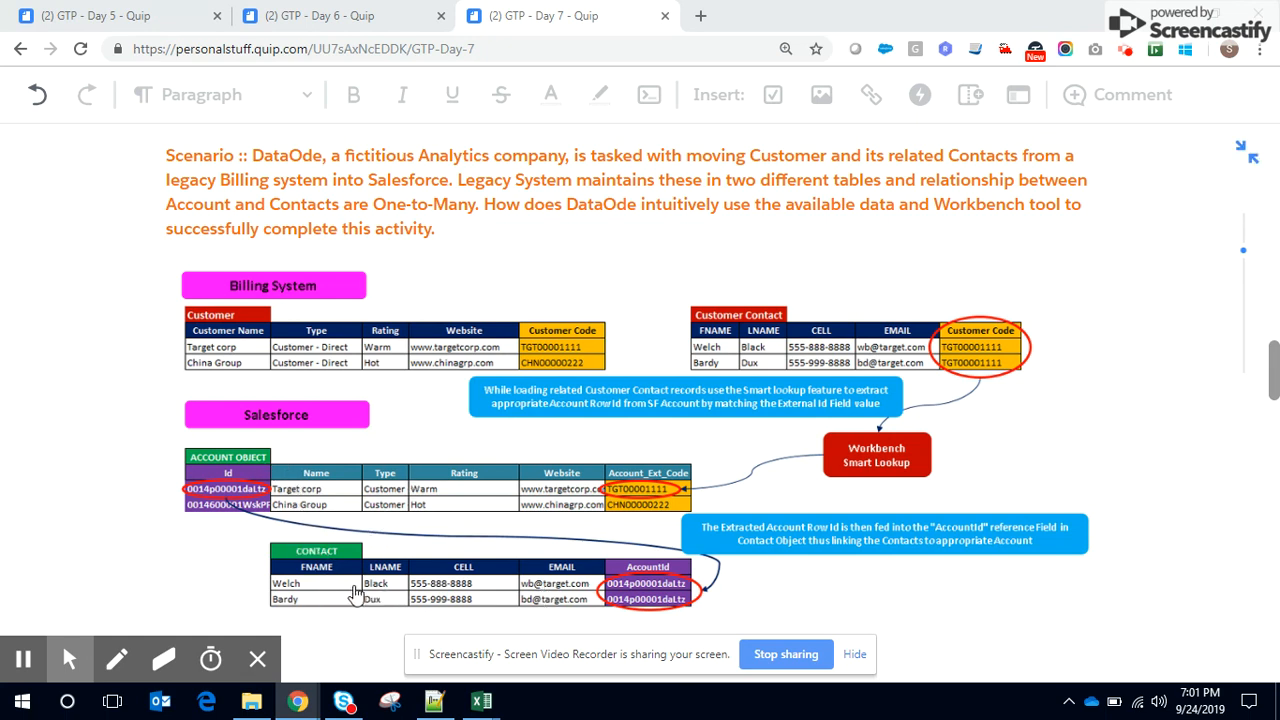
mouse_move(364, 540)
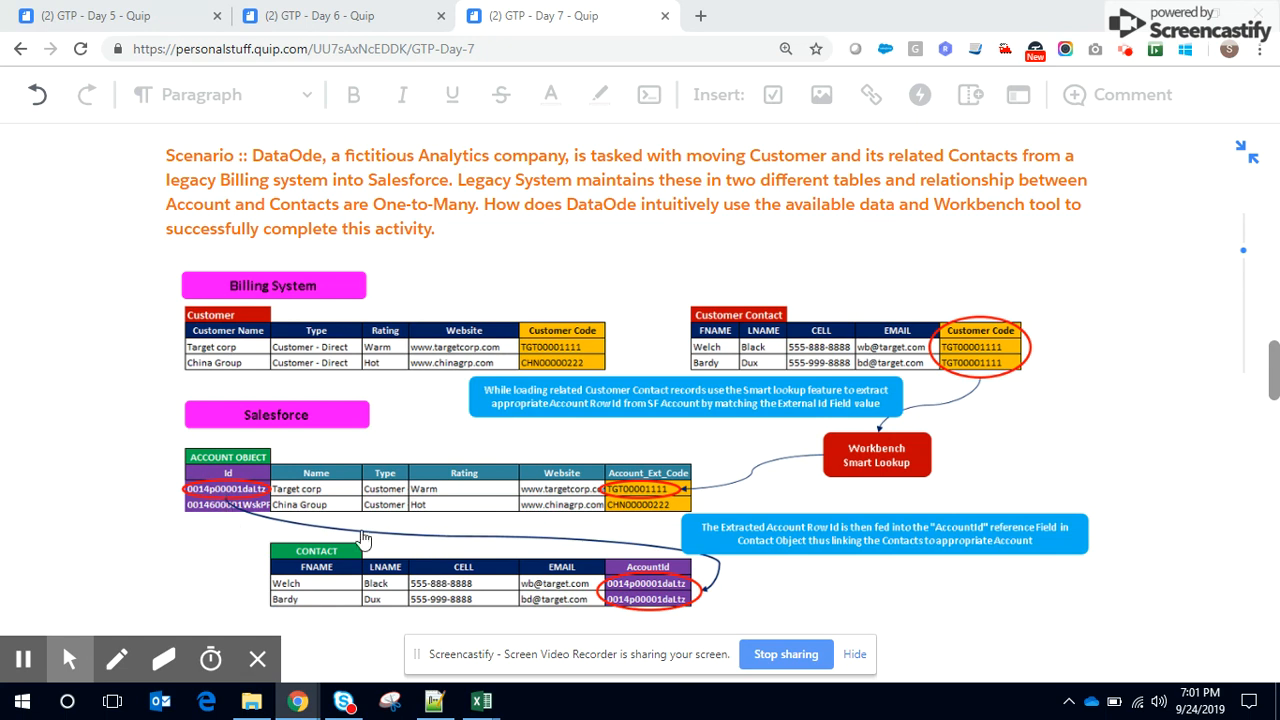
mouse_move(240, 504)
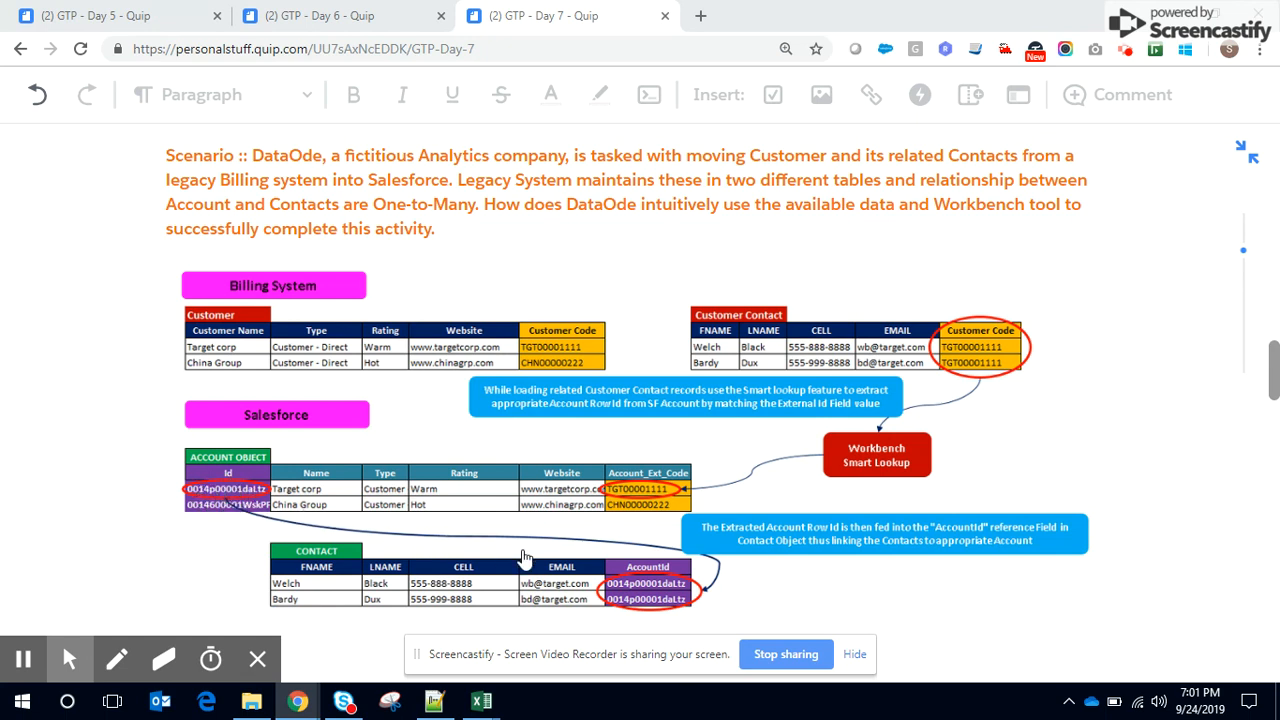
mouse_move(660, 580)
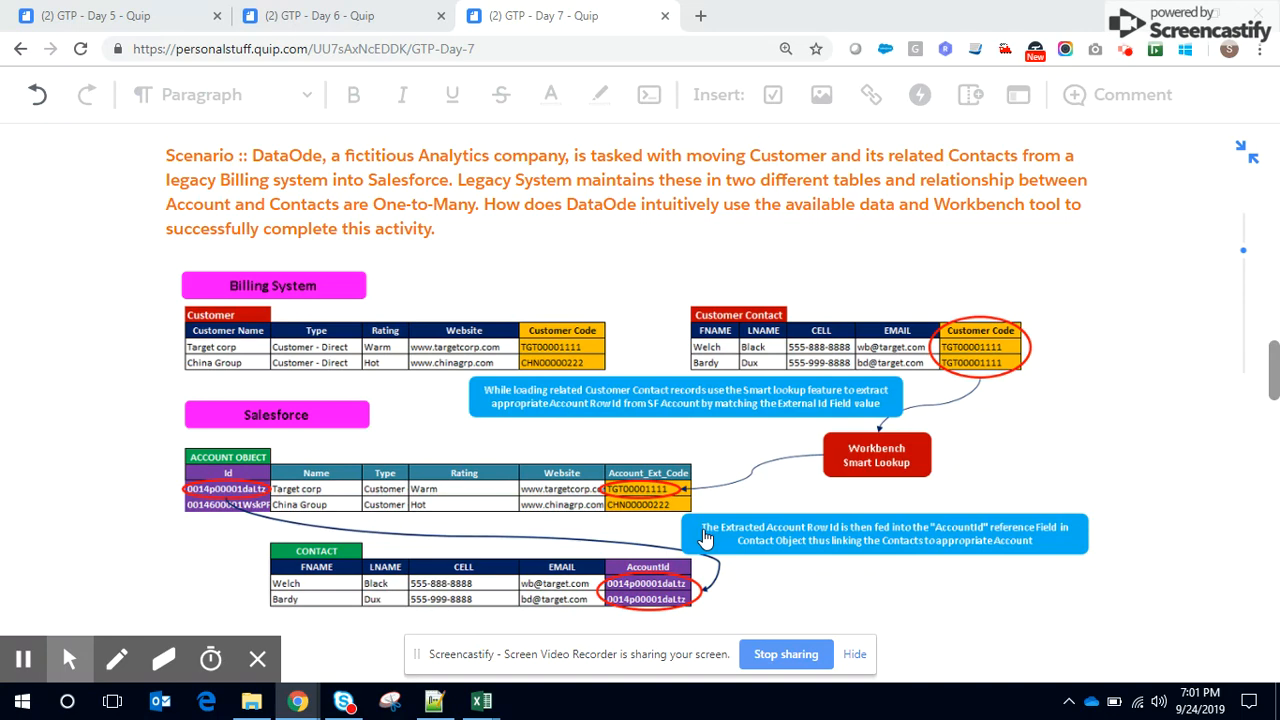
- Review Account Ext Code's definition: unique, case-insensitive external ID of length 20, then return to Workbench
key("alt+tab")
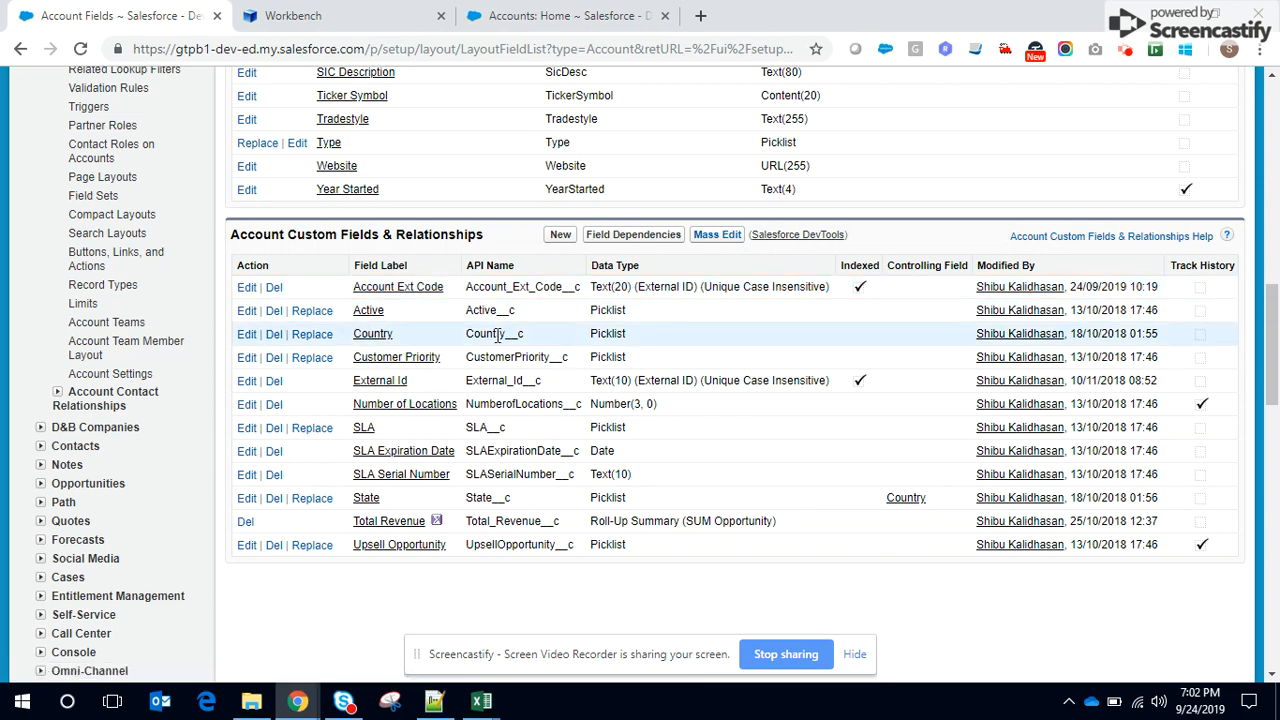
mouse_move(470, 304)
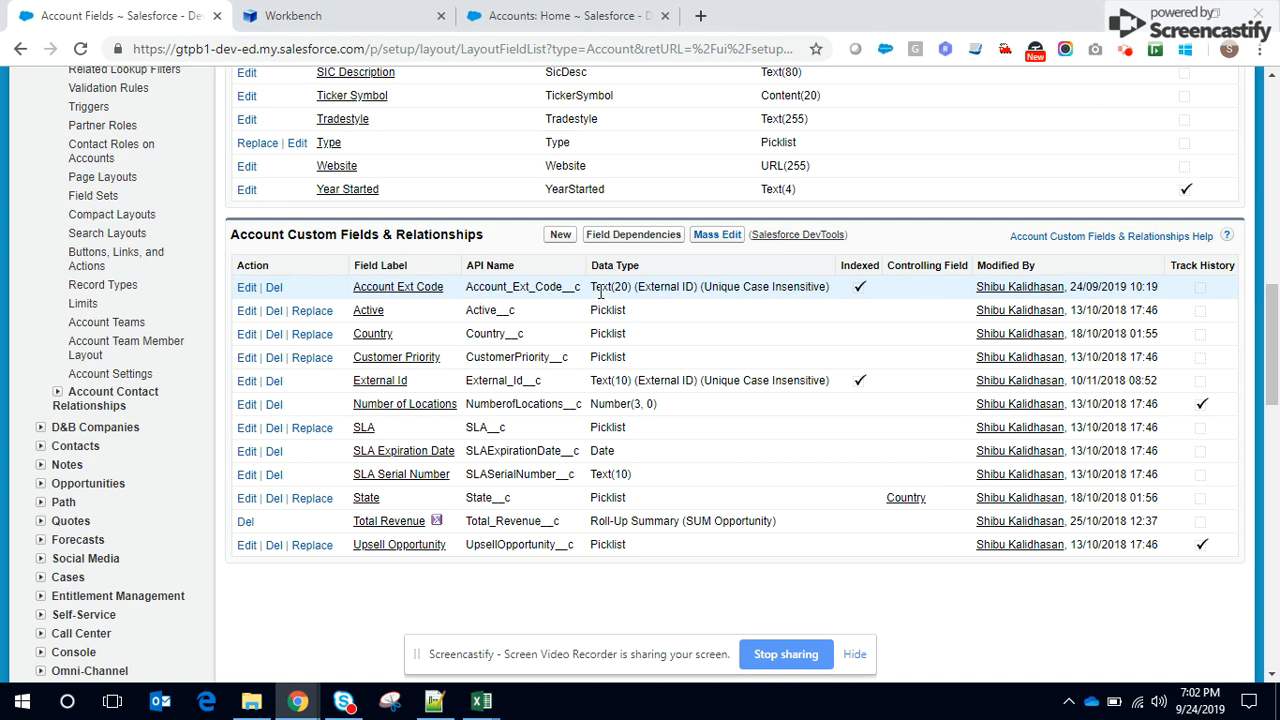
double_click(612, 288)
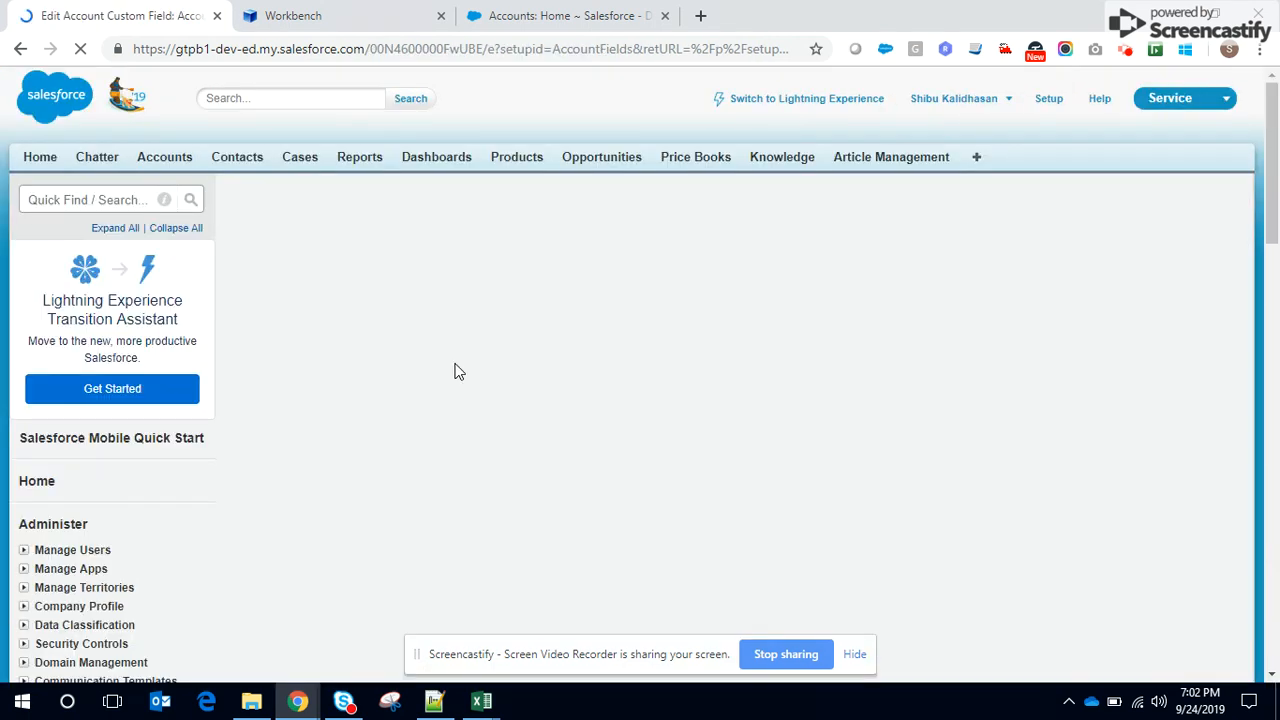
scroll("down", 3)
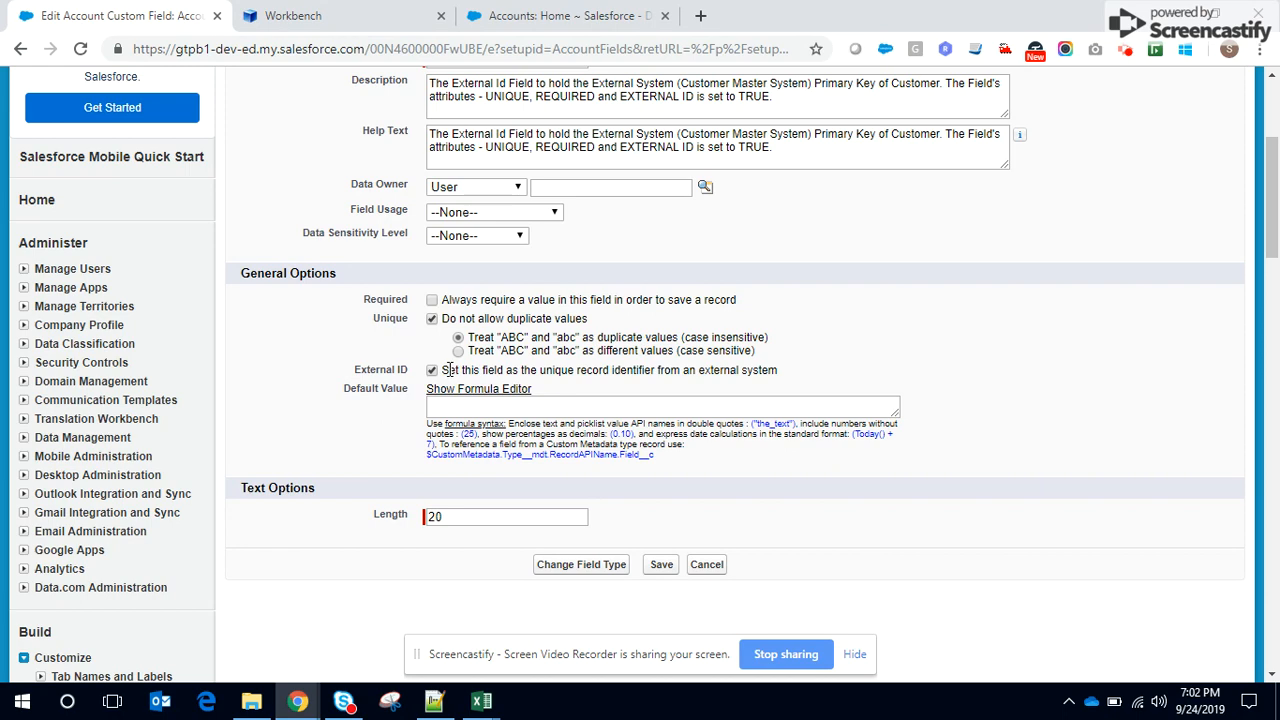
scroll("up", 3)
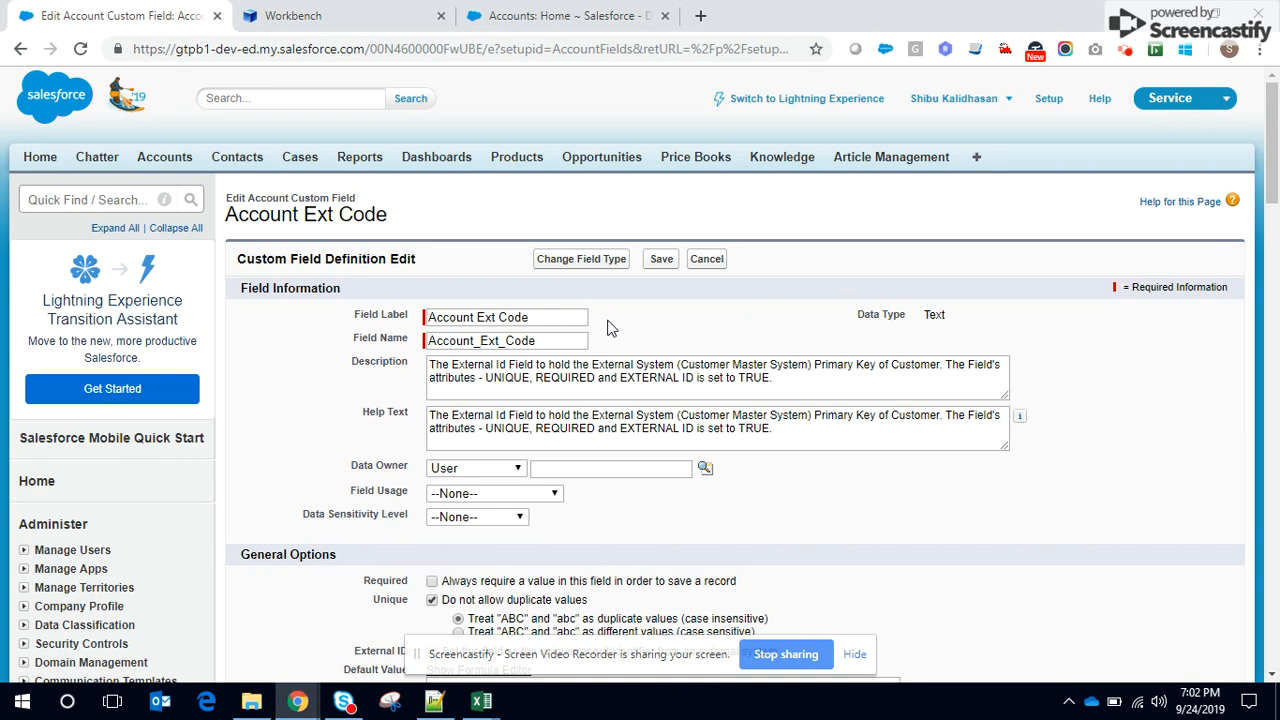
mouse_move(502, 240)
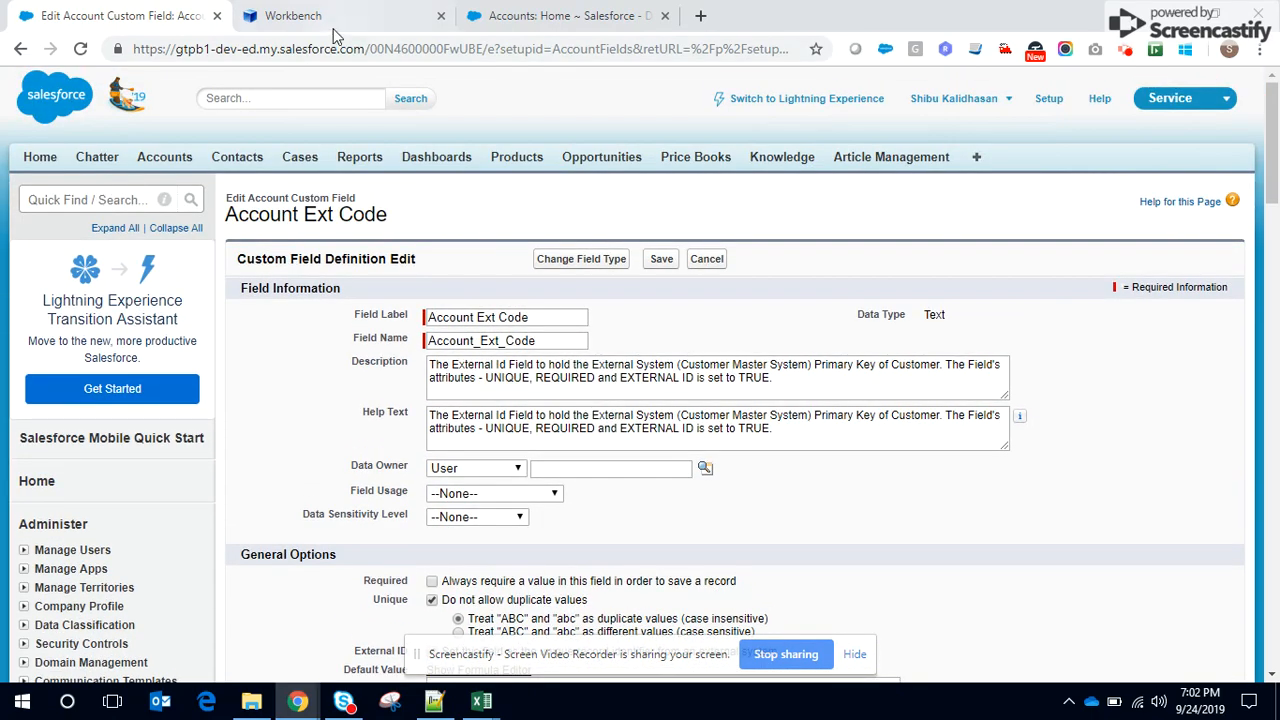
left_click(292, 16)
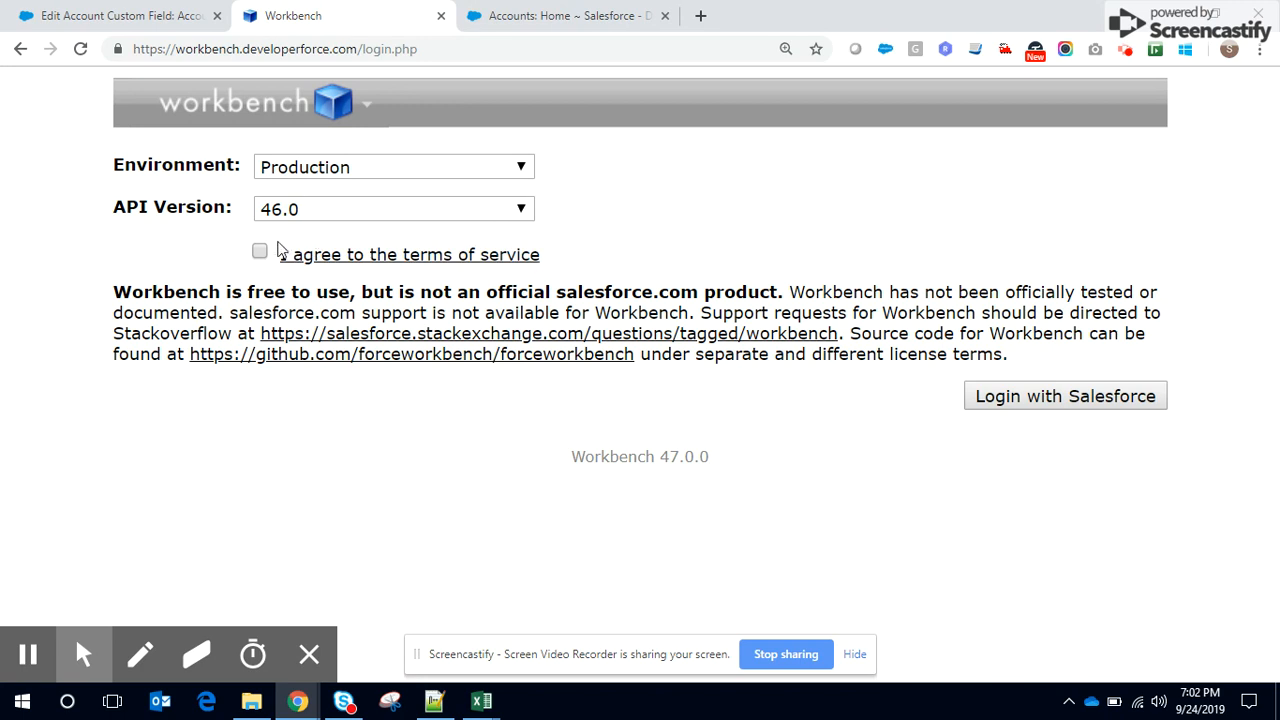
- Agree to the terms of service and log in to the Salesforce org on API 46.0
left_click(260, 252)
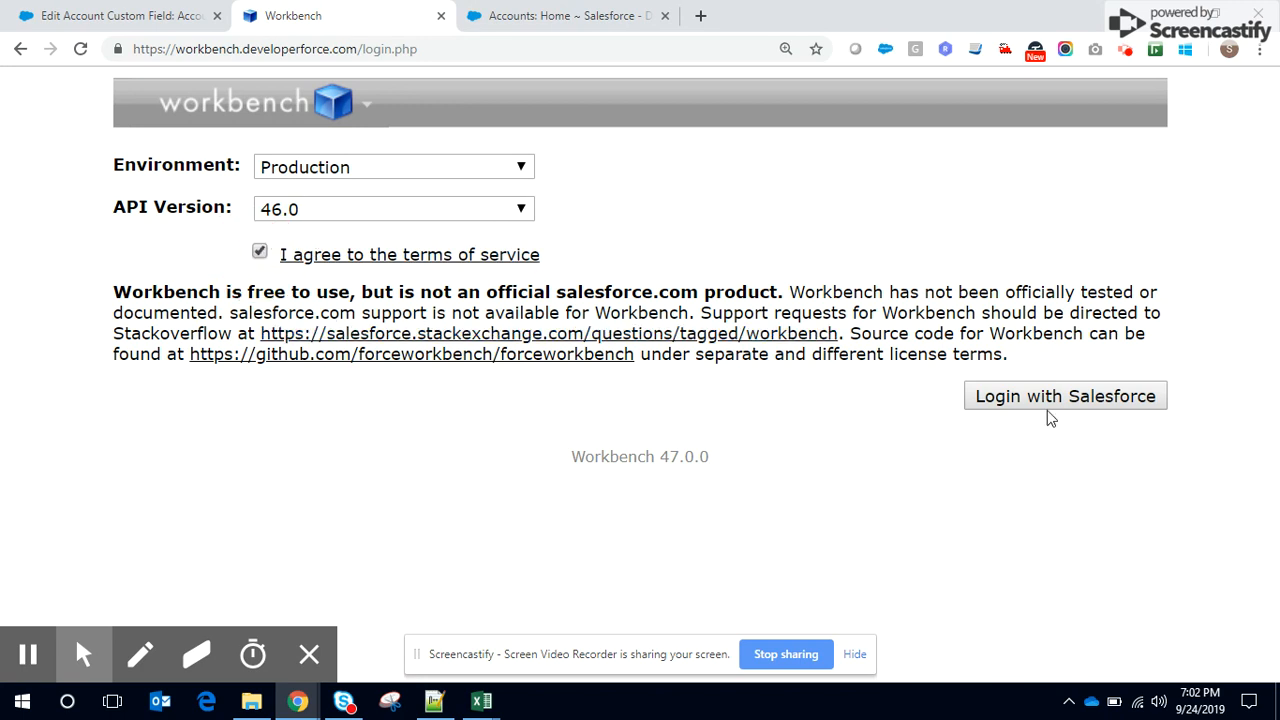
left_click(1064, 396)
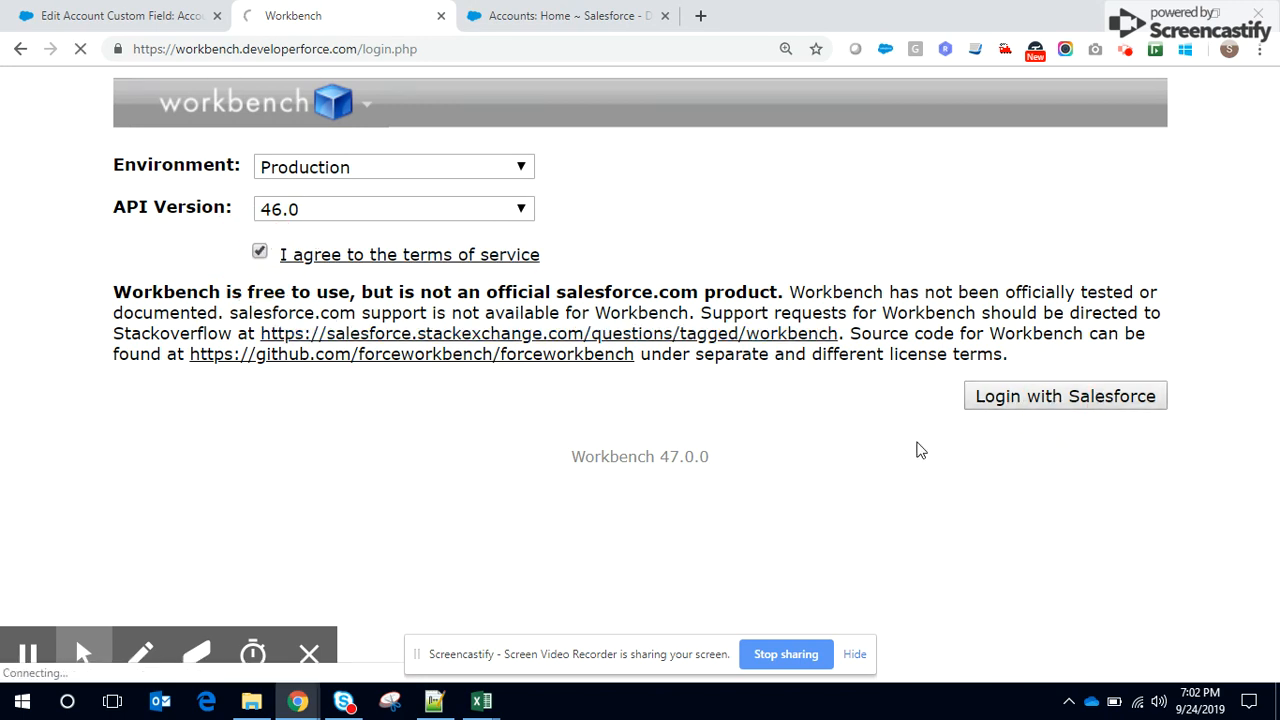
left_click(1064, 396)
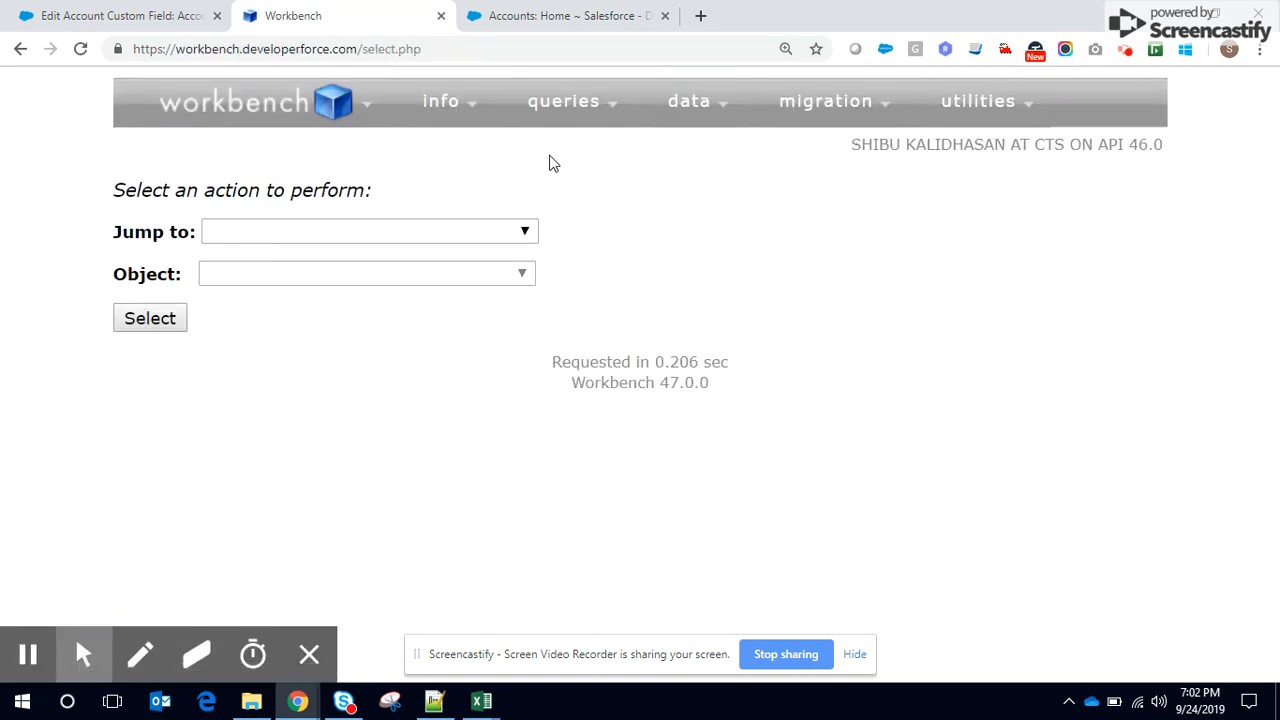
- Start a data Insert for Account records loaded from a file and bring up the file chooser
left_click(688, 100)
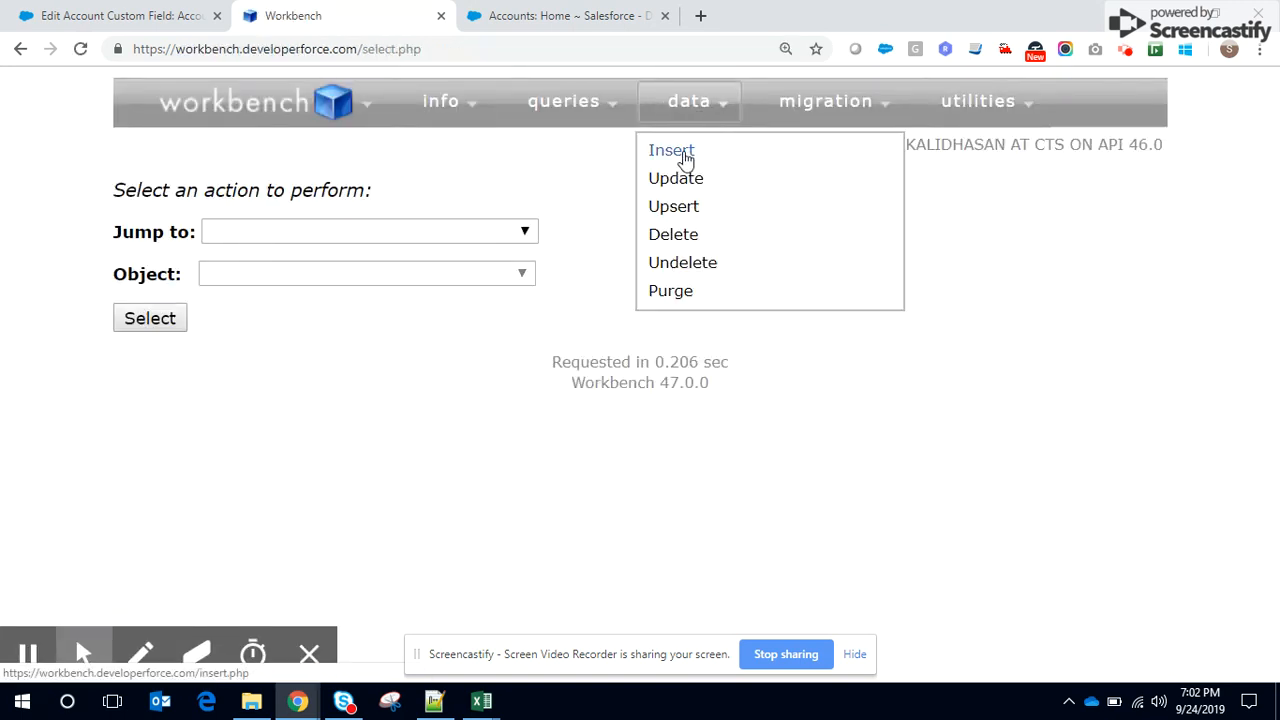
left_click(672, 148)
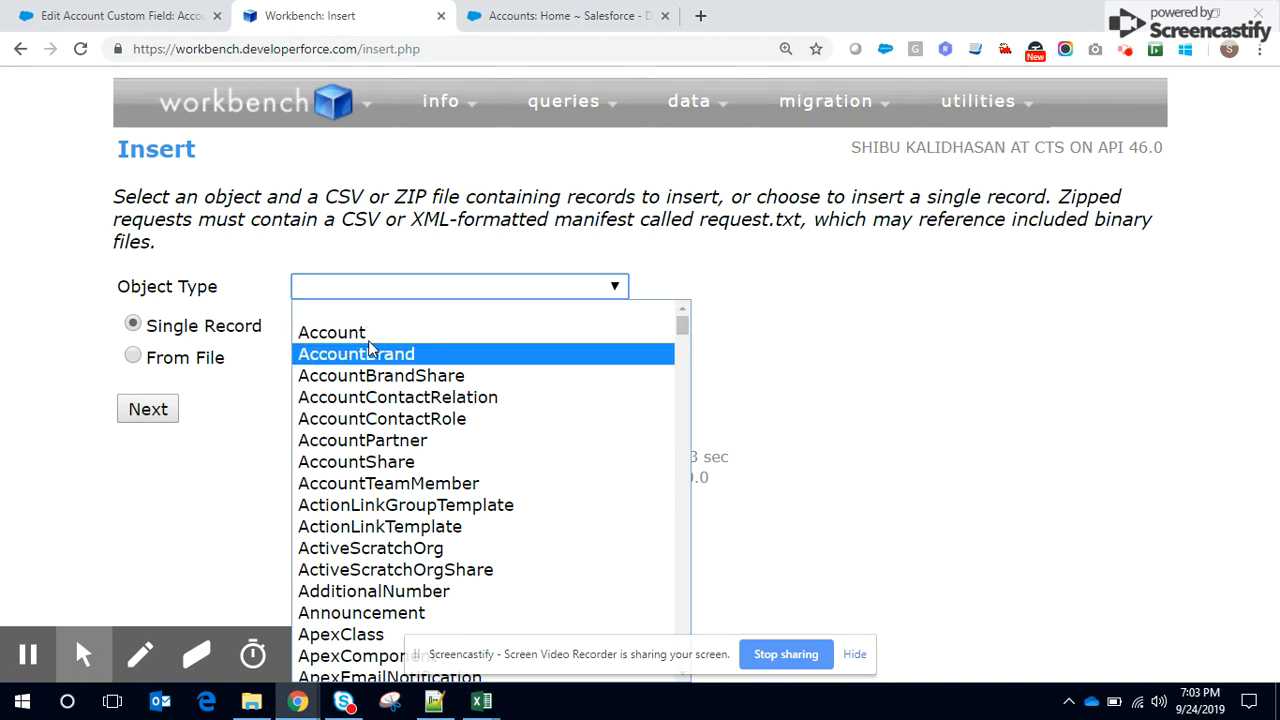
left_click(332, 332)
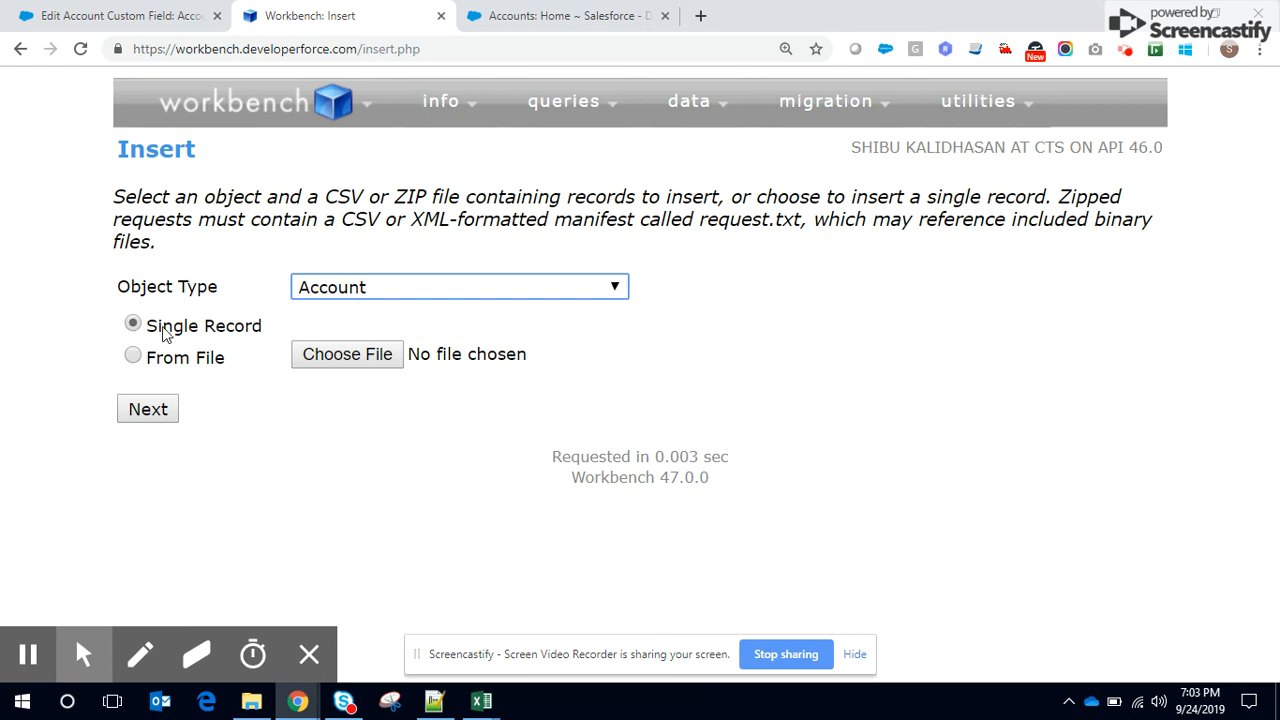
left_click(132, 356)
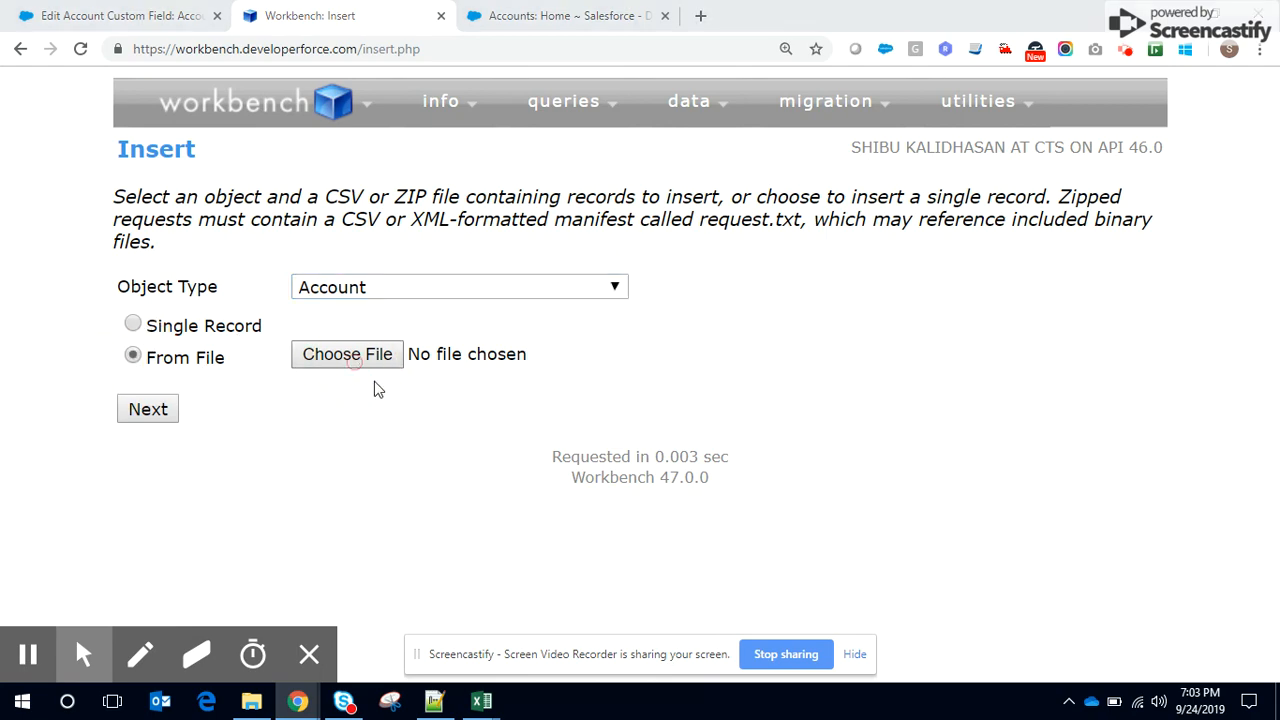
left_click(348, 354)
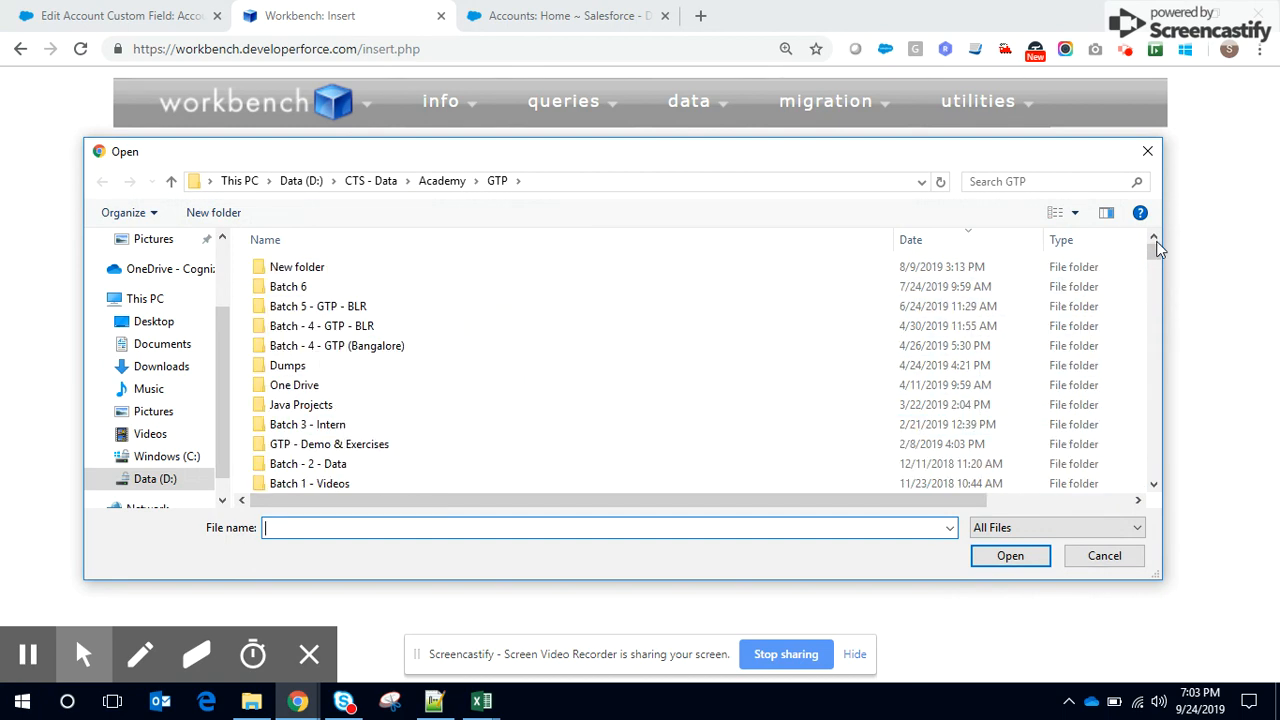
- Check the two customer rows in Excel, including Target corp's Hot rating value
scroll("down", 3)
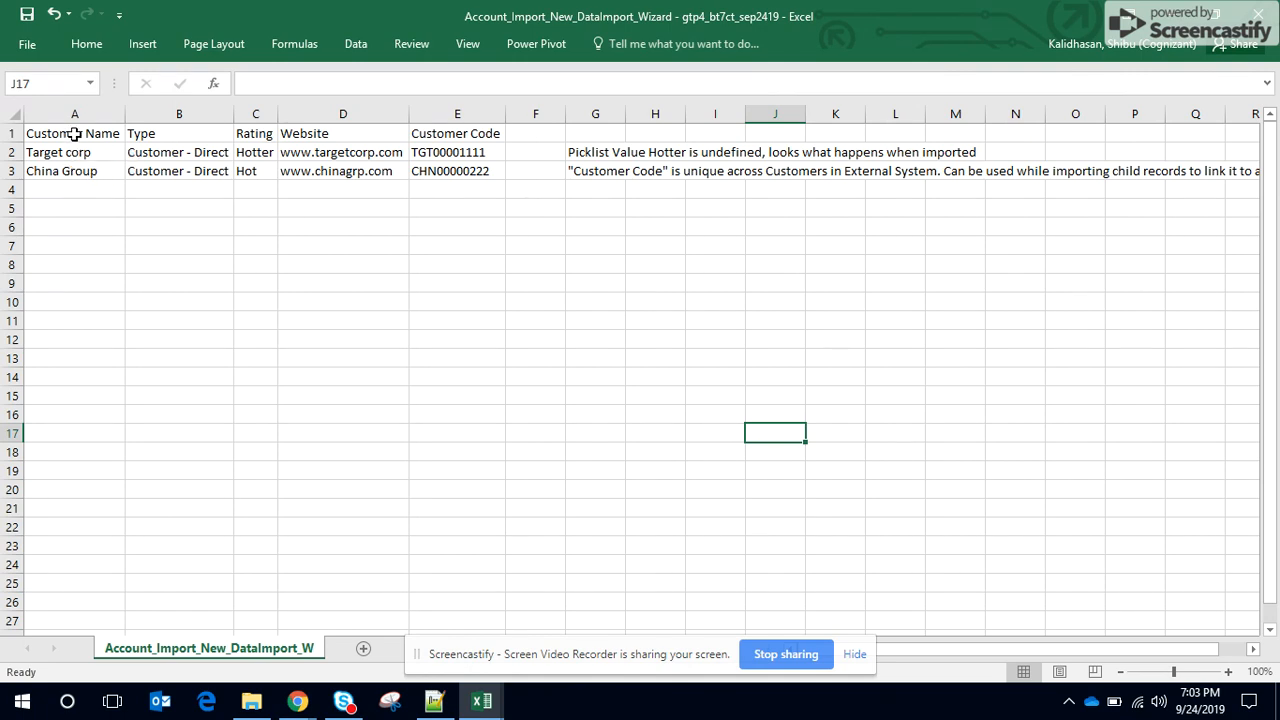
left_click(256, 152)
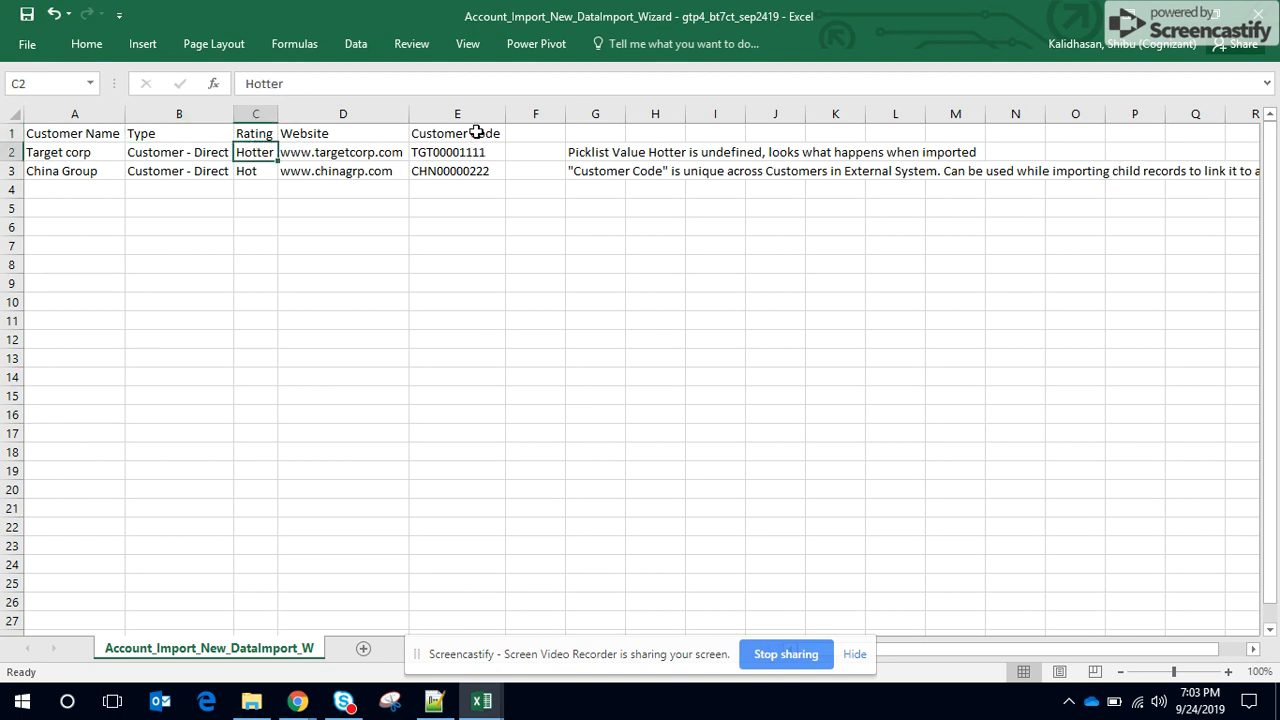
left_click(456, 132)
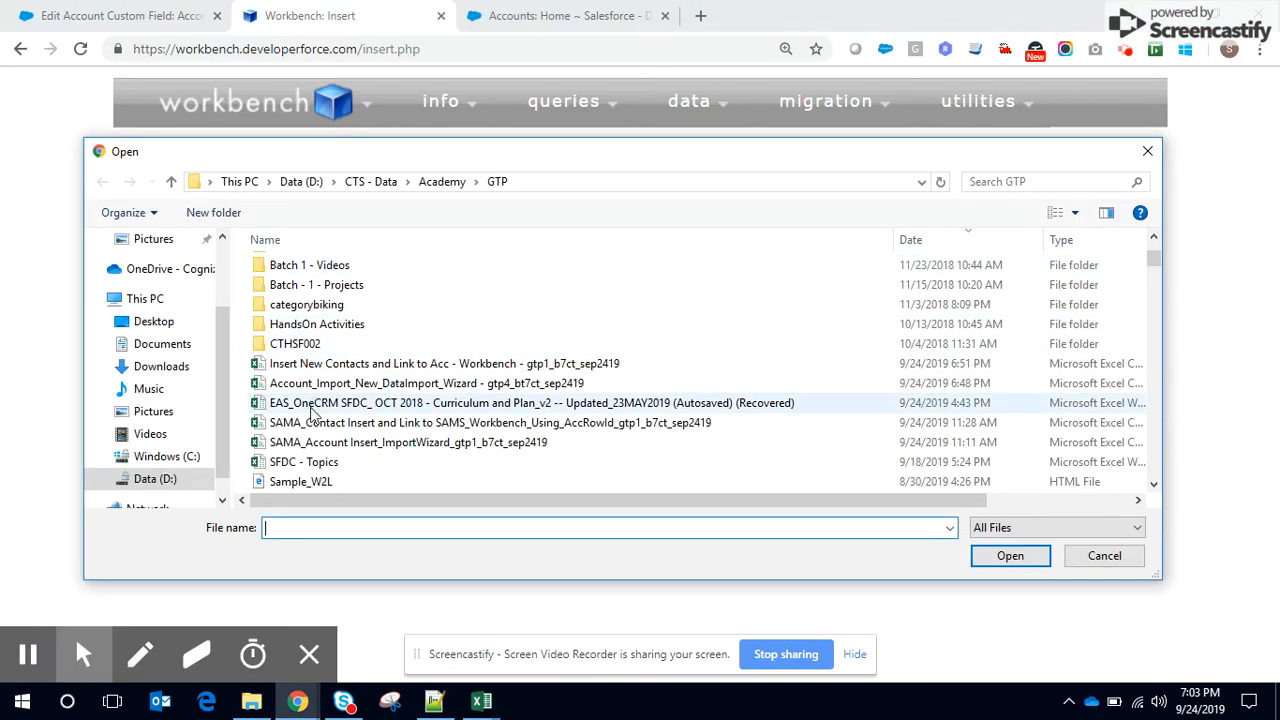
- Attach Account_Import_New_DataImport_Wizard.csv to the Account insert and continue to field mapping
left_click(424, 384)
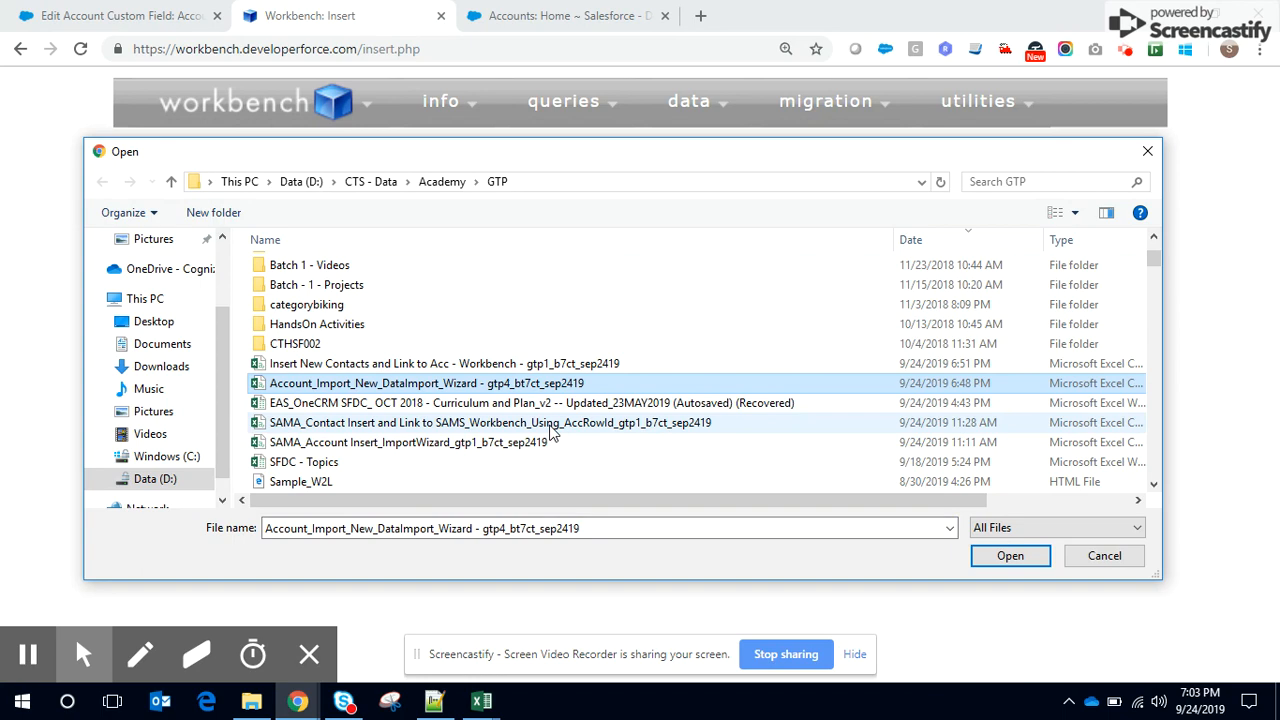
left_click(1010, 556)
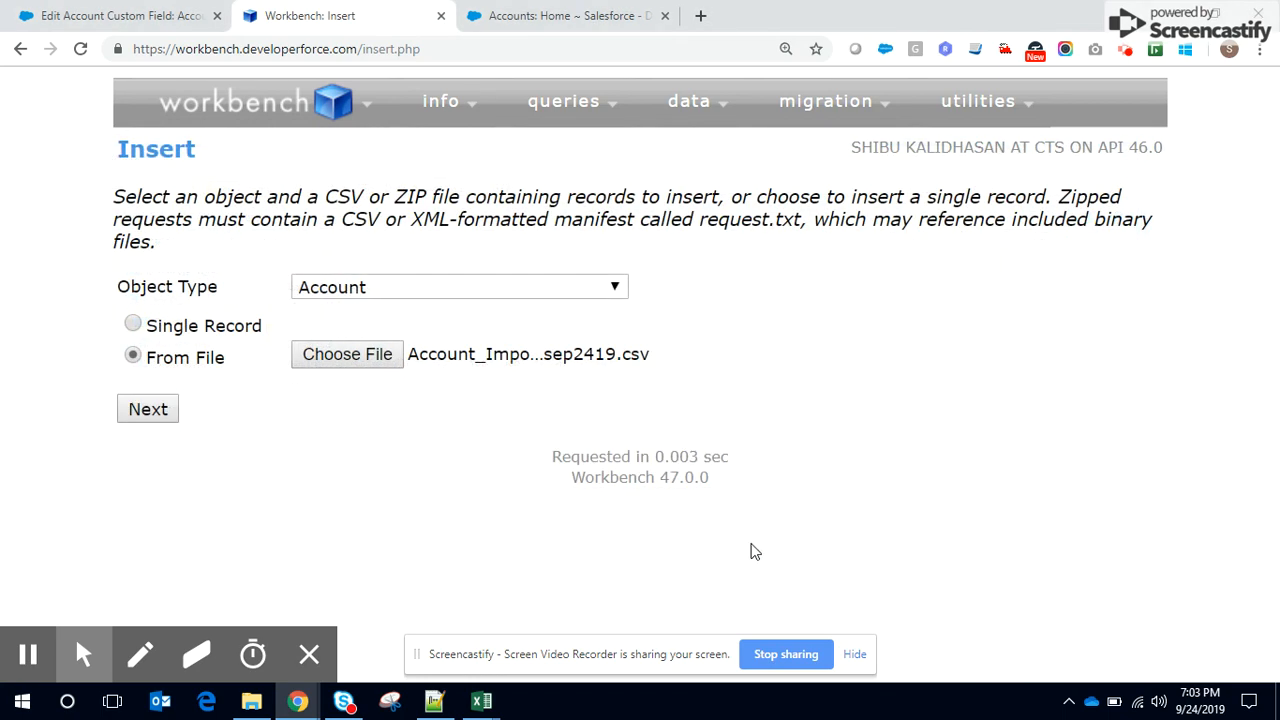
left_click(148, 408)
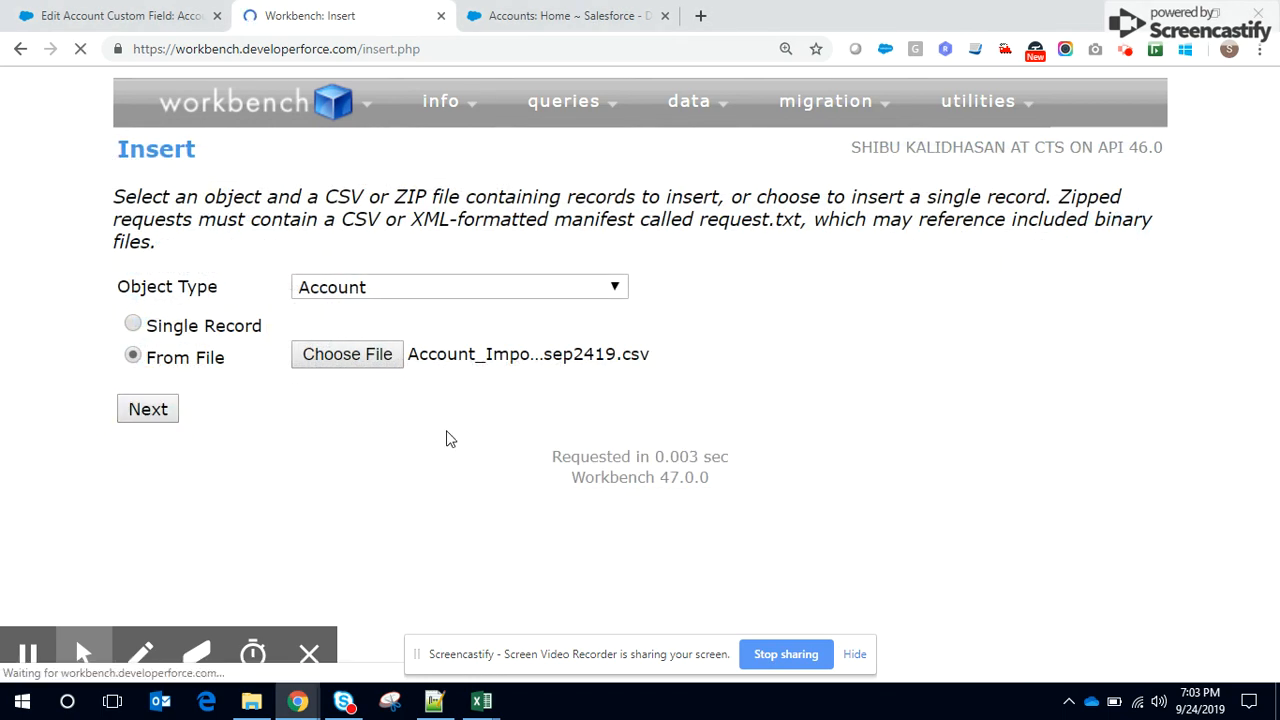
- Map Customer Code to Account_Ext_Code__c and Customer Name to the Account Name field
left_click(148, 408)
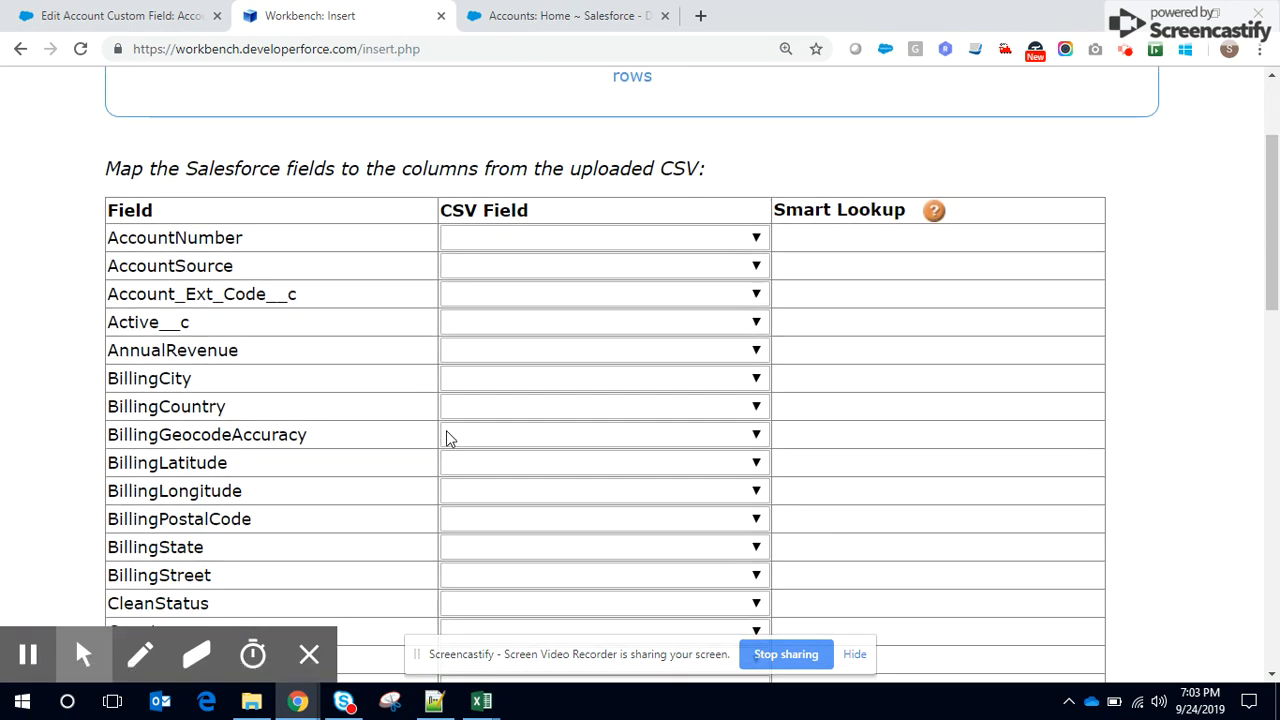
mouse_move(404, 336)
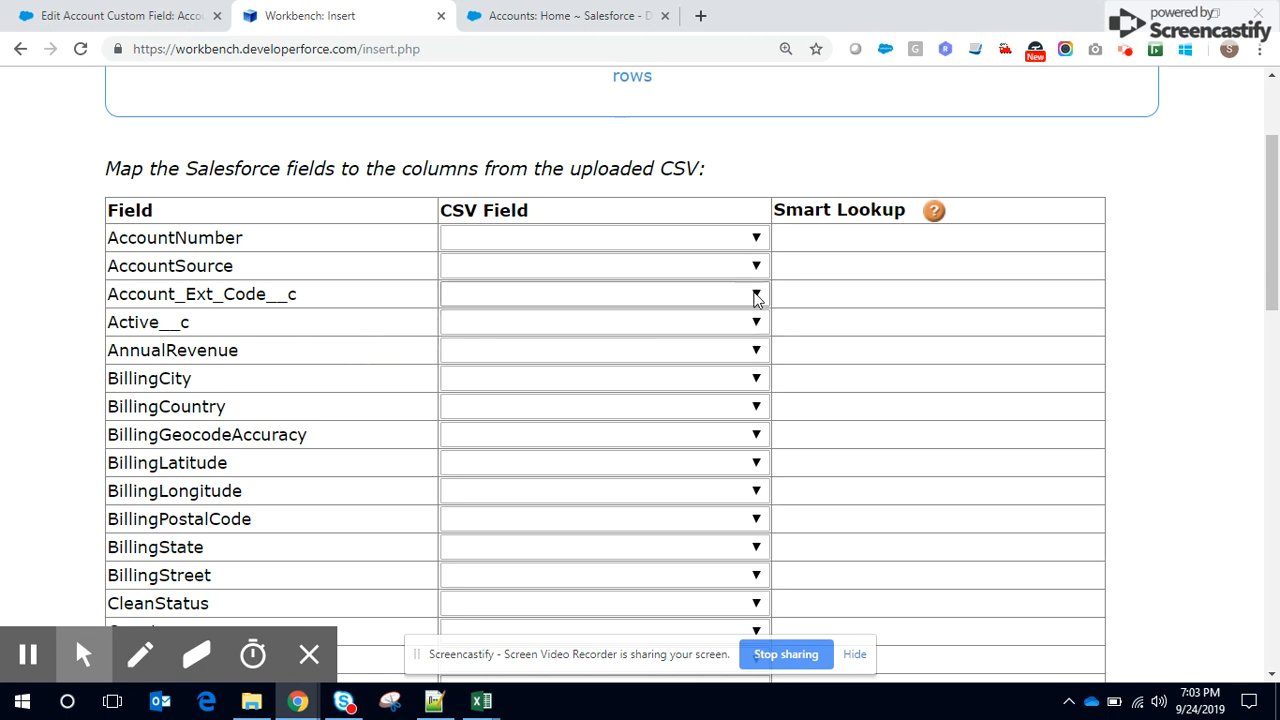
left_click(604, 294)
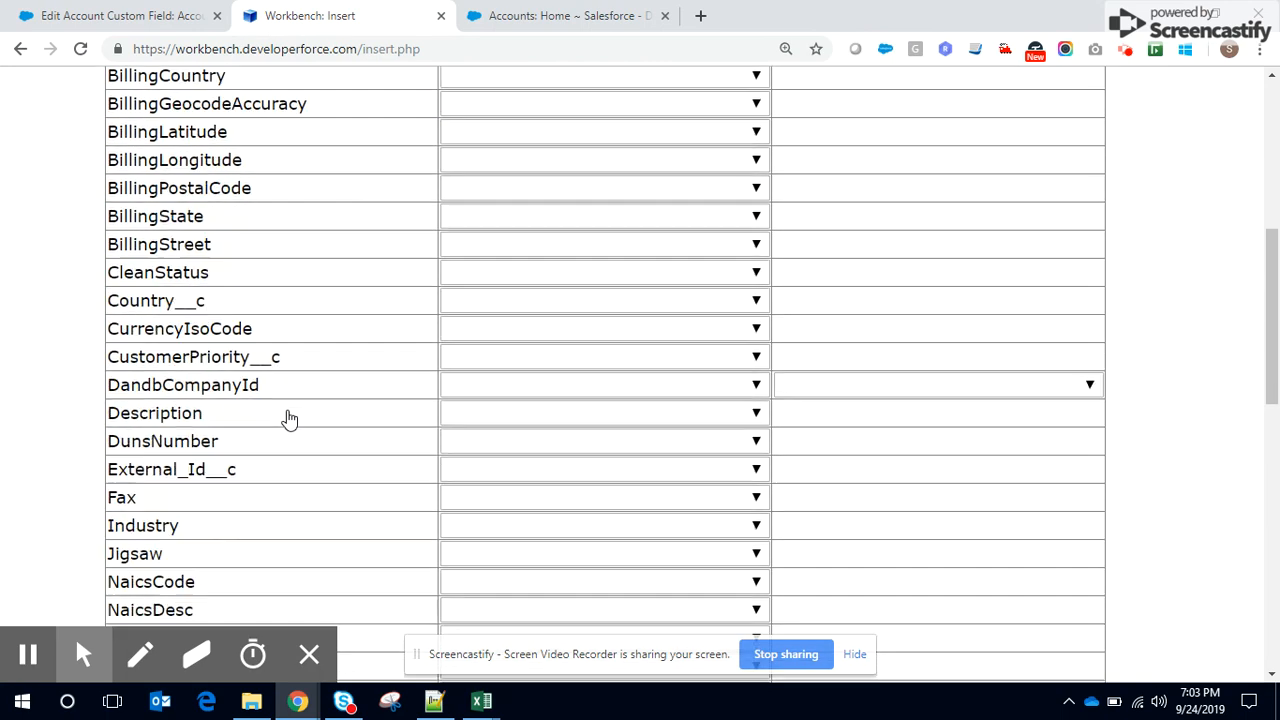
scroll("down", 3)
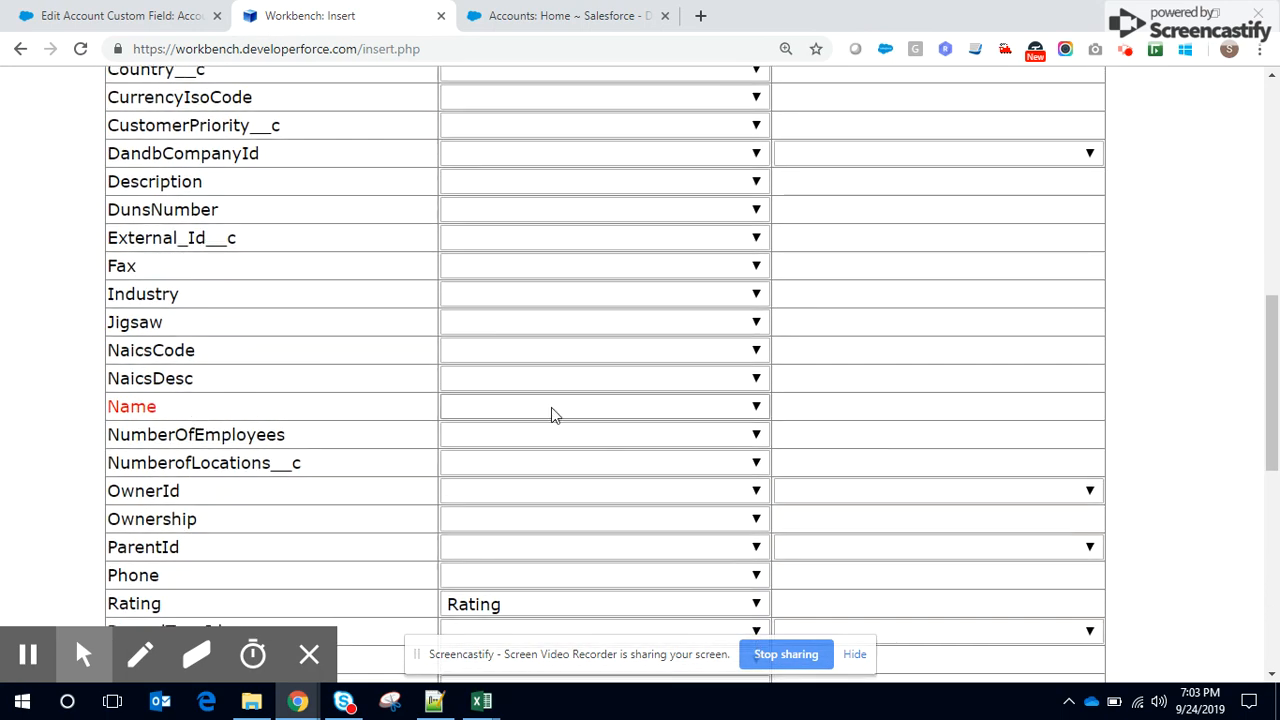
left_click(756, 406)
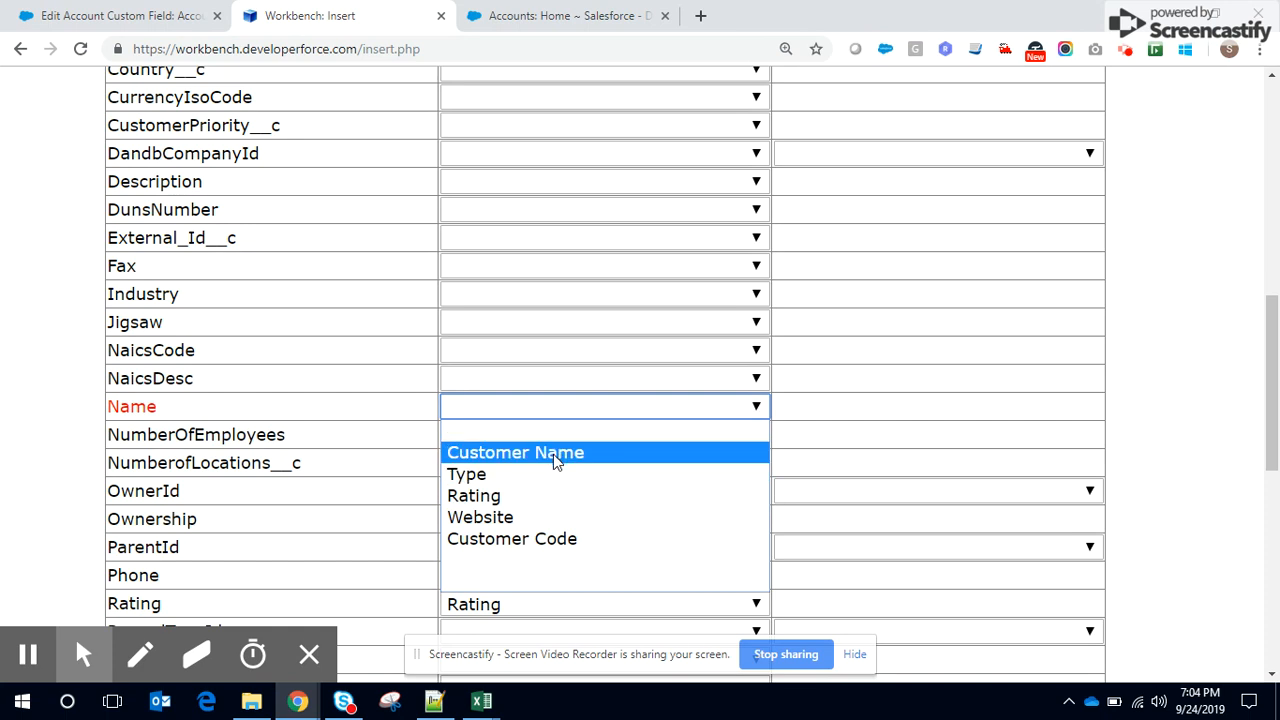
left_click(516, 452)
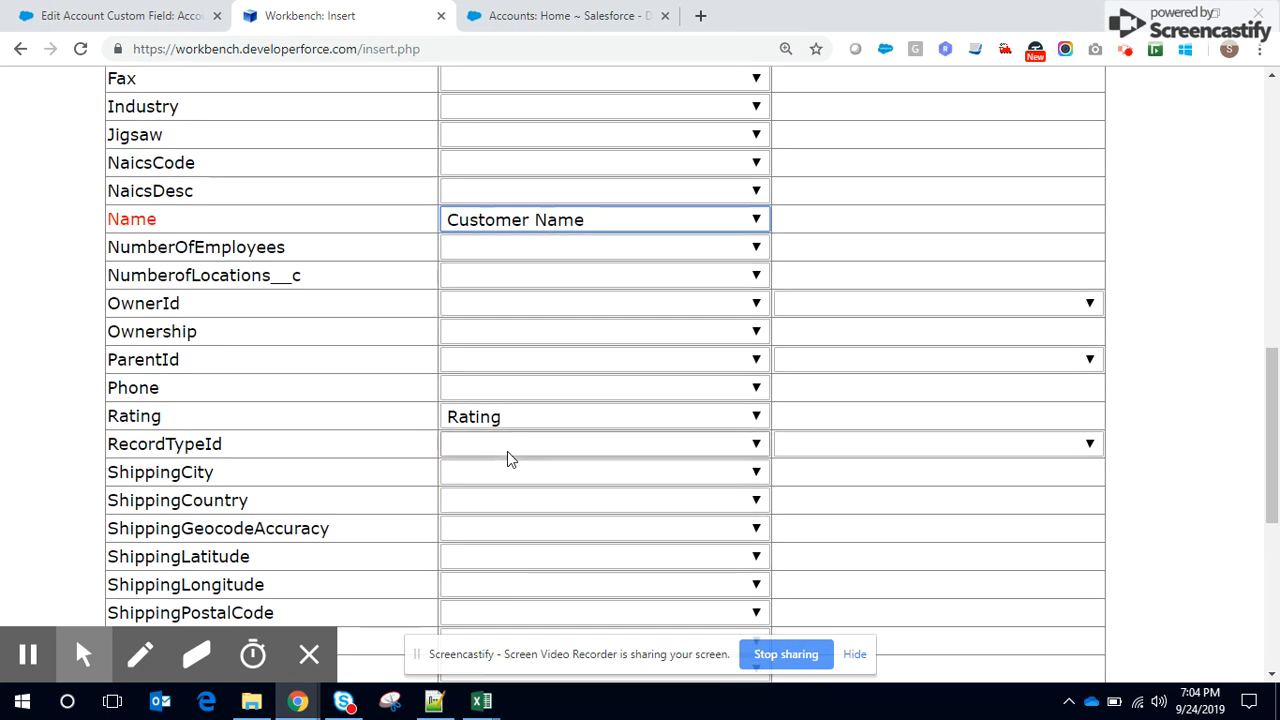
mouse_move(240, 424)
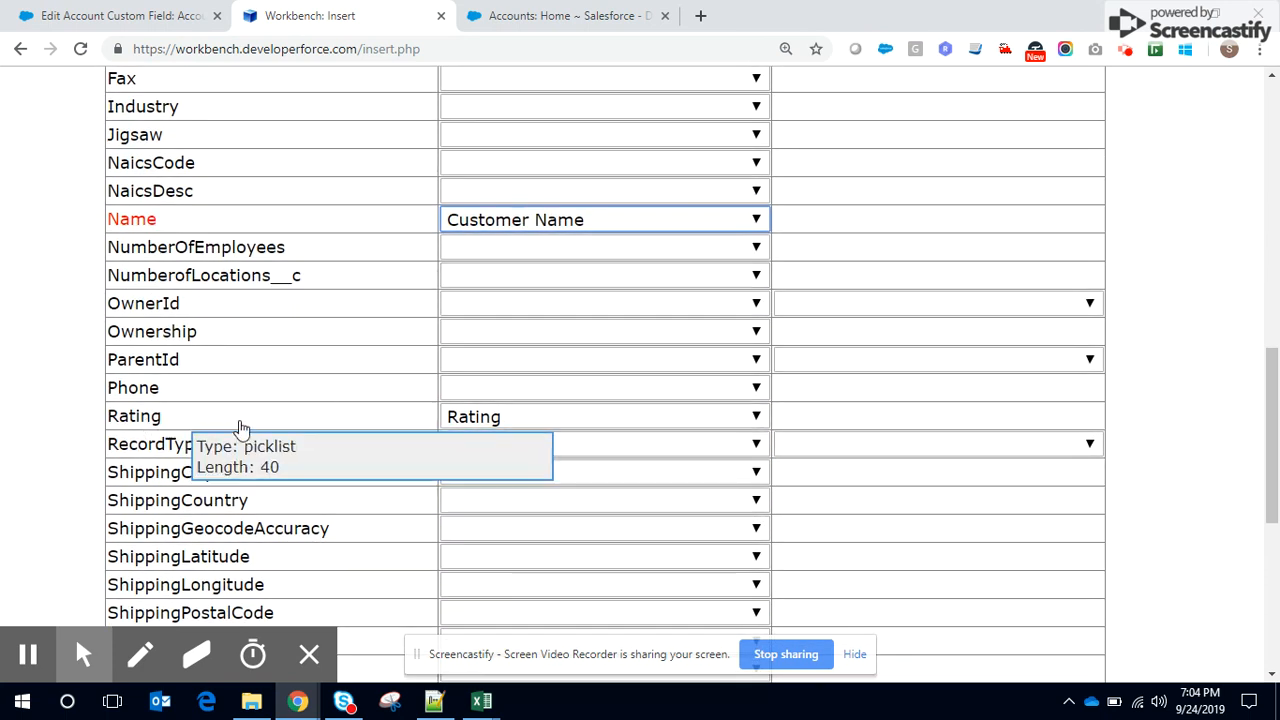
- Map the Rating, Type and Website columns to their matching Account fields, reaching Map Fields
scroll("down", 3)
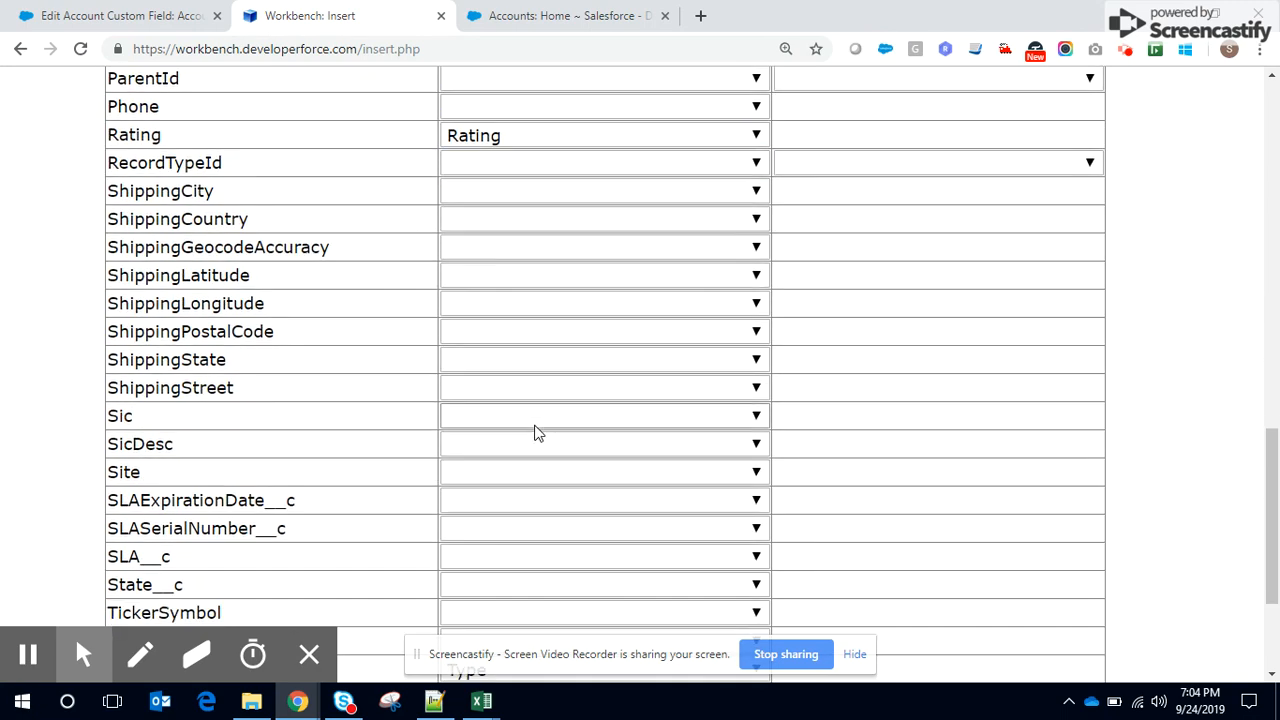
scroll("down", 3)
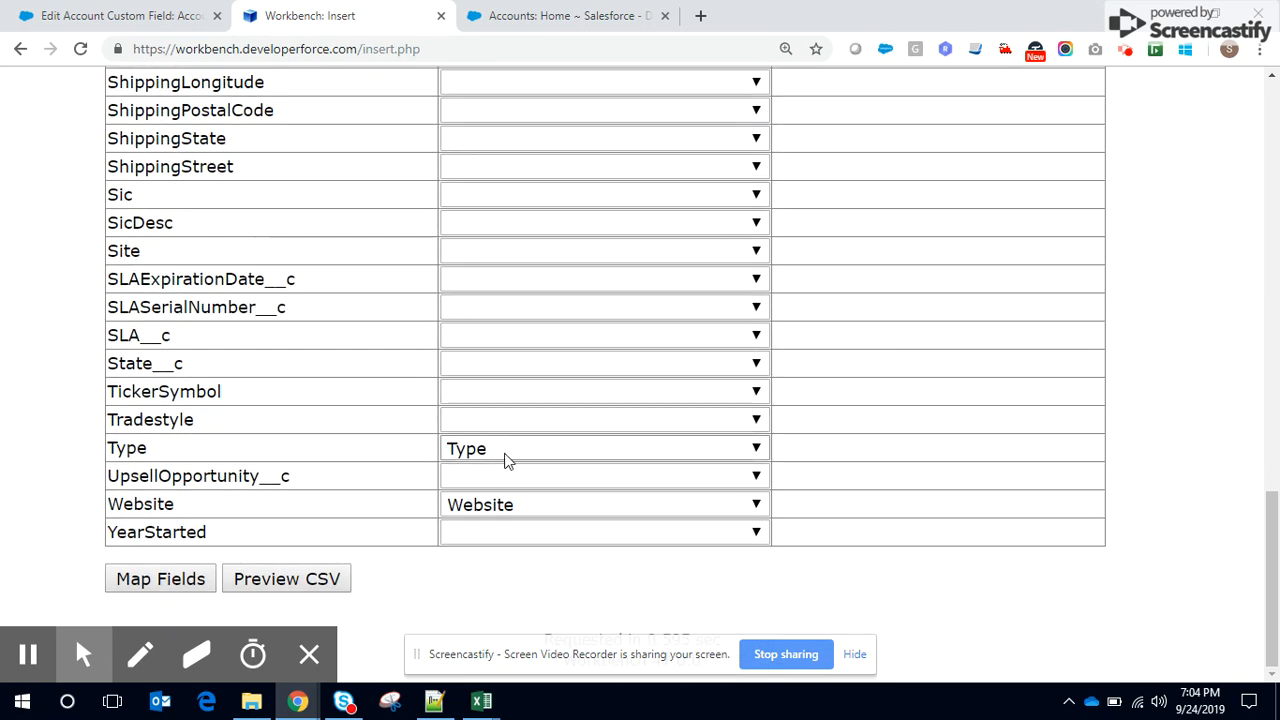
scroll("down", 3)
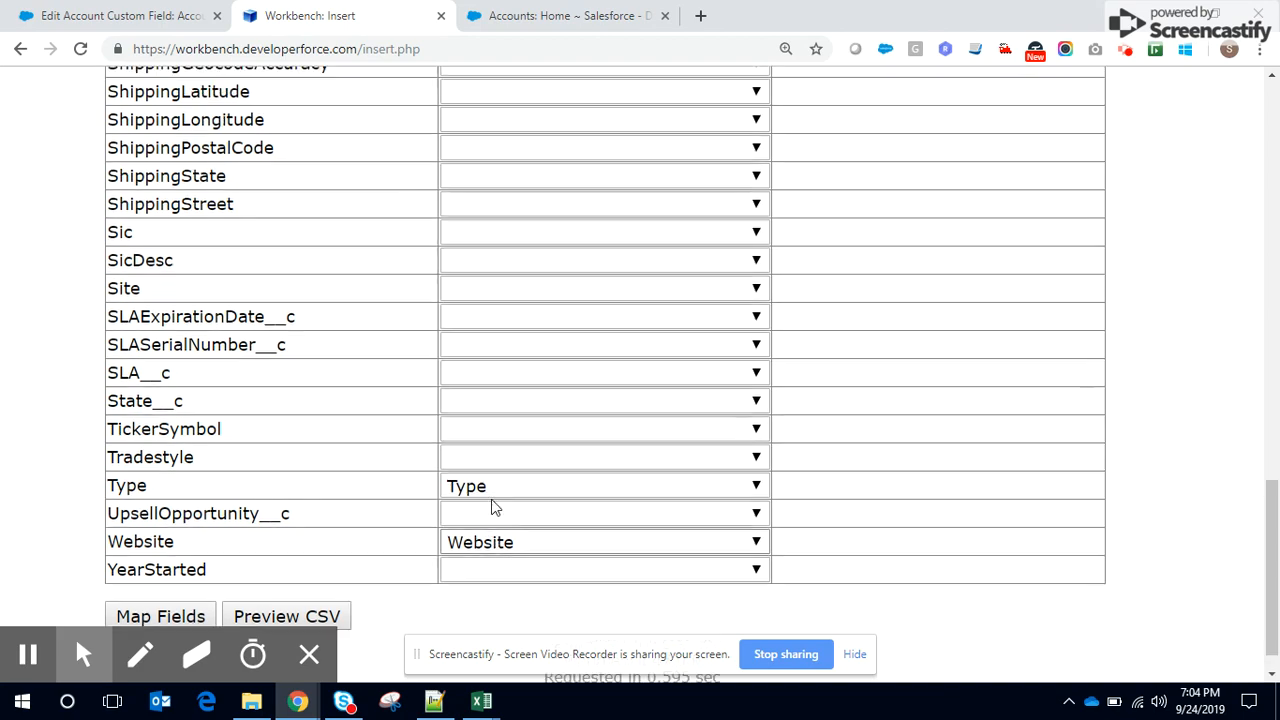
scroll("up", 3)
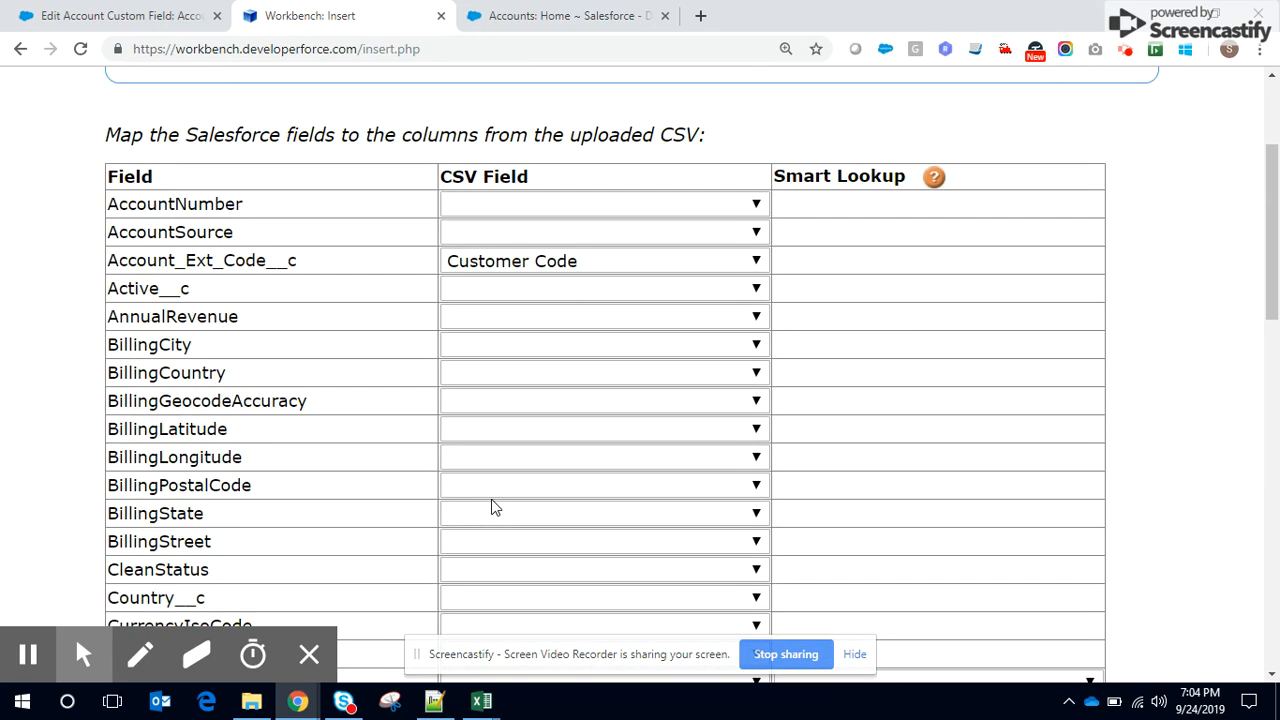
scroll("down", 3)
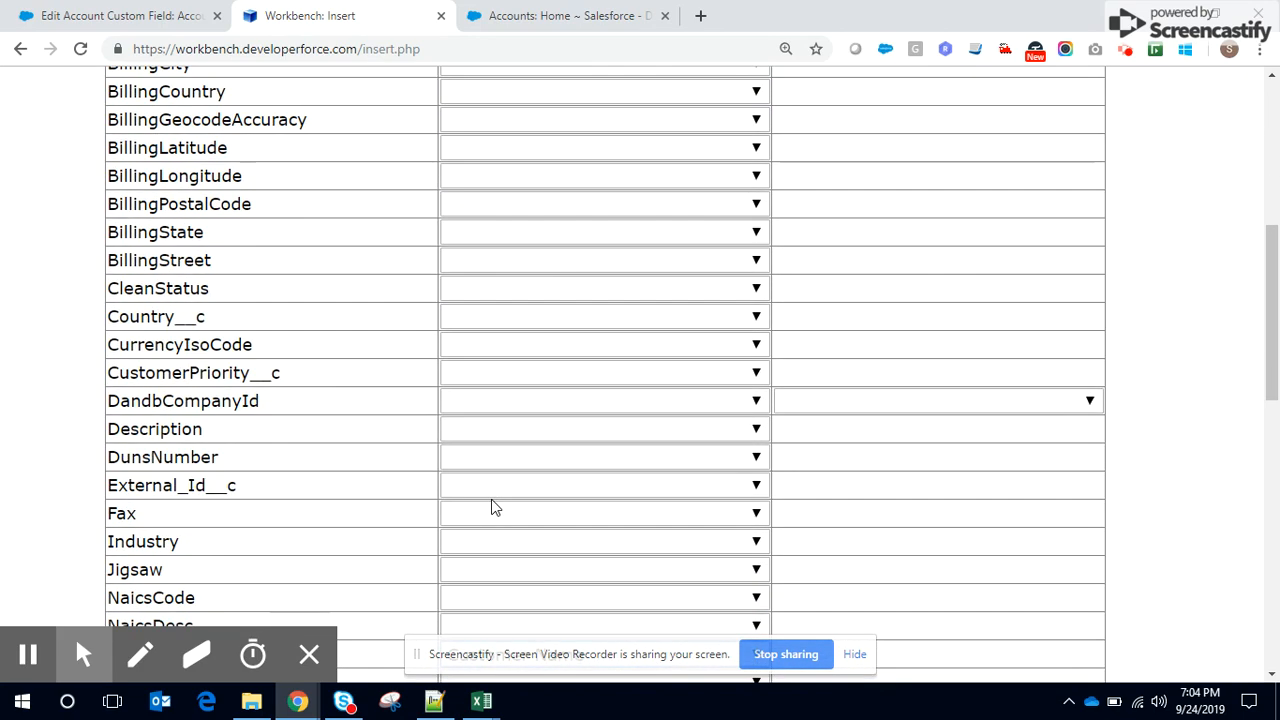
left_click(480, 700)
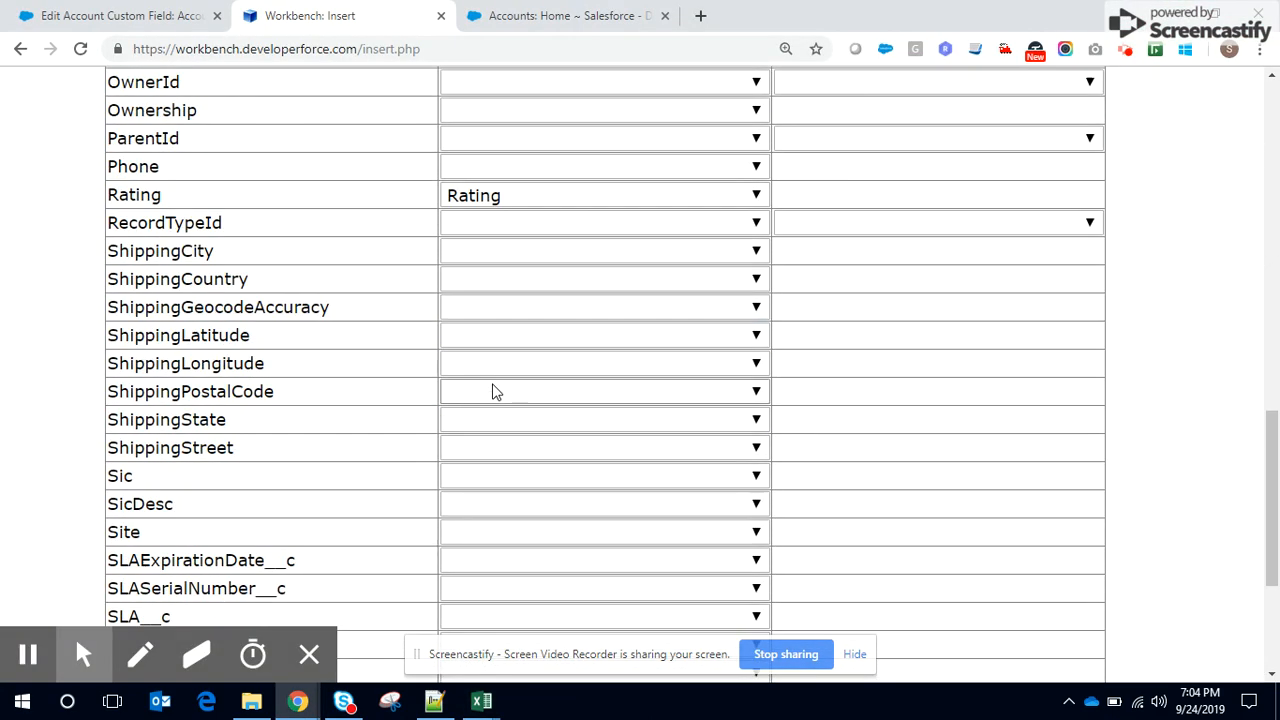
scroll("down", 3)
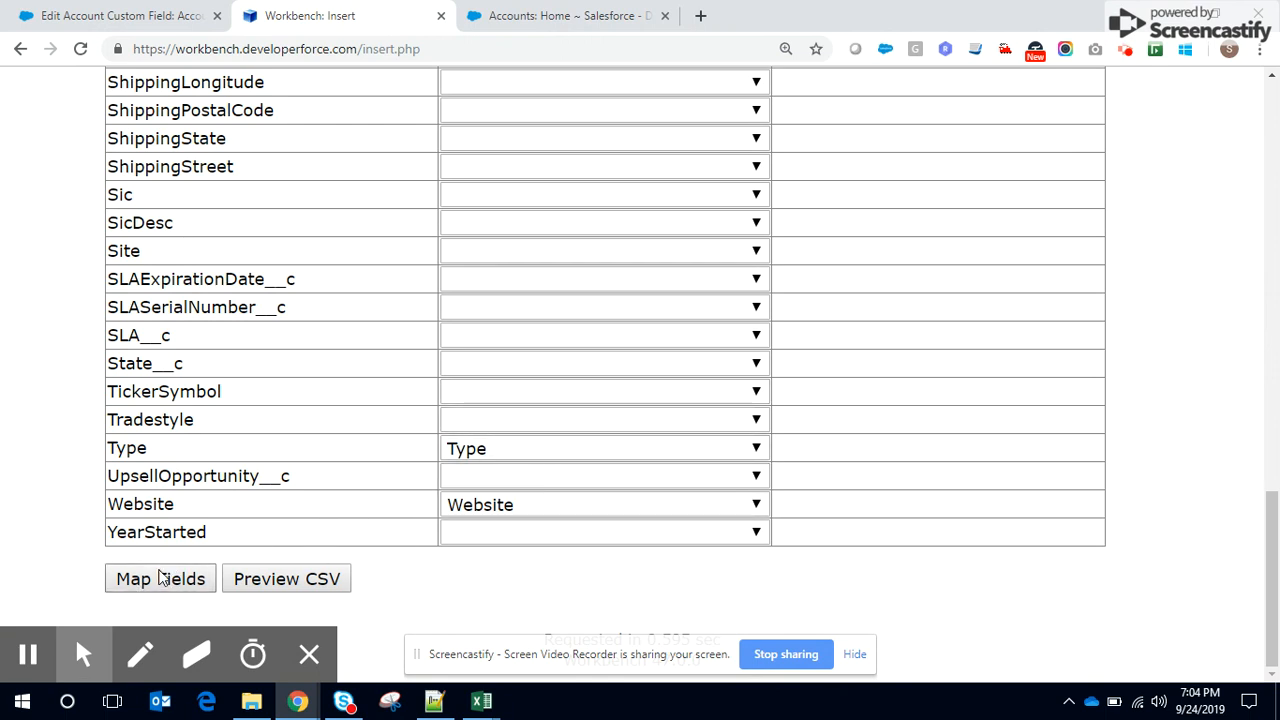
- Confirm the mappings and insert both Account records with zero errors
left_click(160, 578)
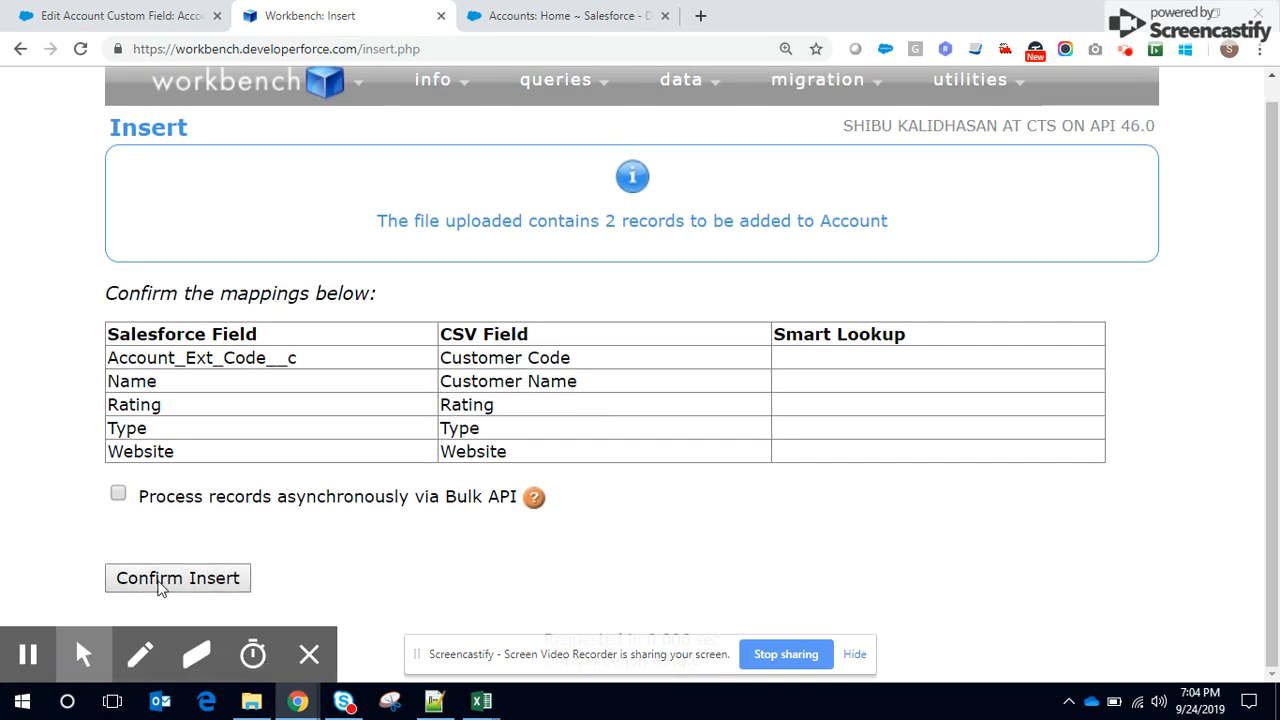
left_click(176, 578)
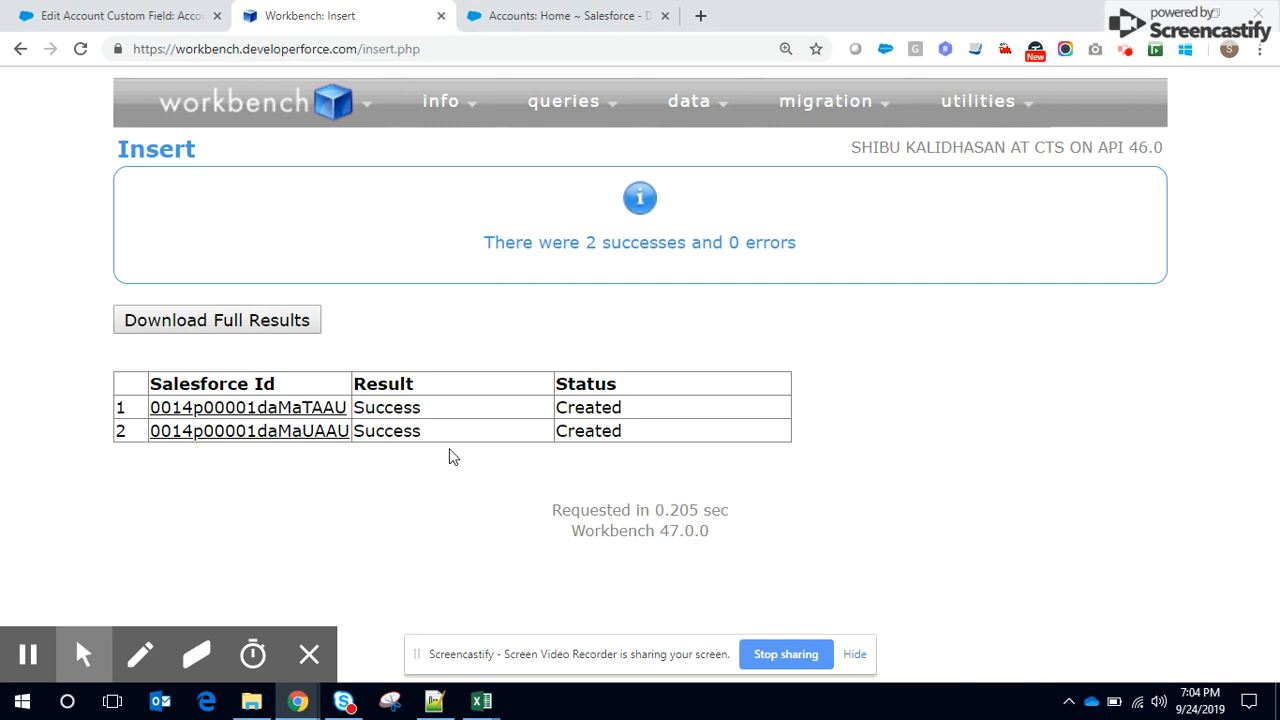
left_click(248, 408)
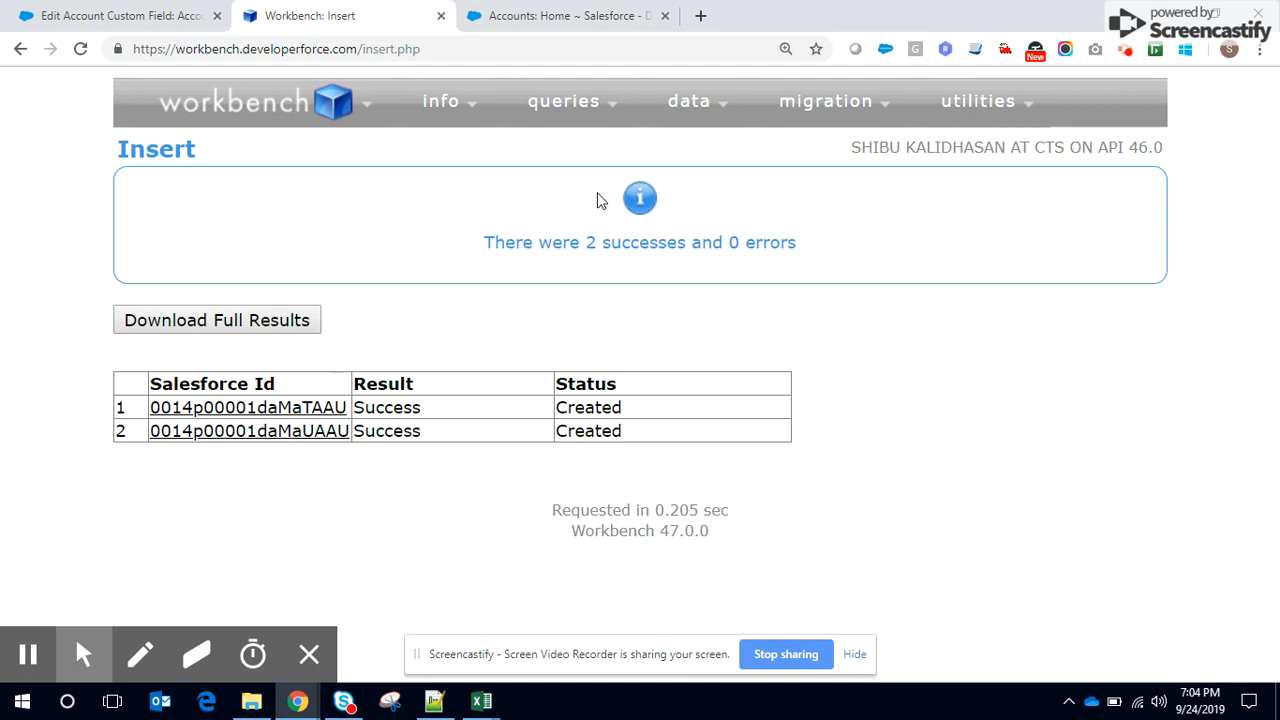
left_click(482, 700)
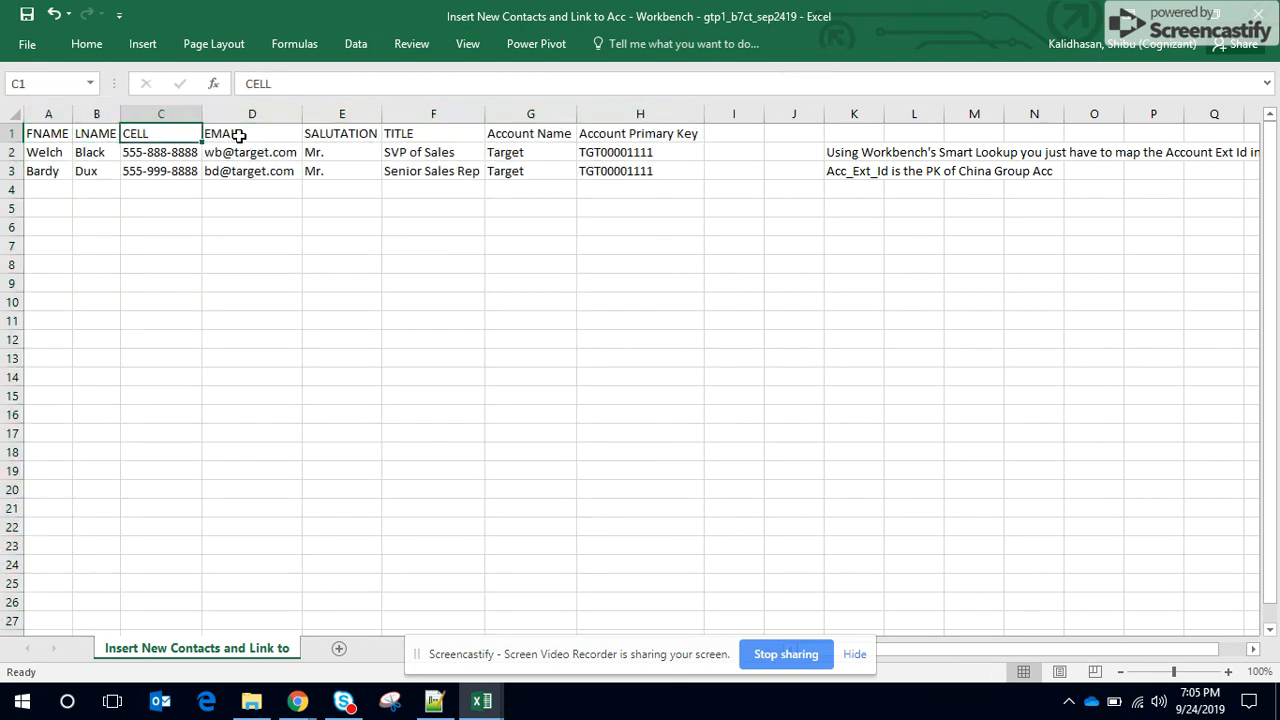
left_click(432, 132)
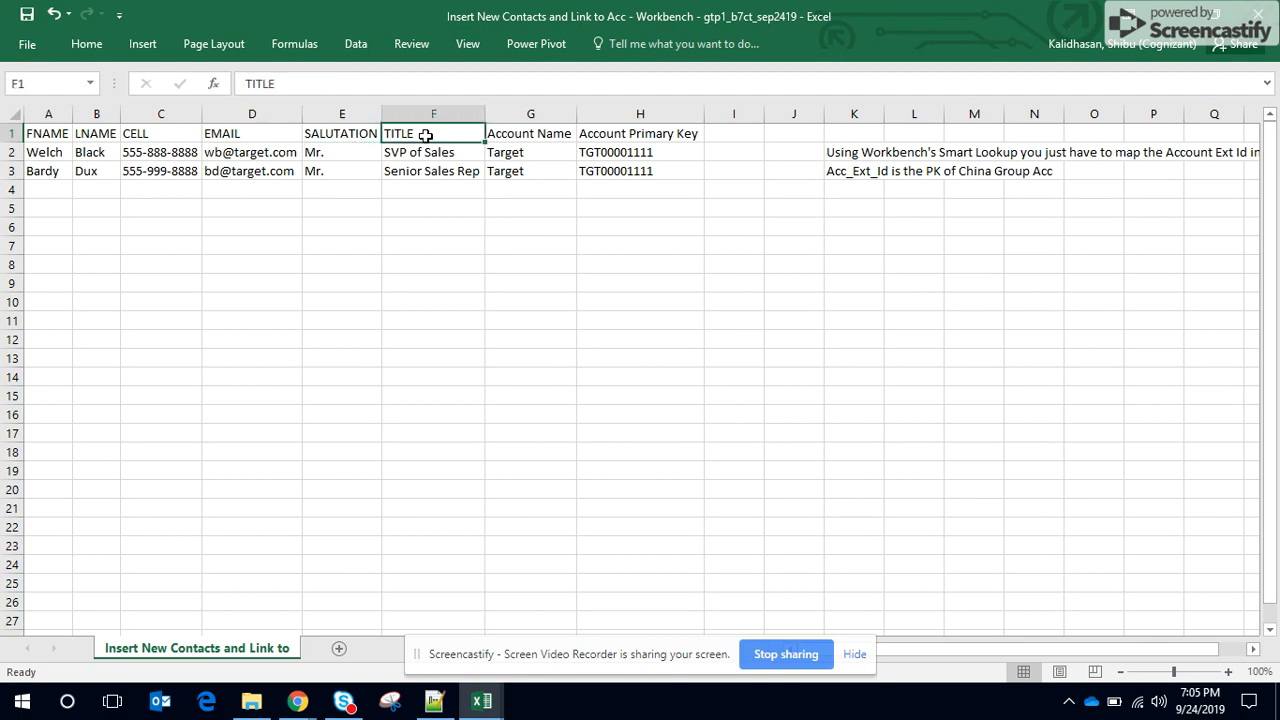
left_click(640, 132)
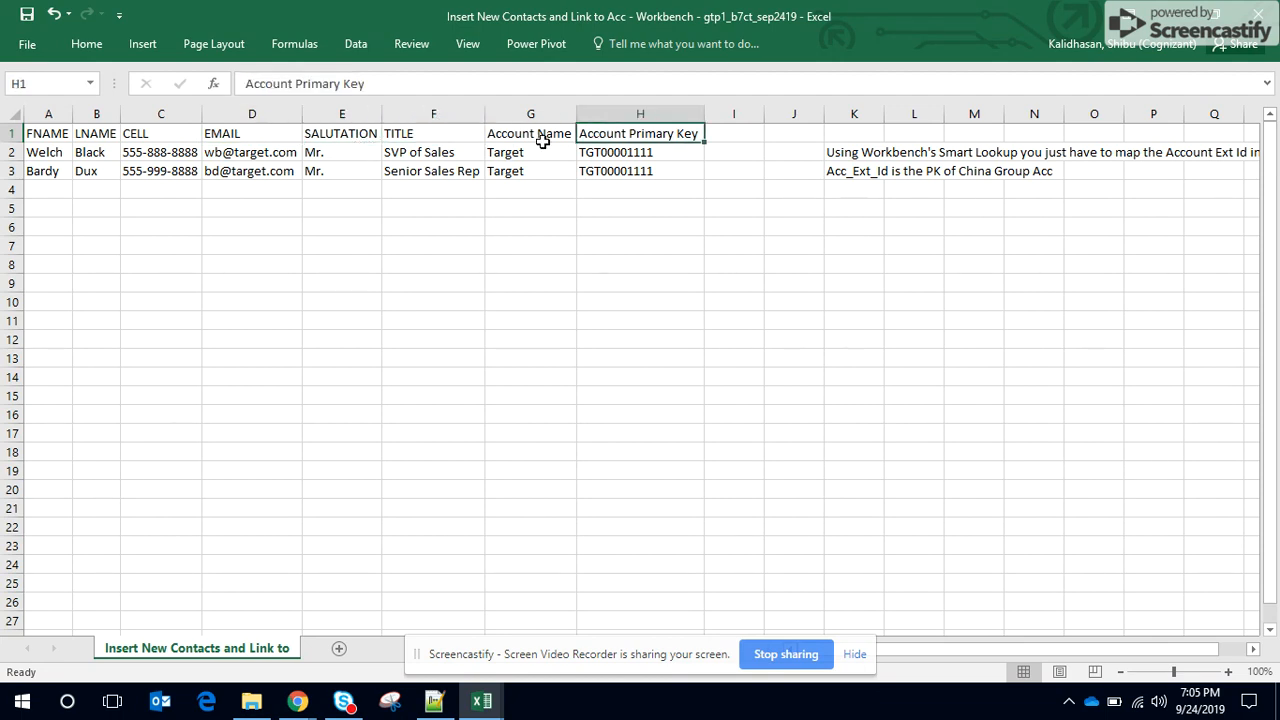
mouse_move(500, 200)
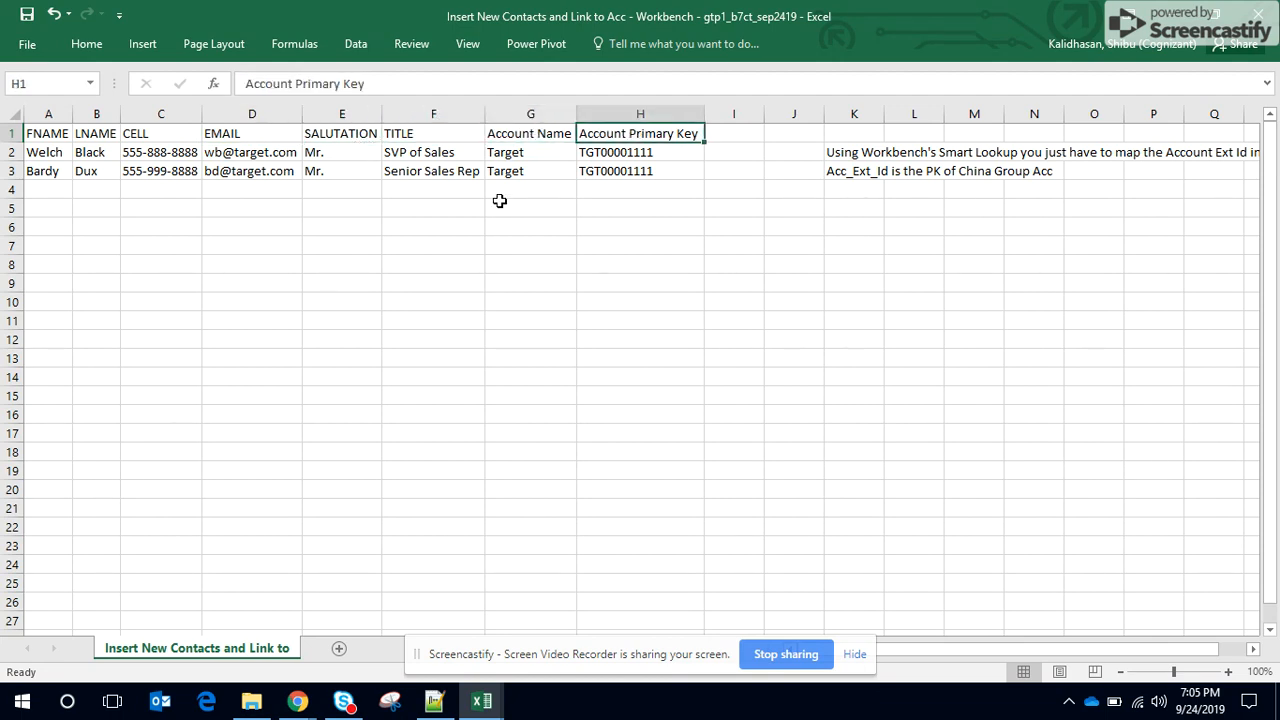
mouse_move(304, 318)
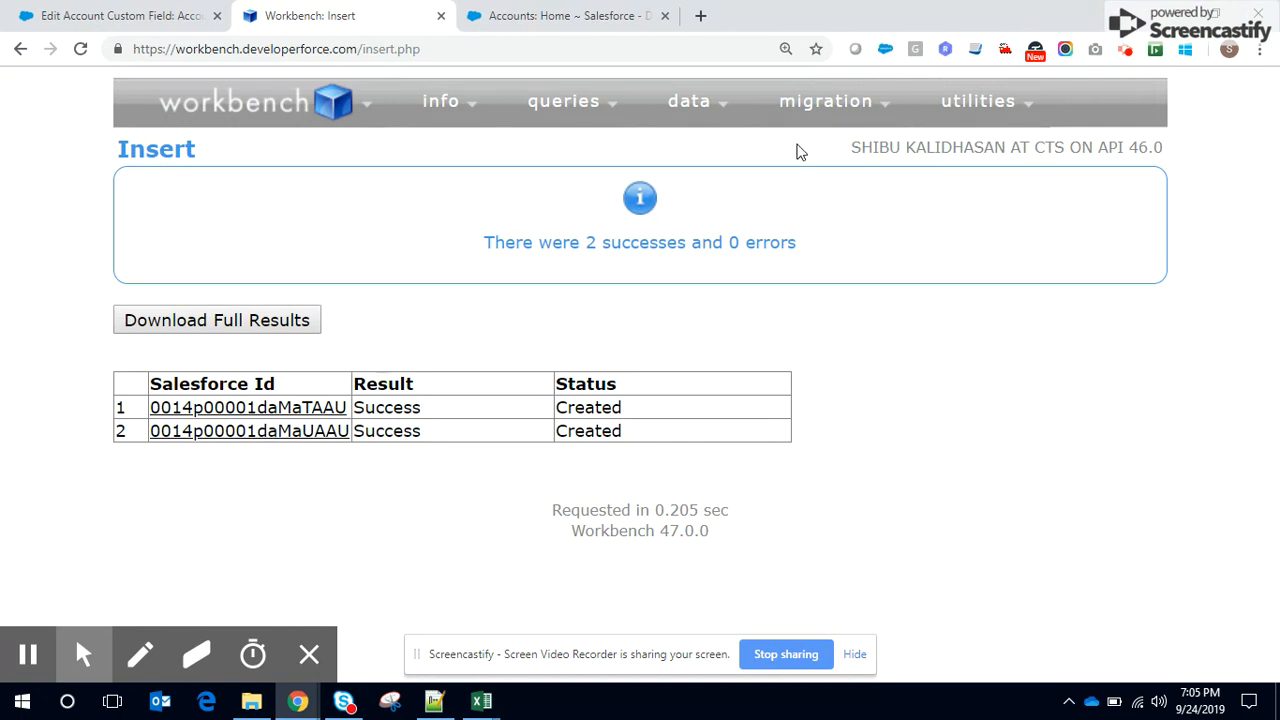
- Start a new data Insert with Contact as the object type
left_click(688, 100)
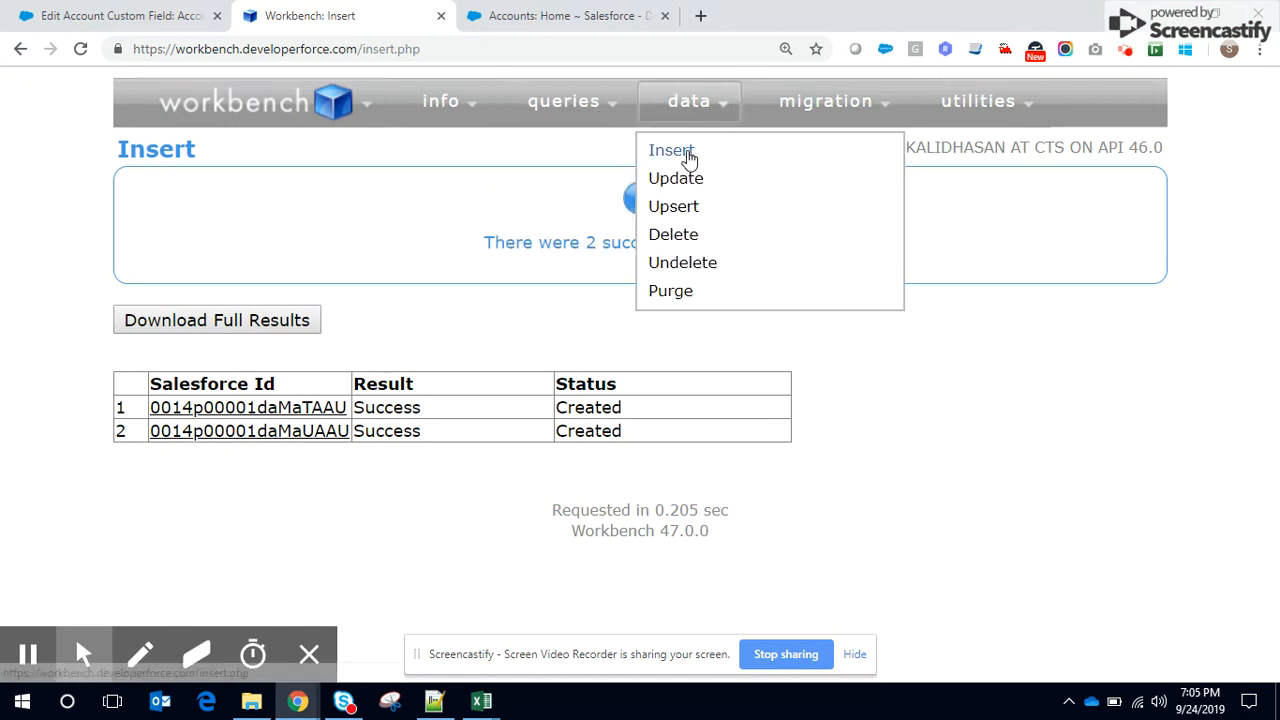
left_click(670, 150)
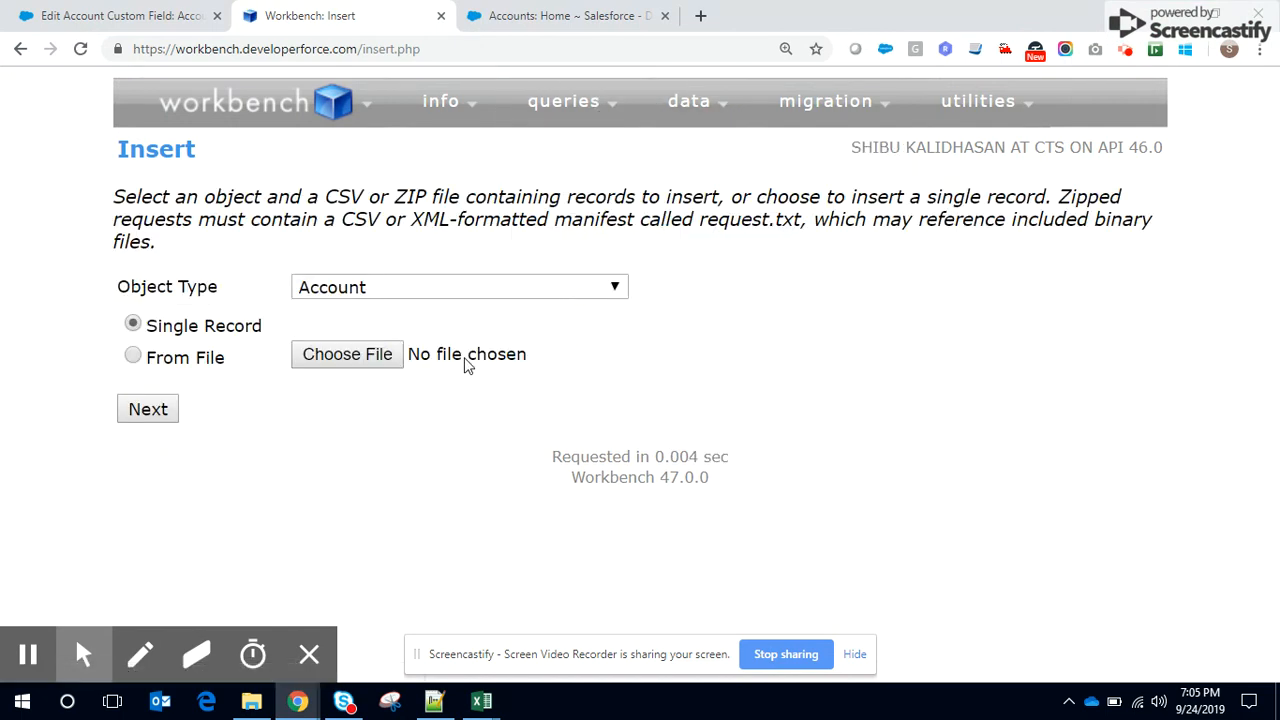
mouse_move(468, 354)
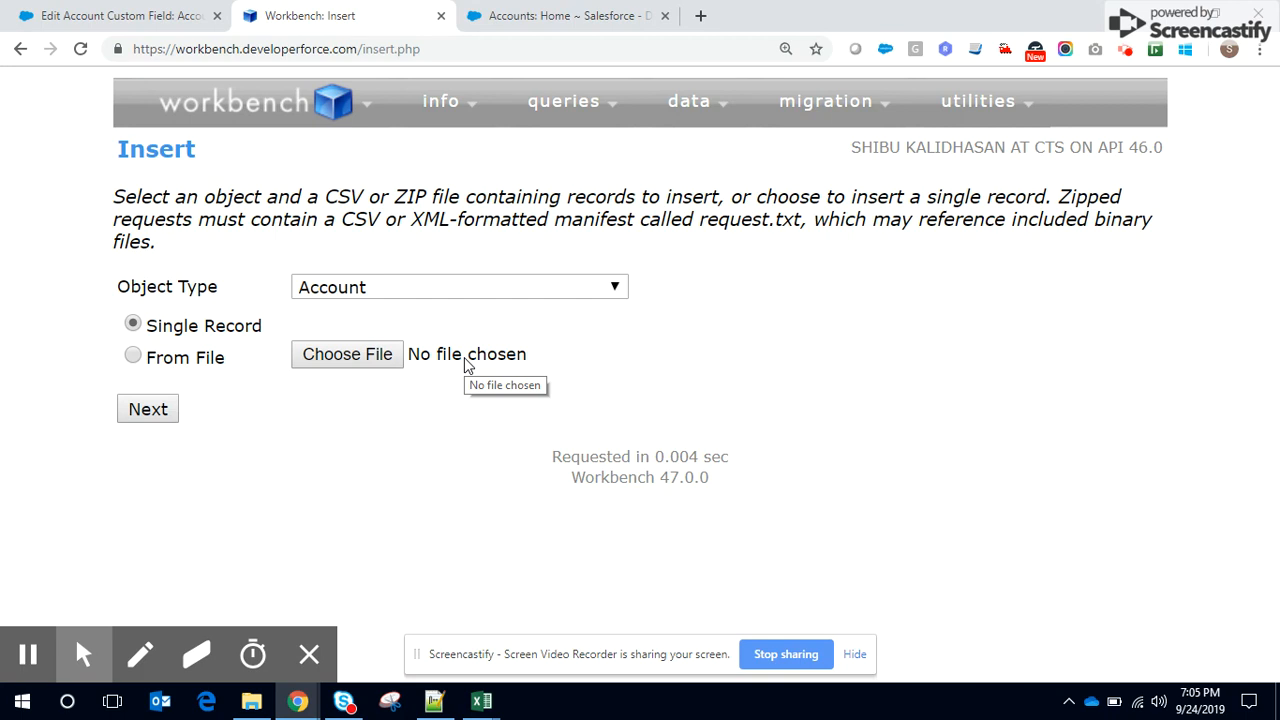
mouse_move(356, 292)
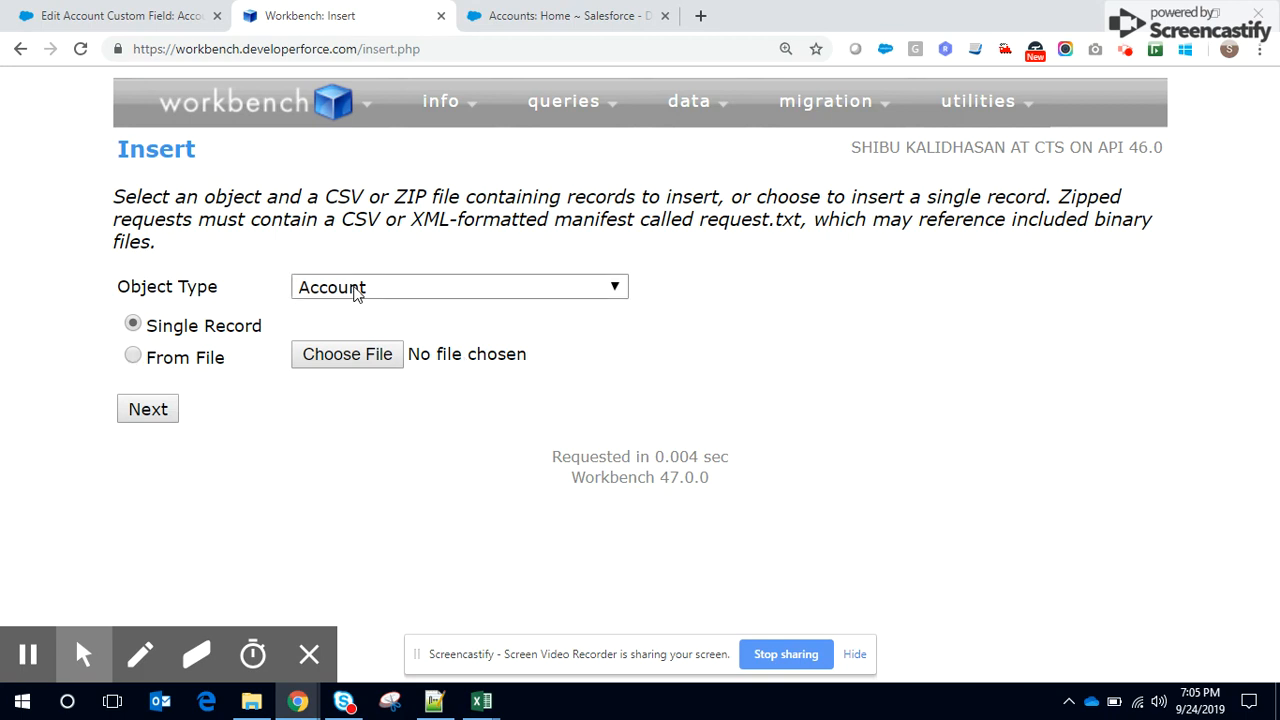
left_click(460, 288)
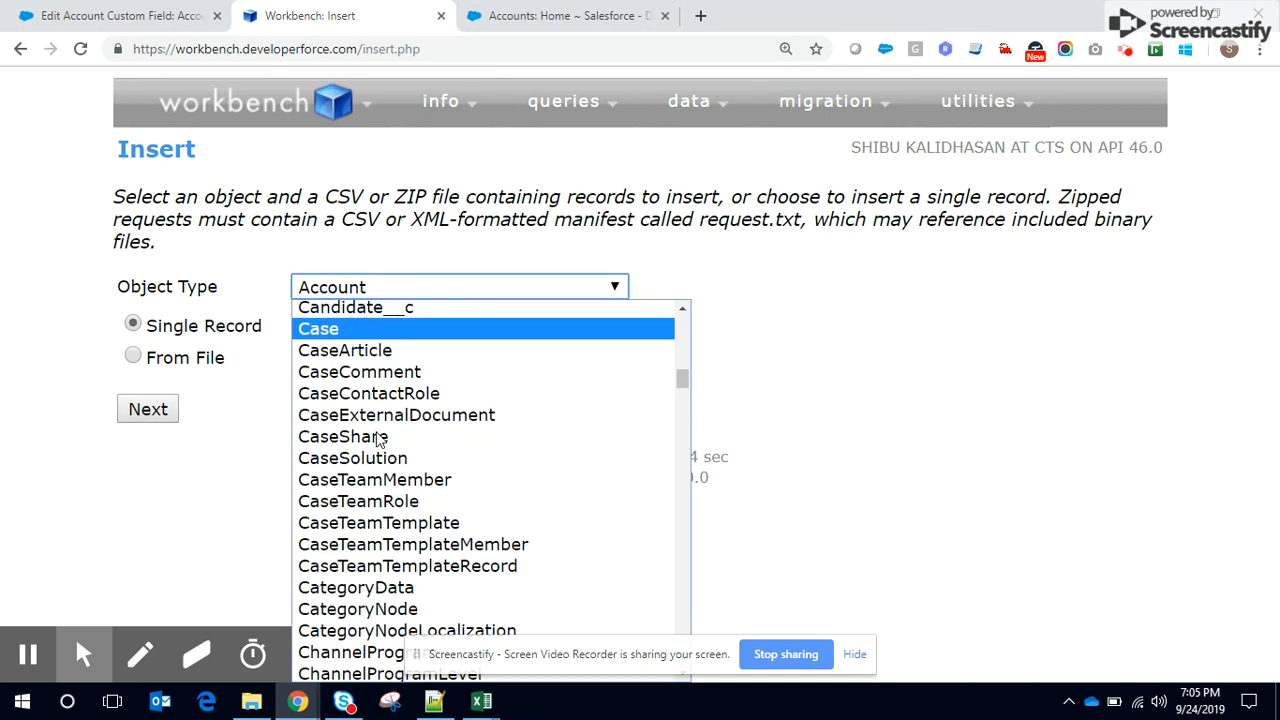
scroll("down", 3)
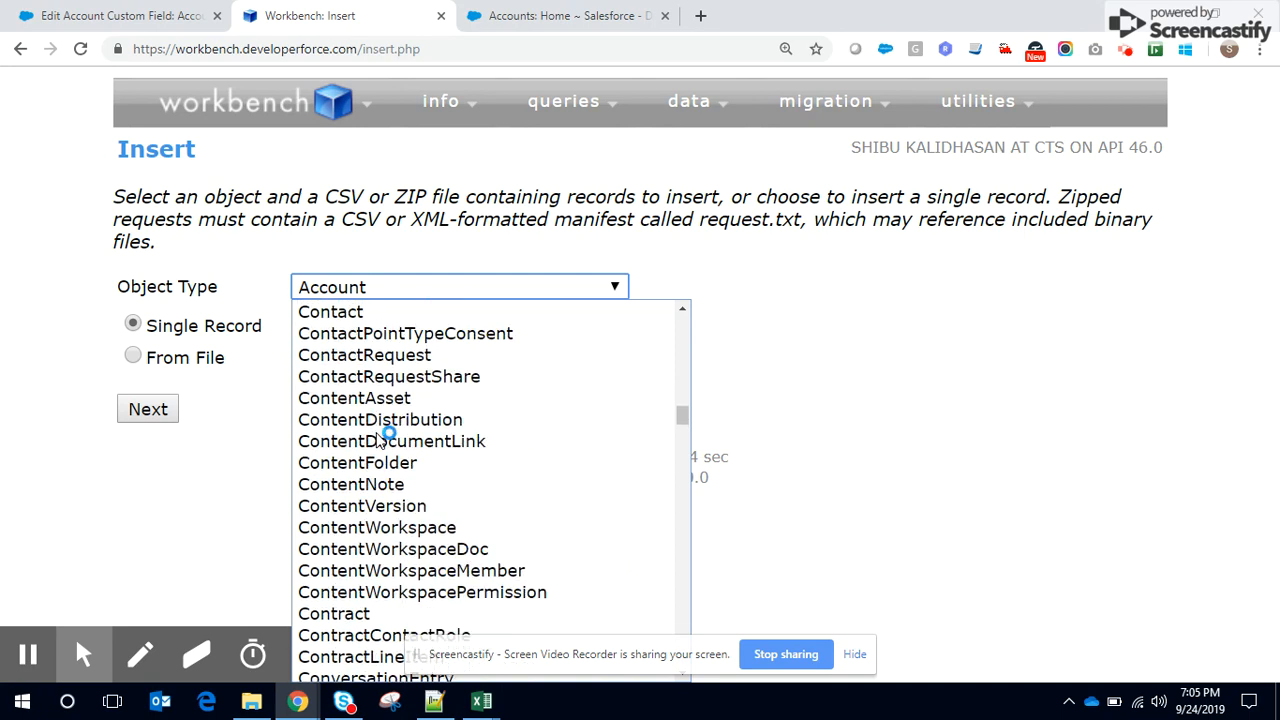
scroll("down", 3)
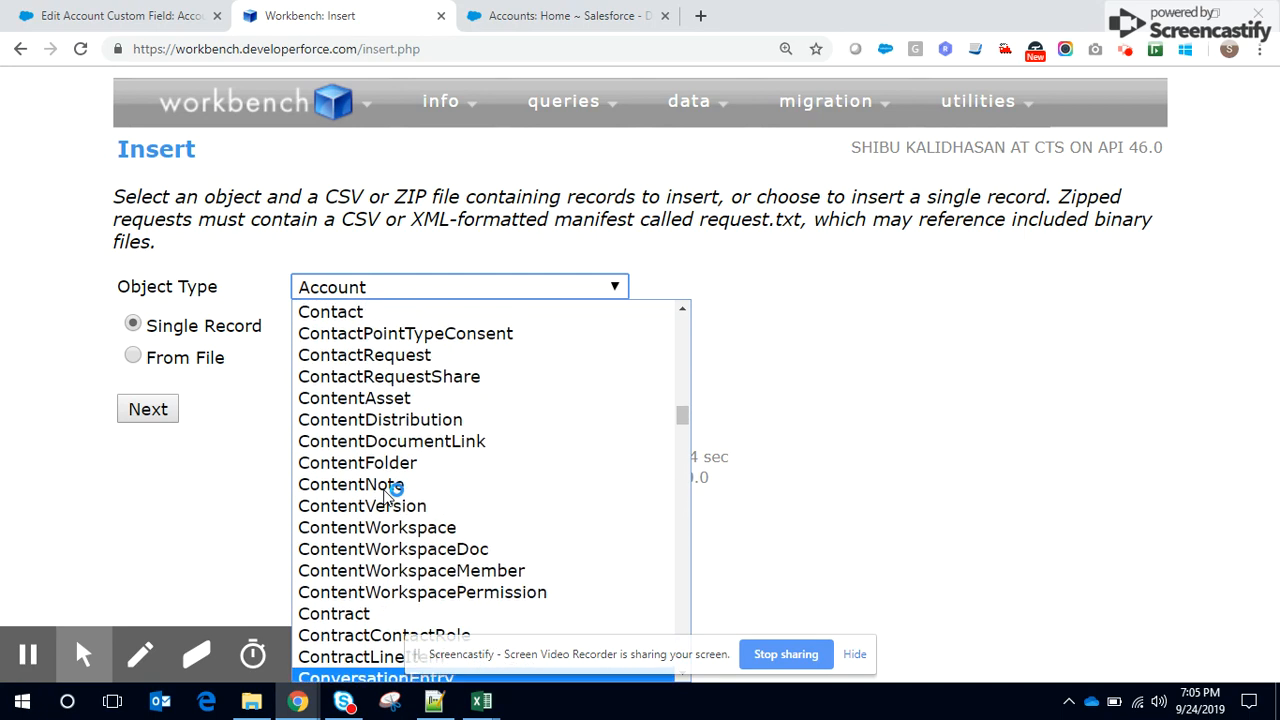
left_click(330, 312)
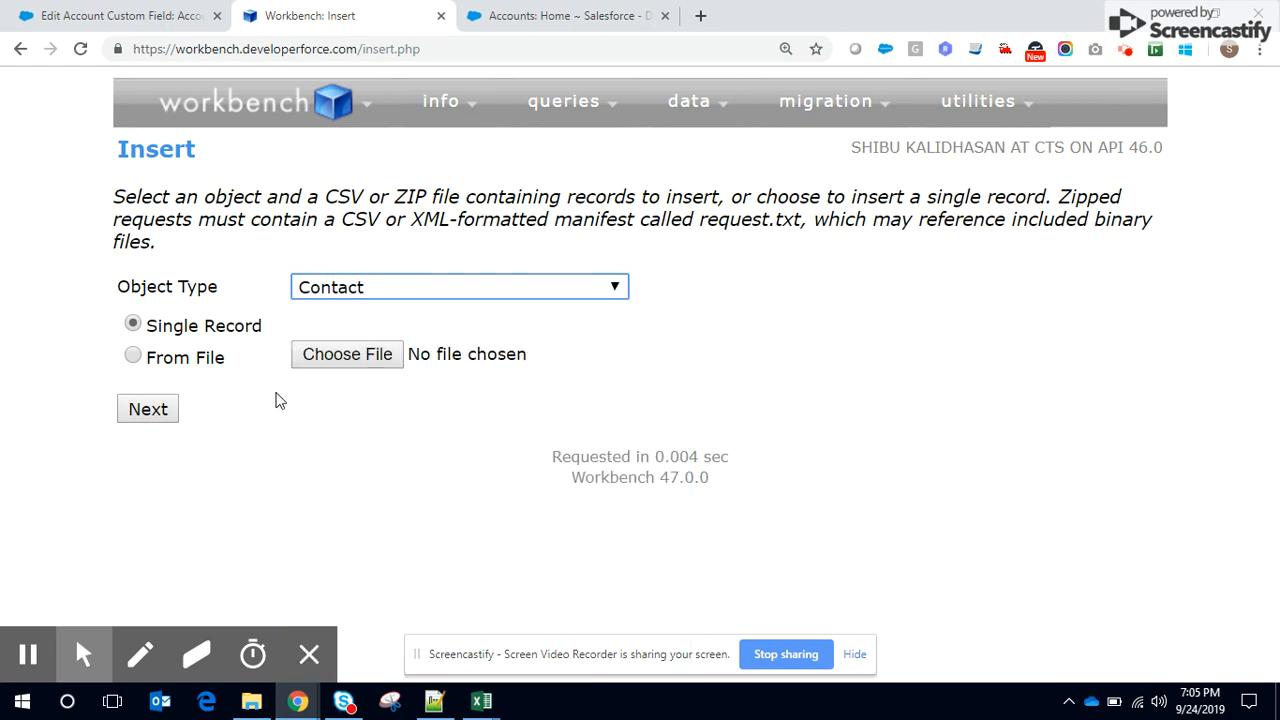
- Upload the two-row new-contacts CSV from file and continue to field mapping
left_click(132, 356)
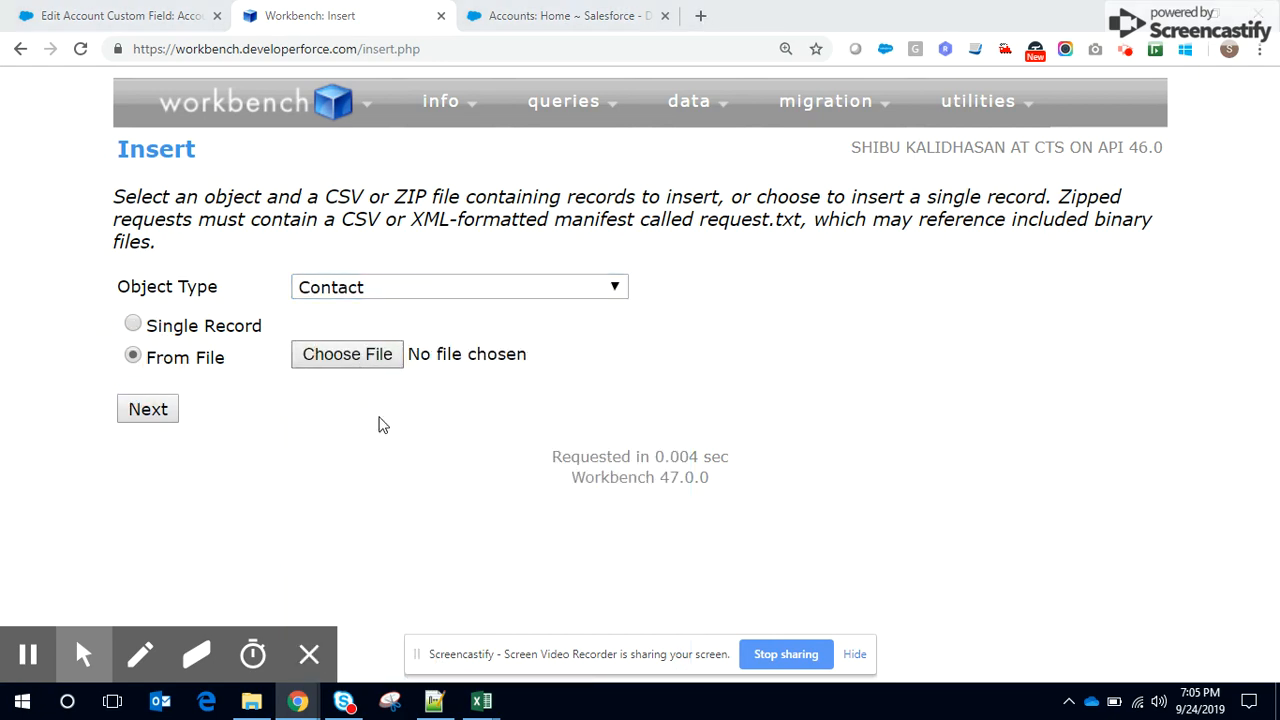
left_click(348, 354)
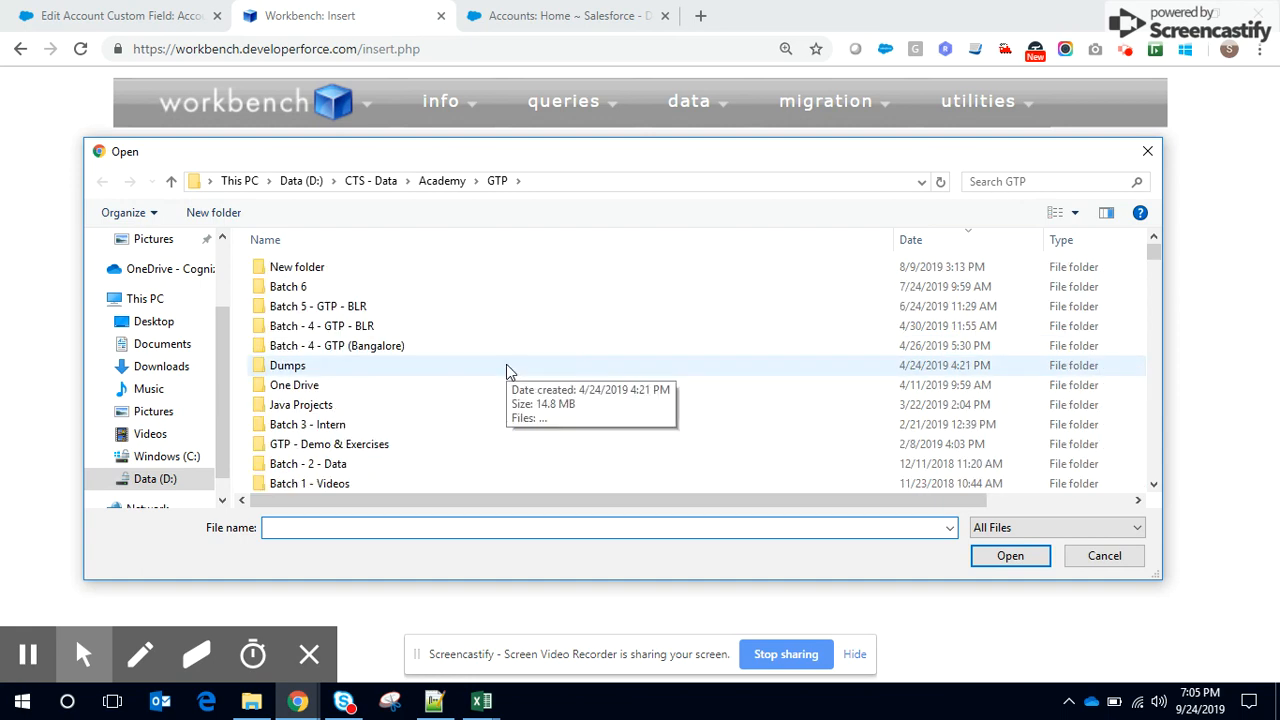
scroll("down", 3)
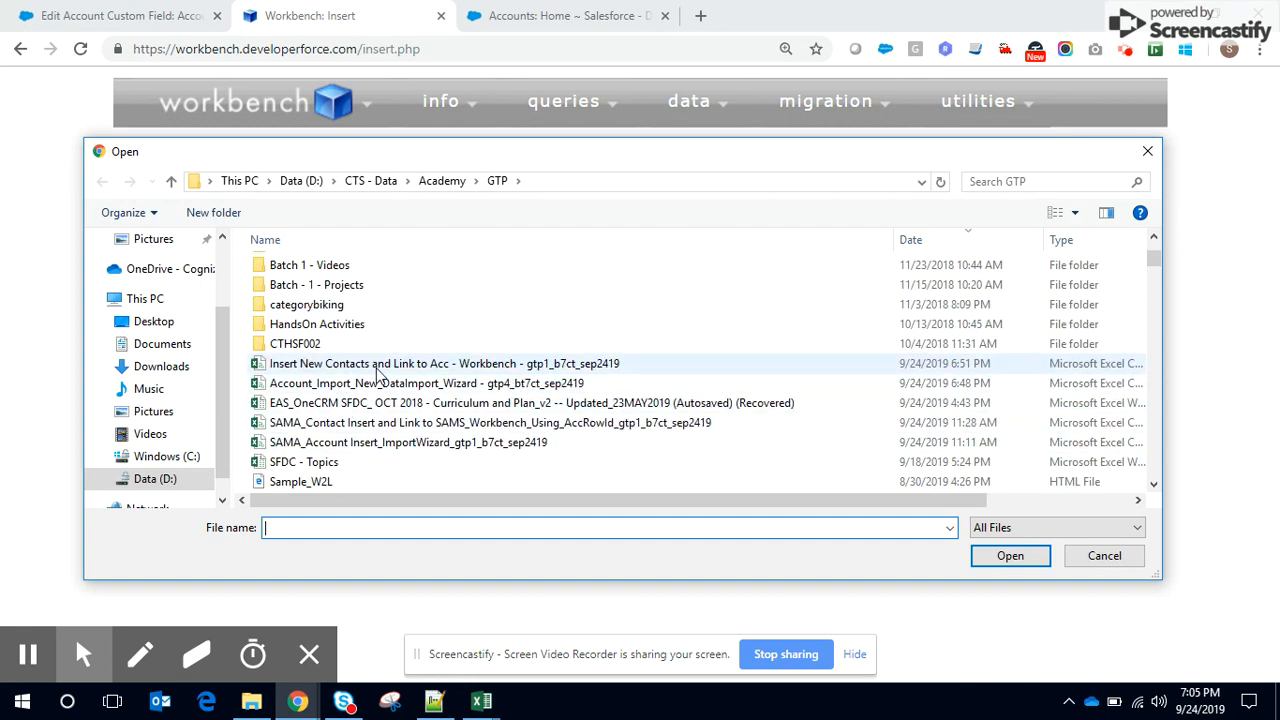
left_click(1008, 556)
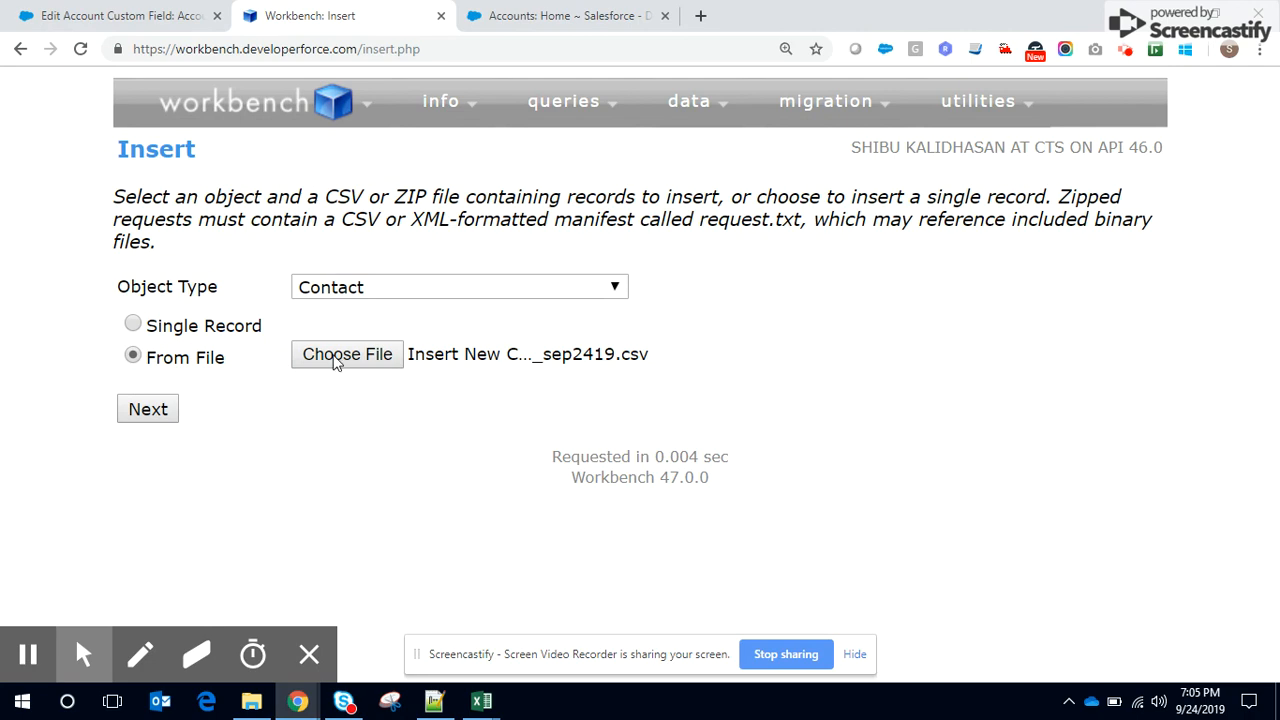
left_click(148, 408)
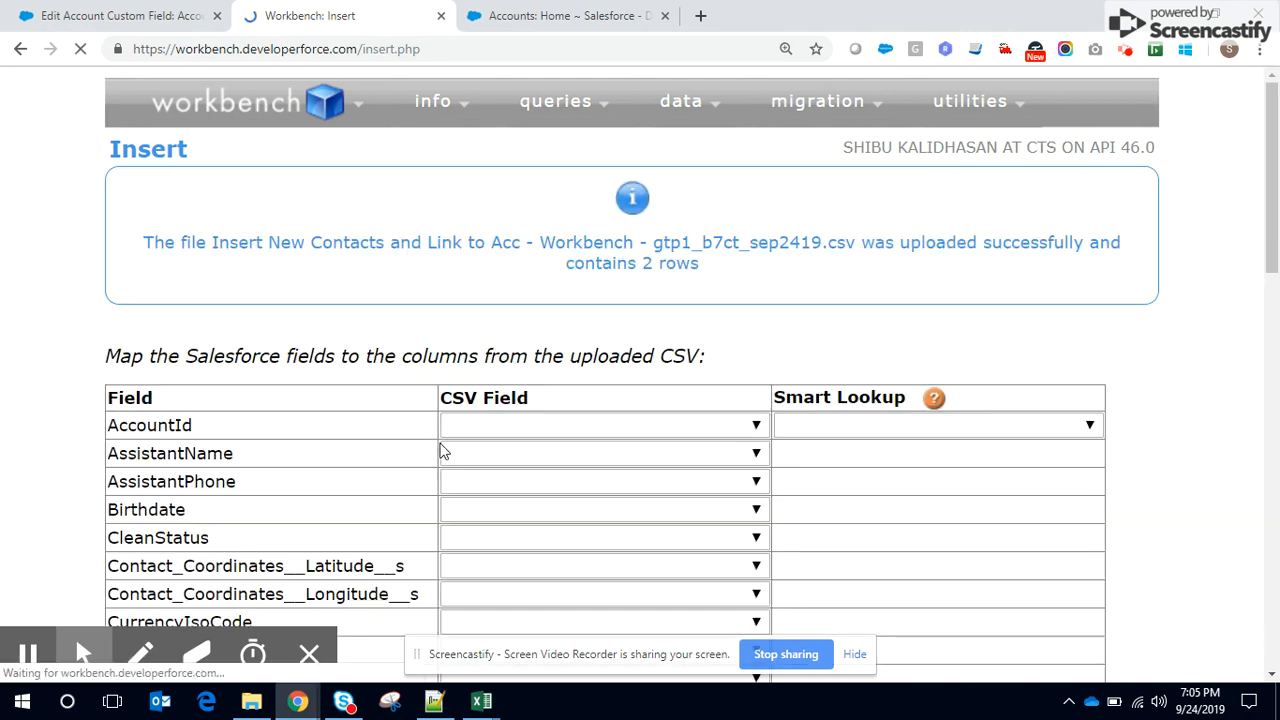
- Map LNAME to LastName and the CELL column to the Contact Phone field
scroll("down", 3)
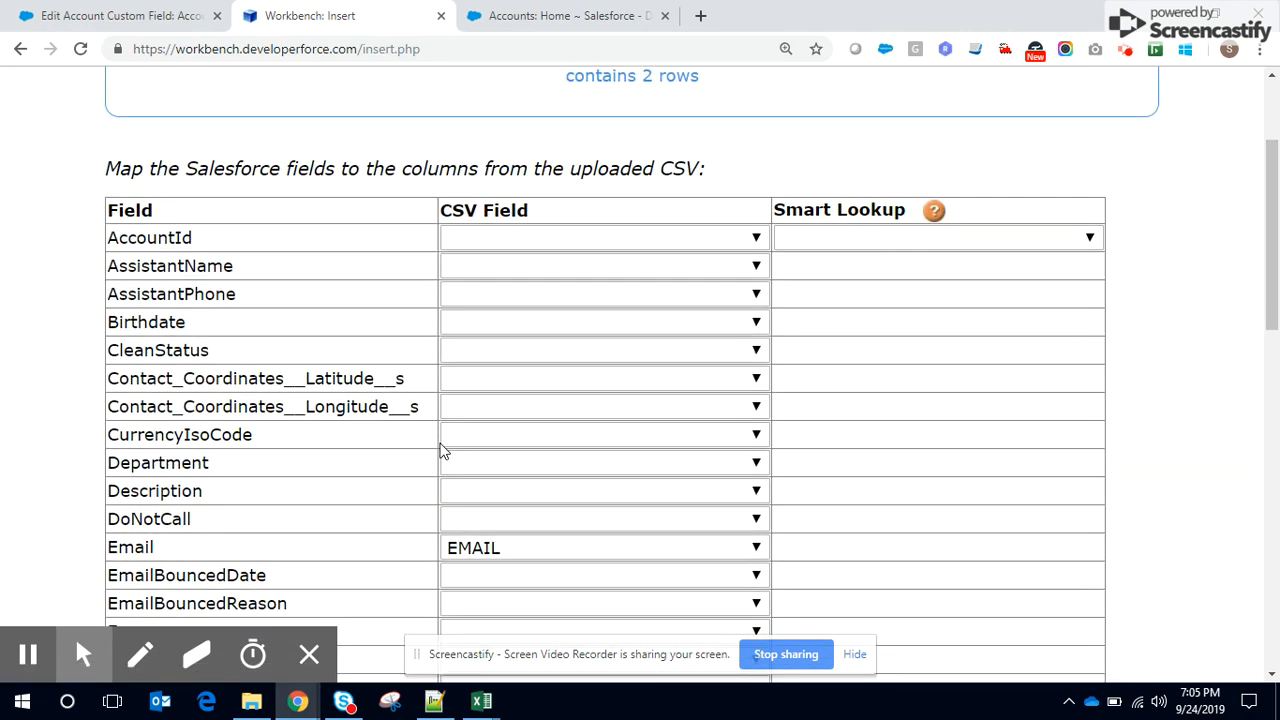
scroll("down", 3)
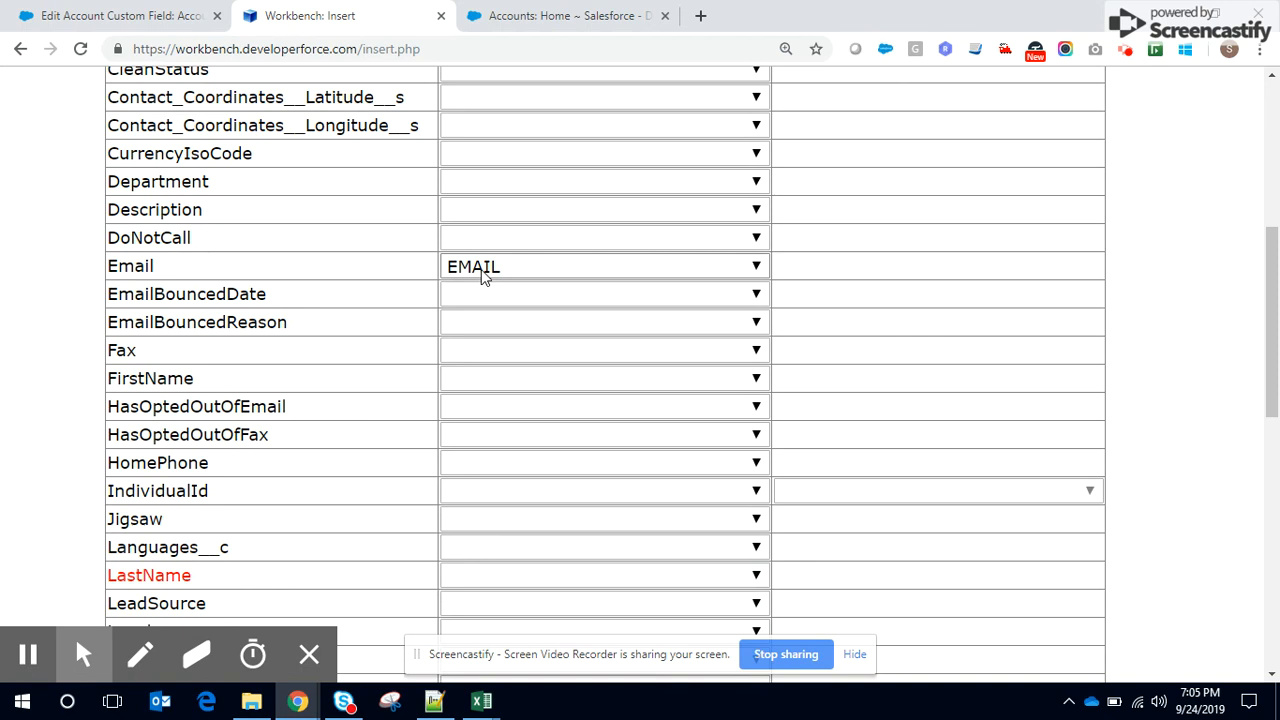
left_click(604, 388)
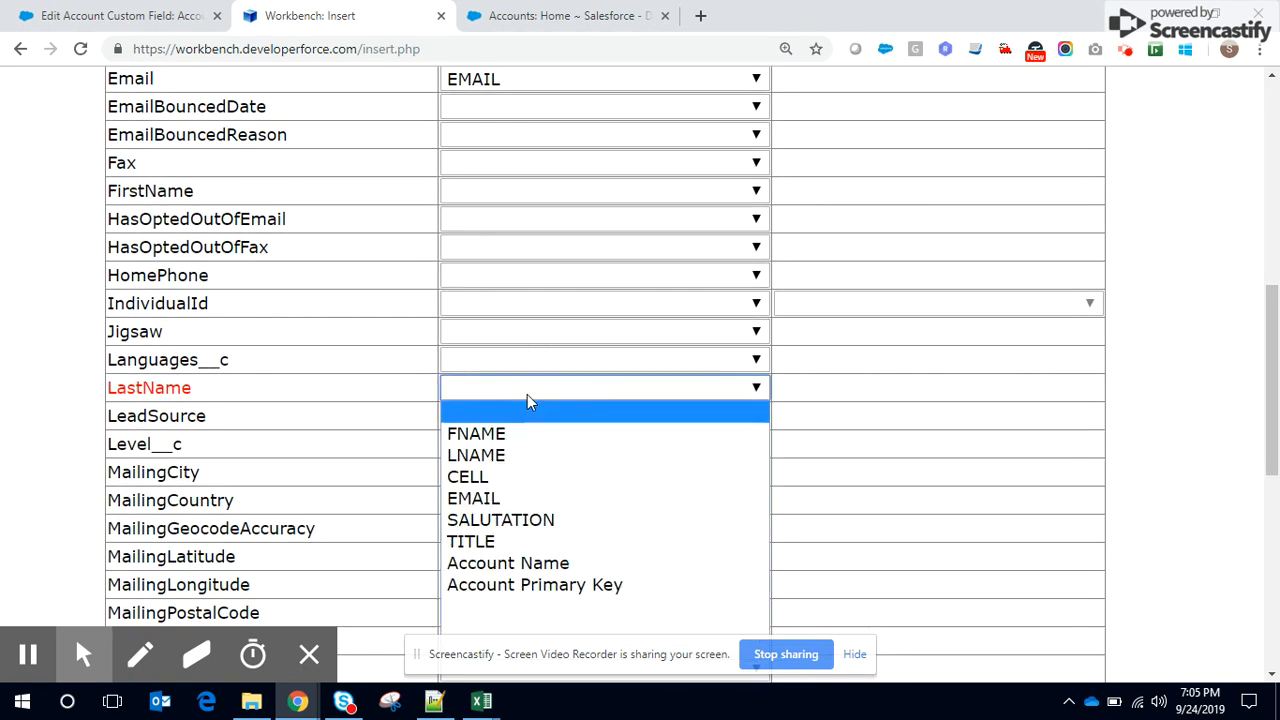
left_click(476, 456)
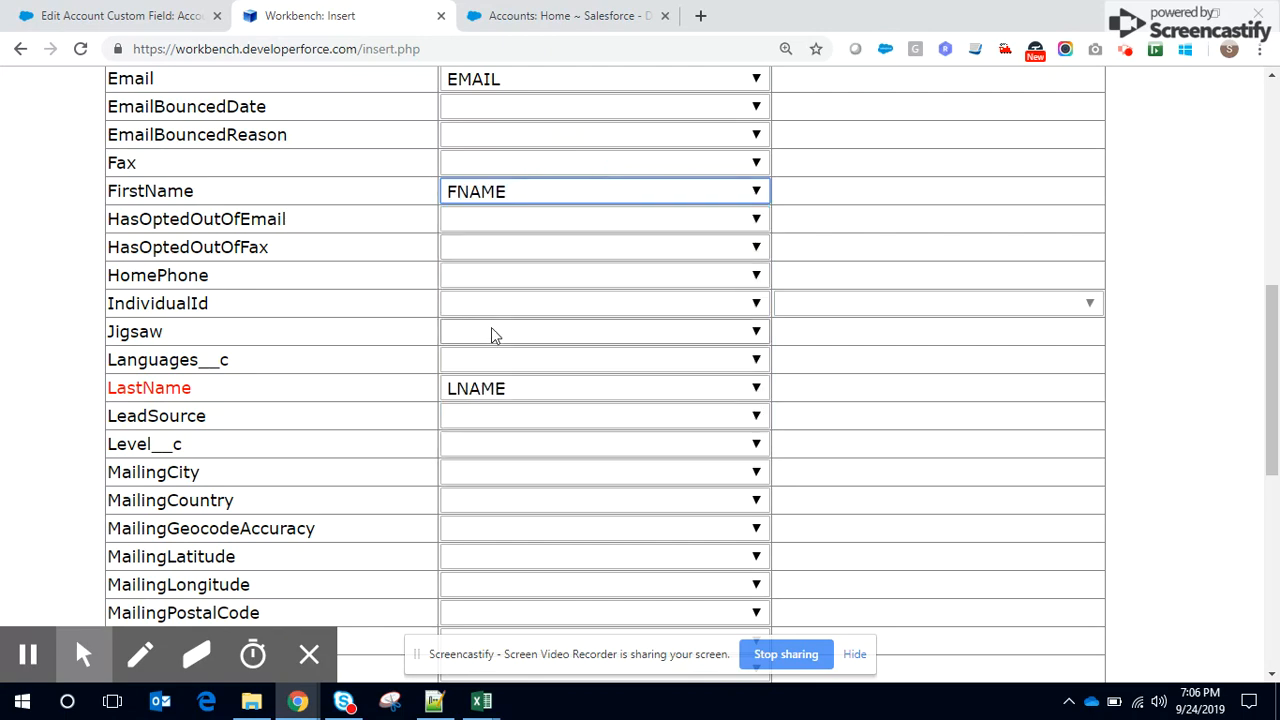
scroll("down", 3)
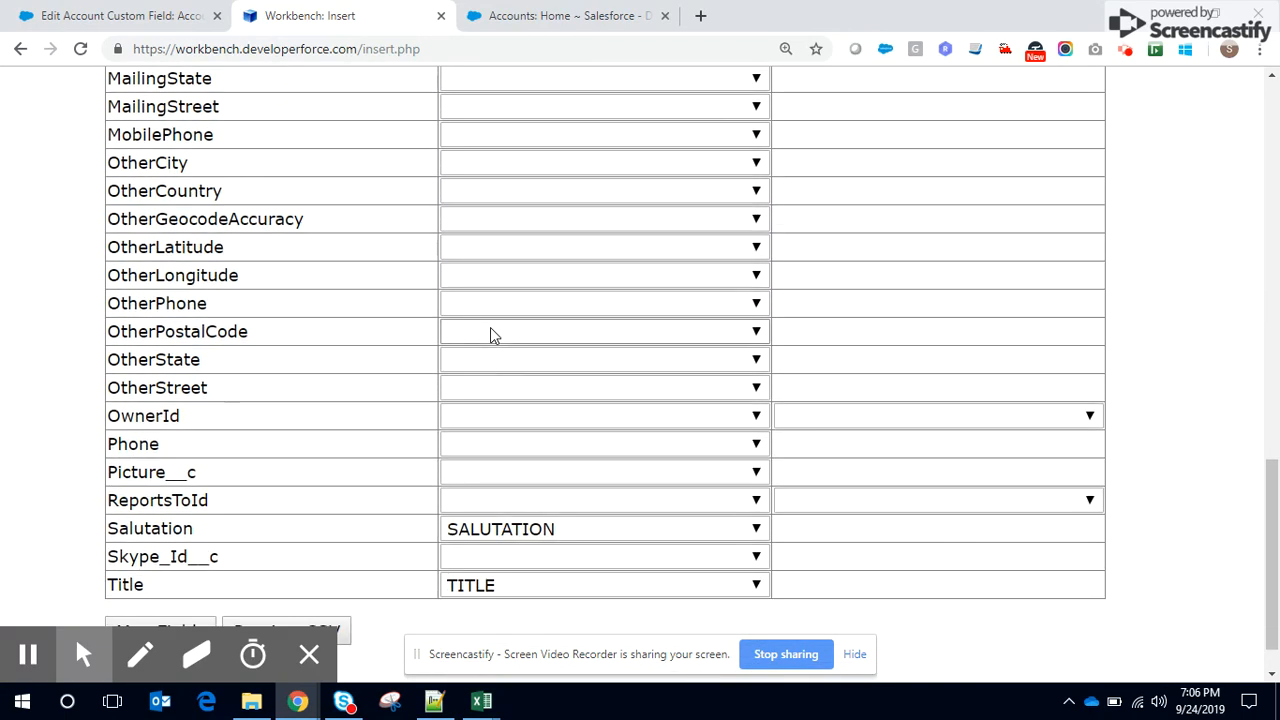
left_click(604, 444)
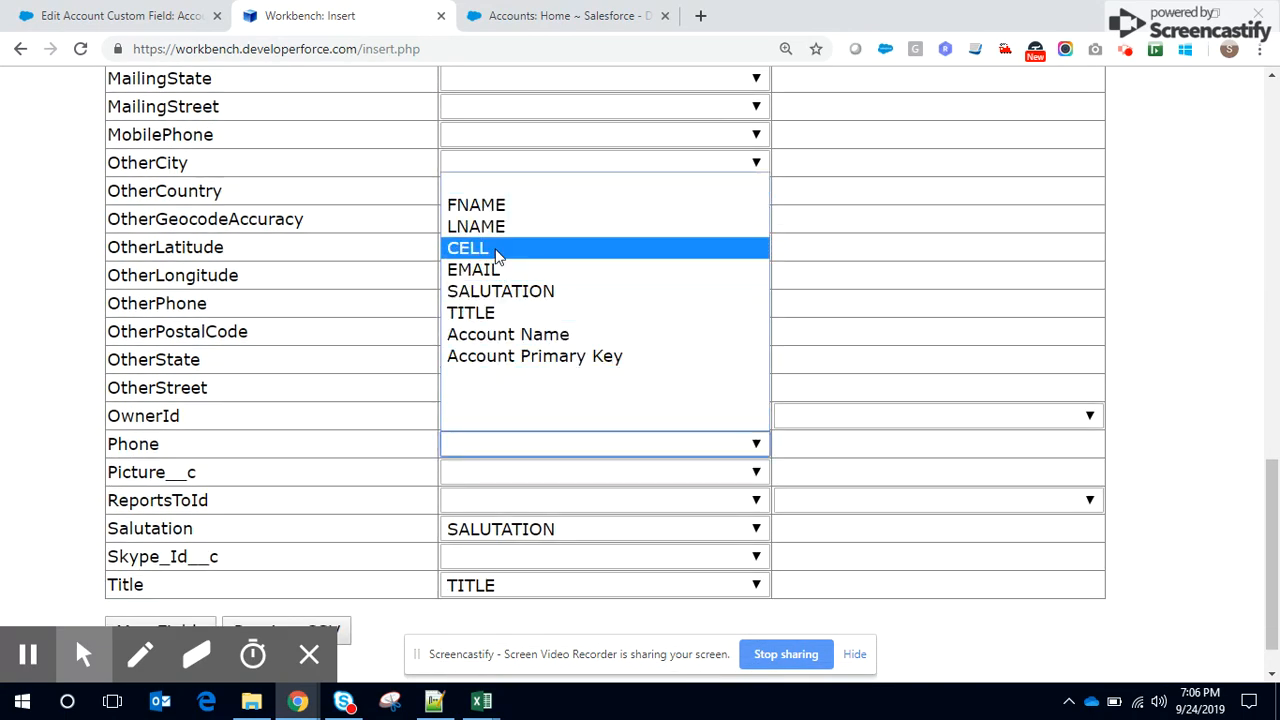
left_click(468, 248)
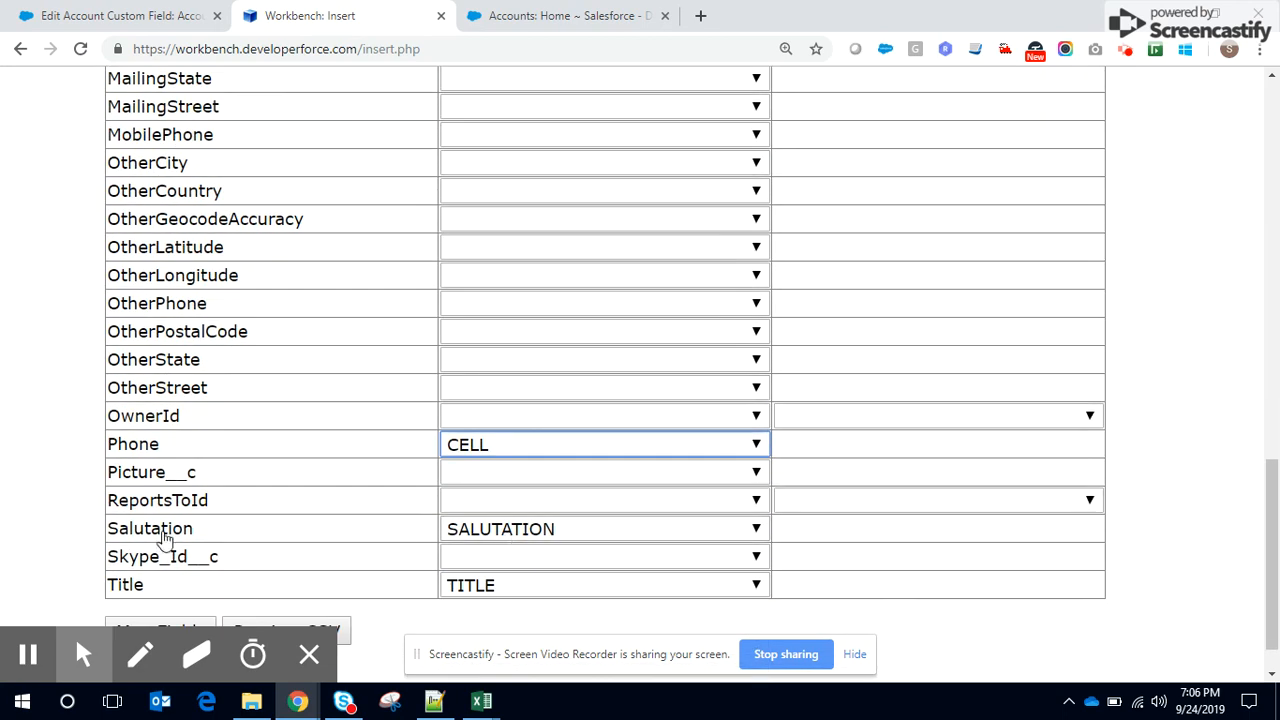
scroll("up", 3)
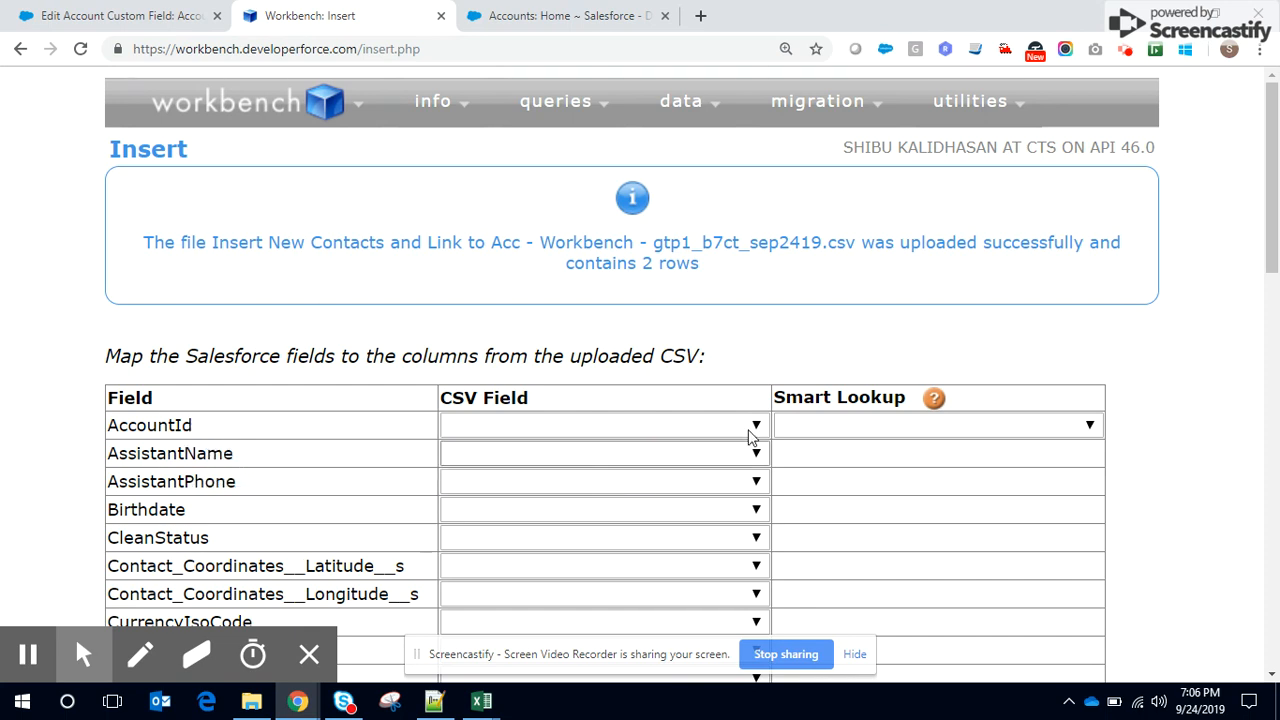
- Map AccountId to Account Primary Key with a Smart Lookup on Account.Account_Ext_Code__c
left_click(756, 424)
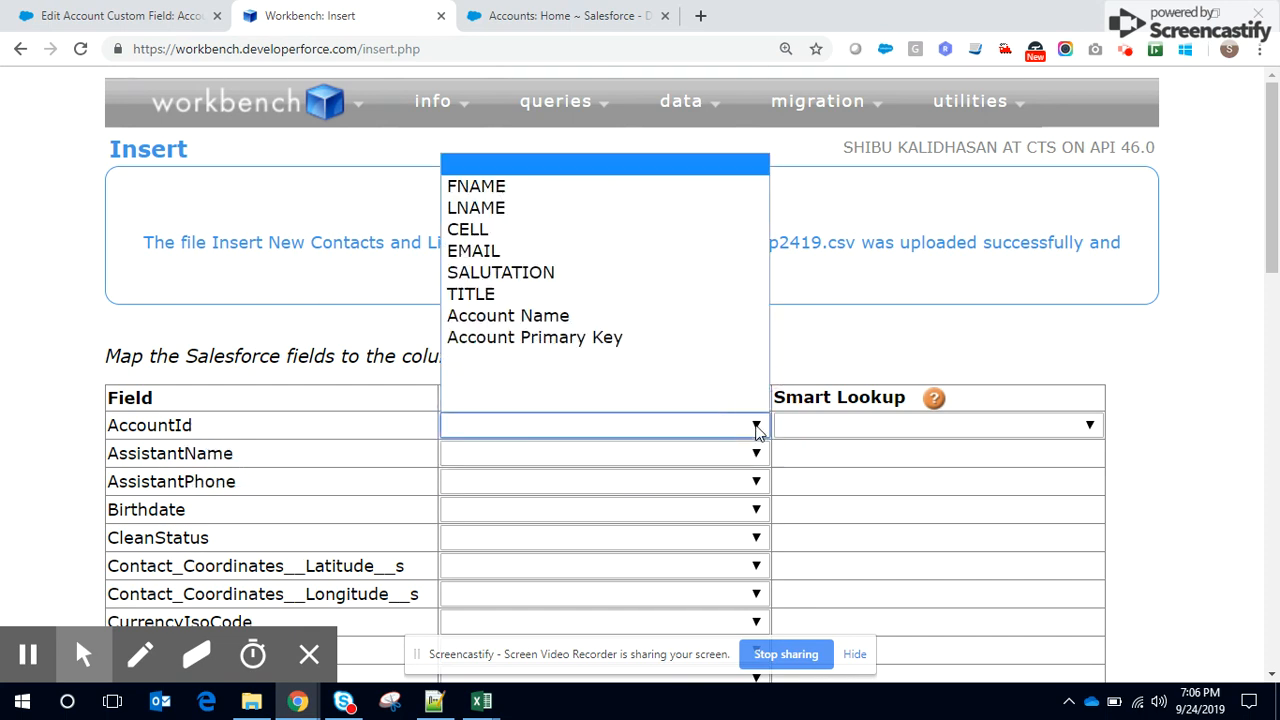
mouse_move(534, 336)
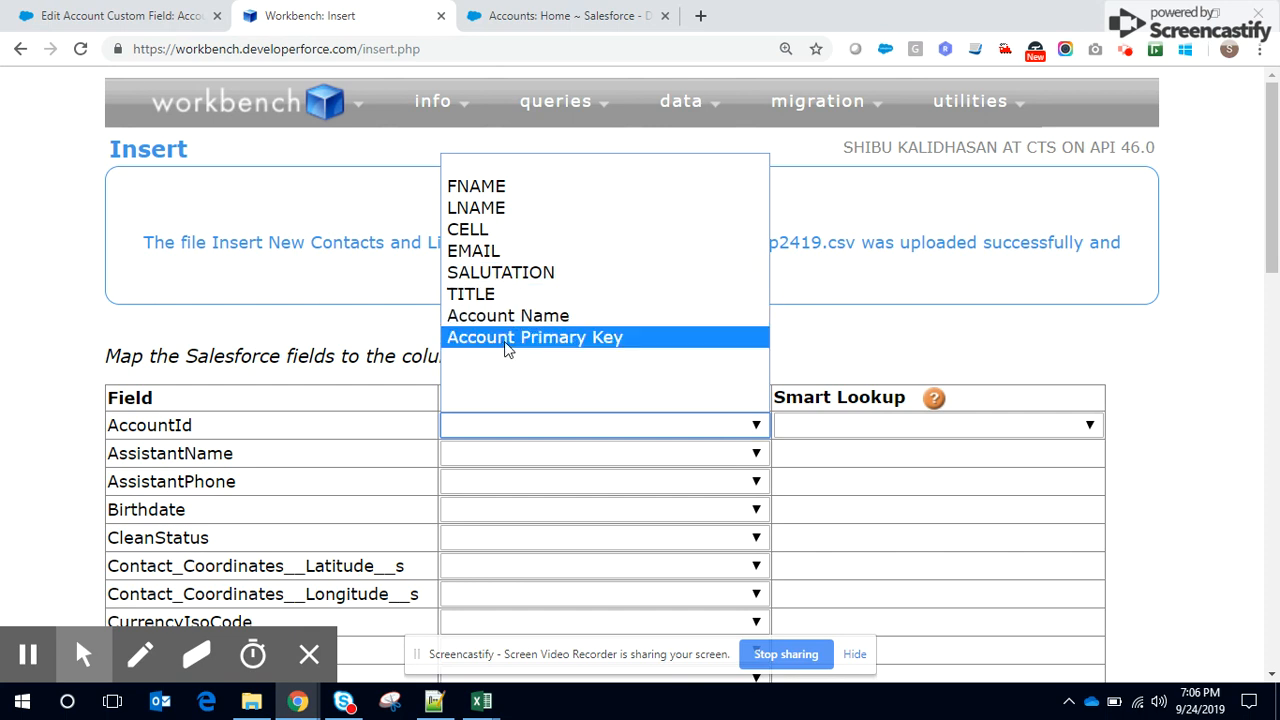
mouse_move(528, 348)
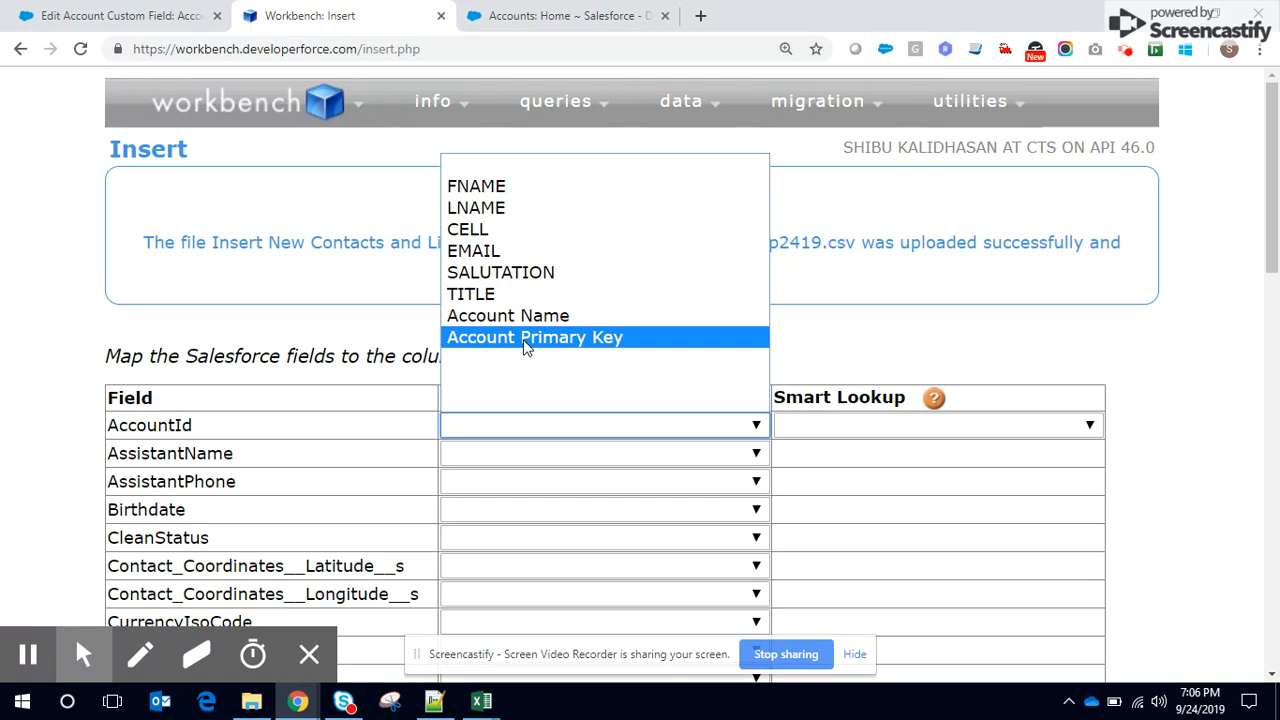
left_click(534, 336)
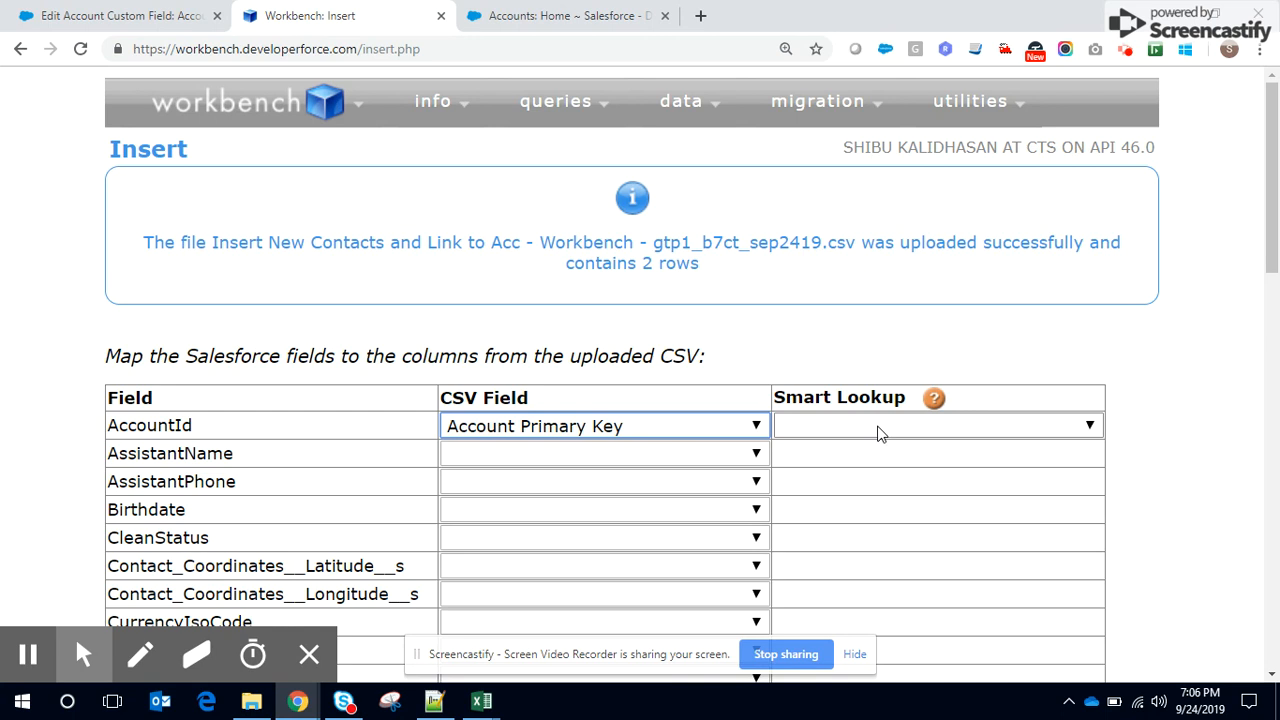
mouse_move(1078, 436)
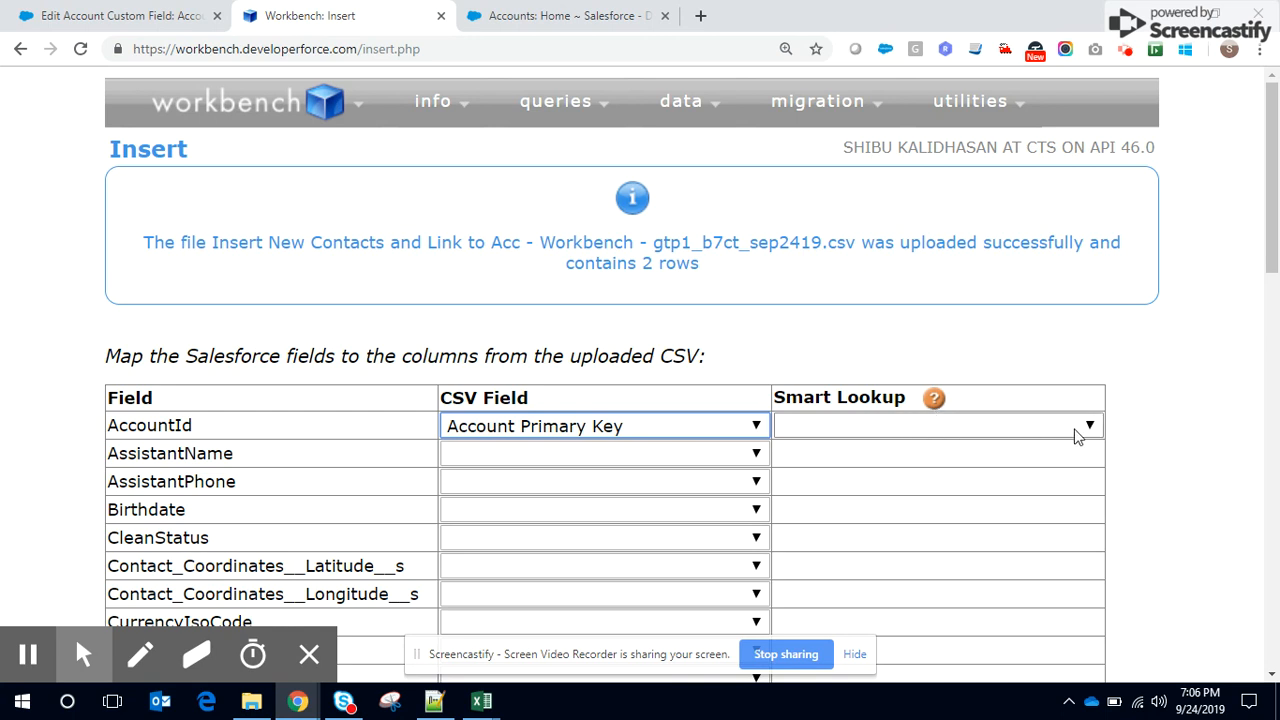
left_click(1088, 424)
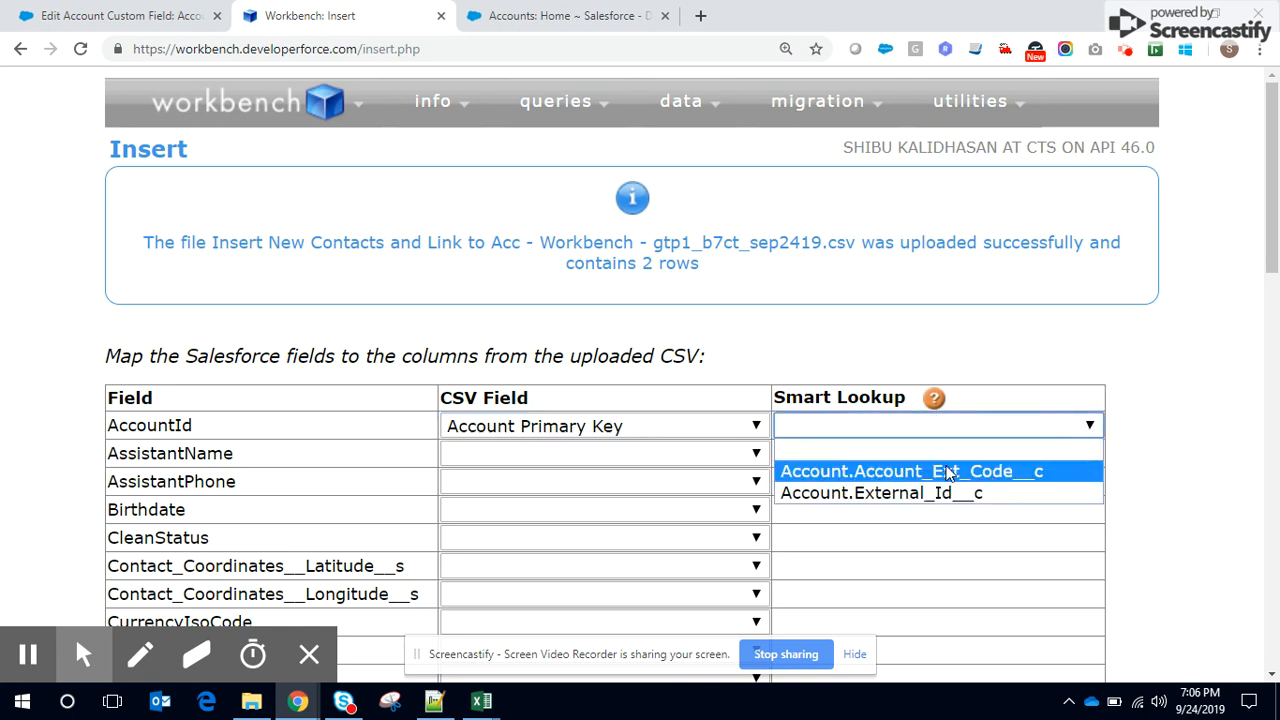
mouse_move(868, 478)
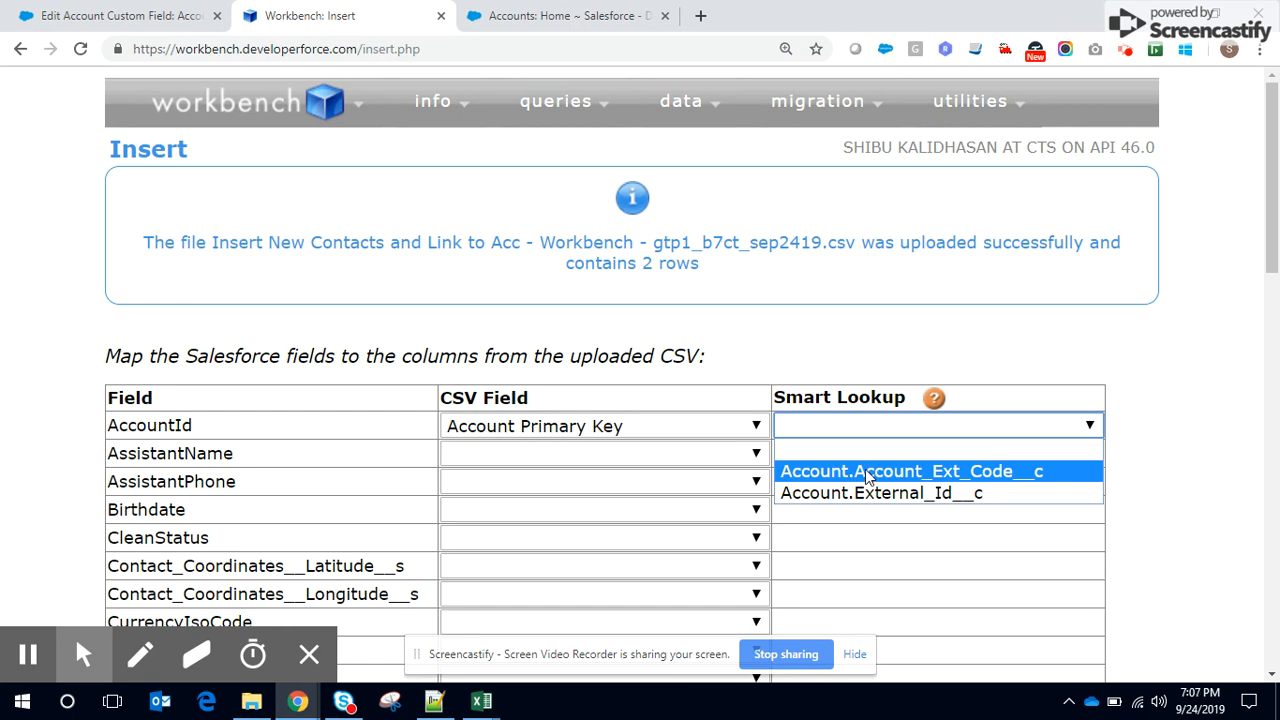
mouse_move(900, 476)
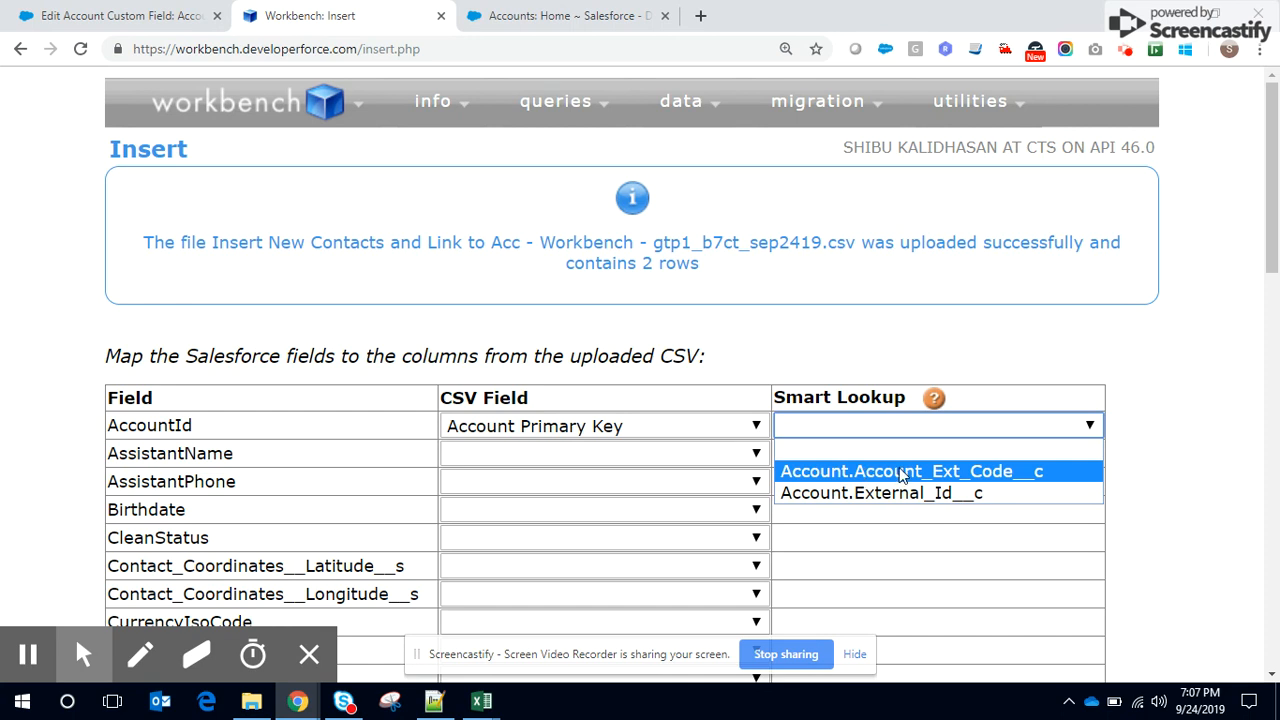
left_click(910, 472)
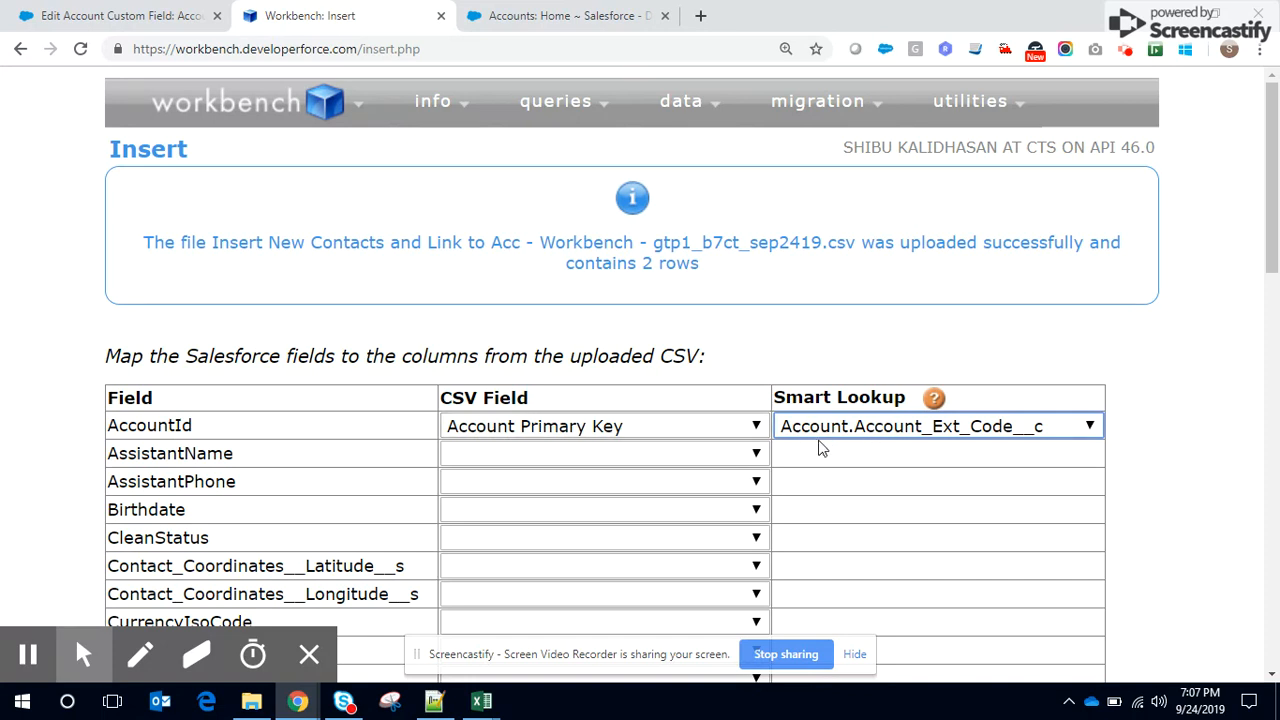
mouse_move(664, 318)
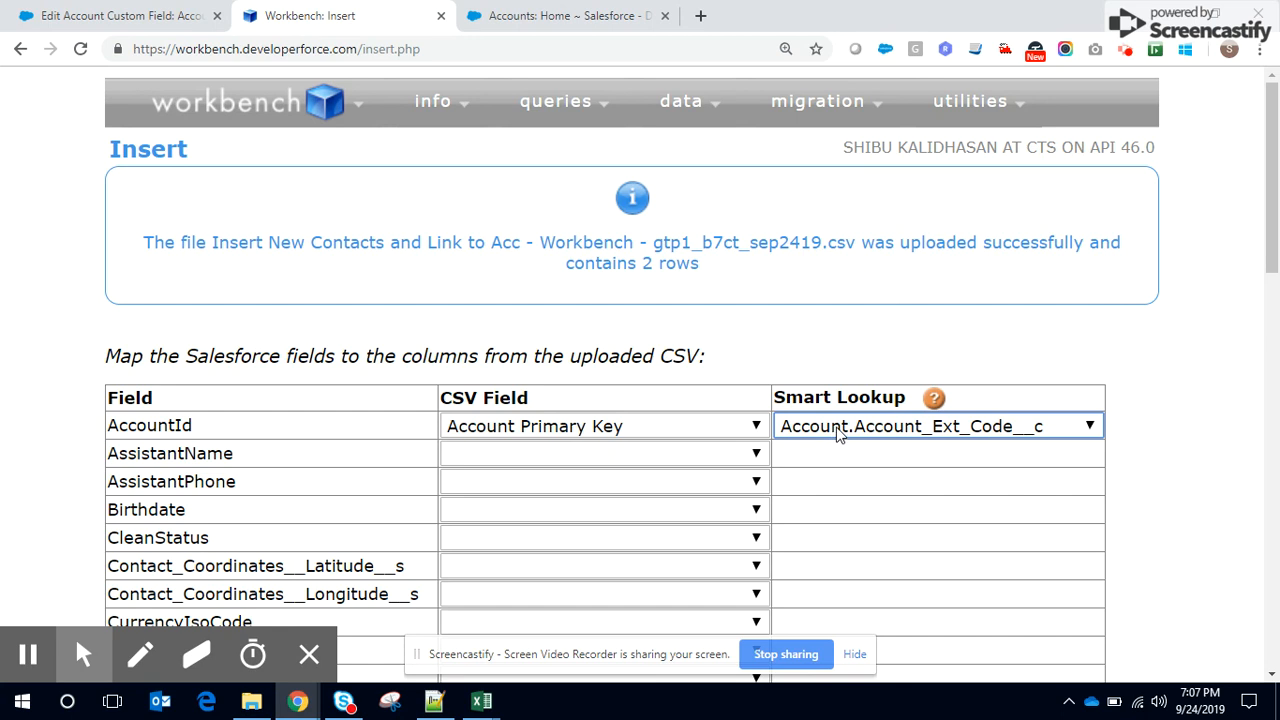
mouse_move(424, 428)
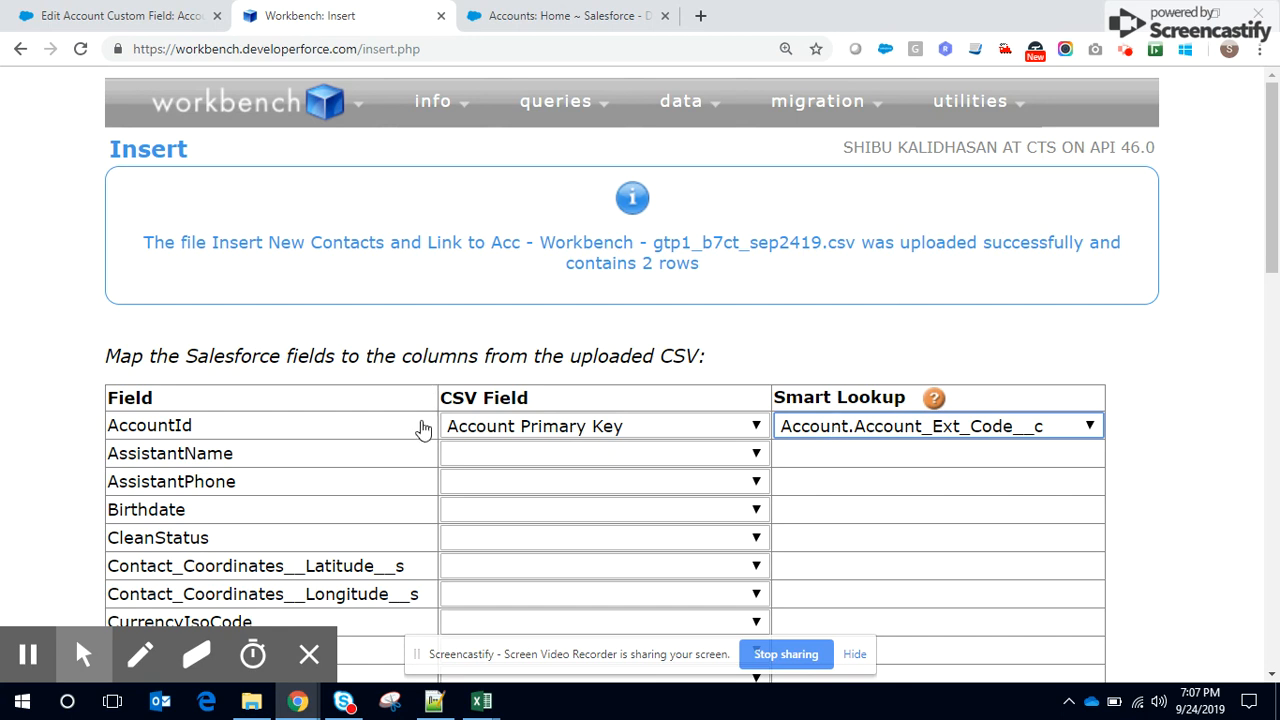
mouse_move(650, 422)
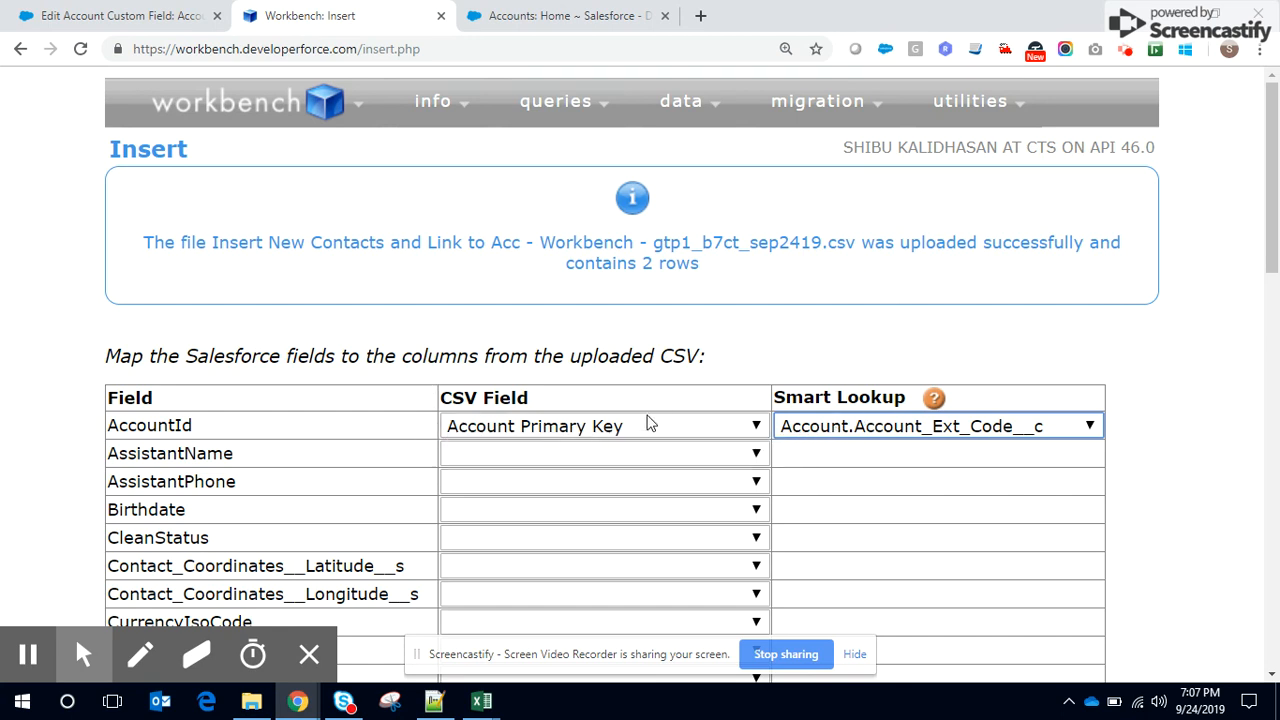
mouse_move(204, 436)
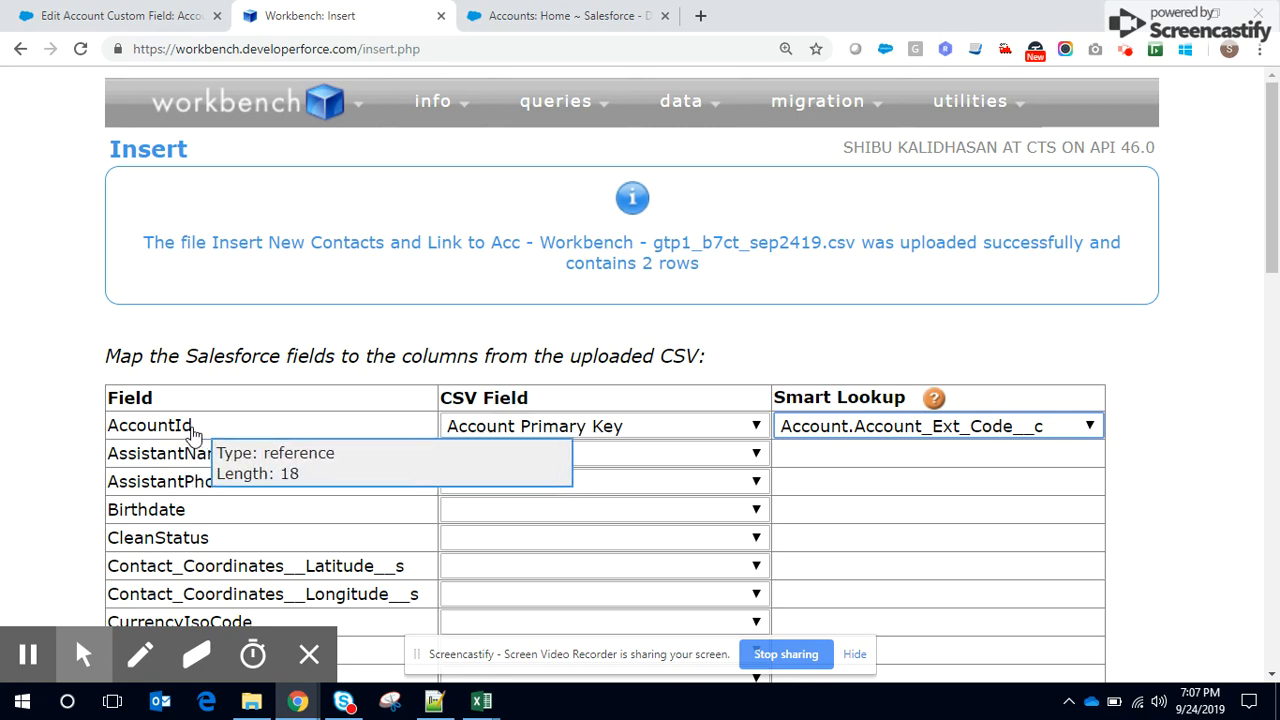
scroll("down", 3)
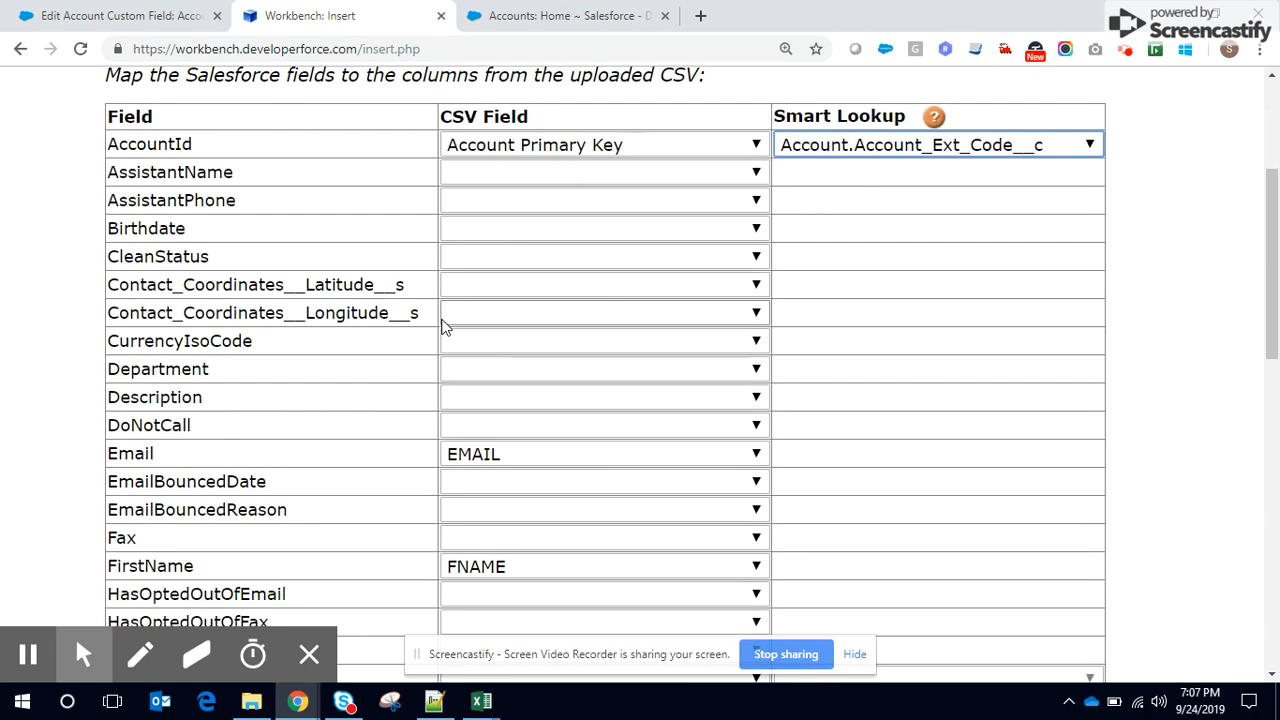
scroll("down", 3)
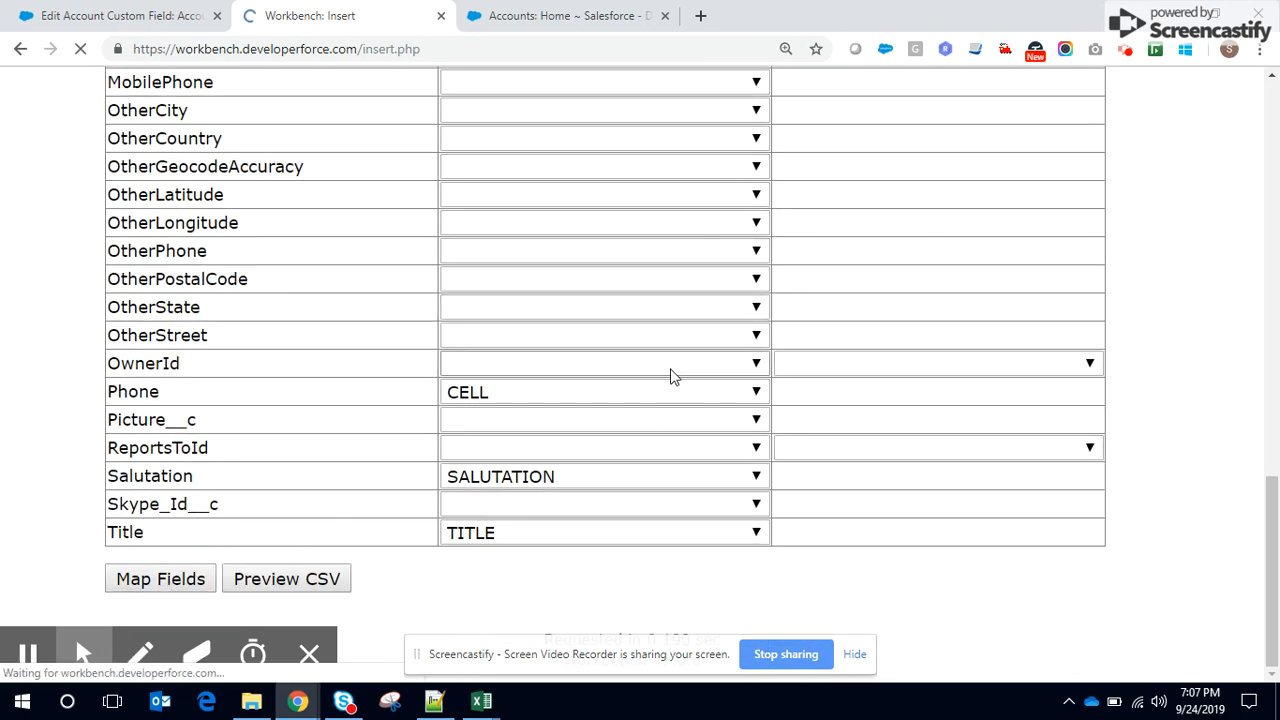
- Confirm the mappings and insert both Contact records successfully, linked to their accounts
left_click(160, 578)
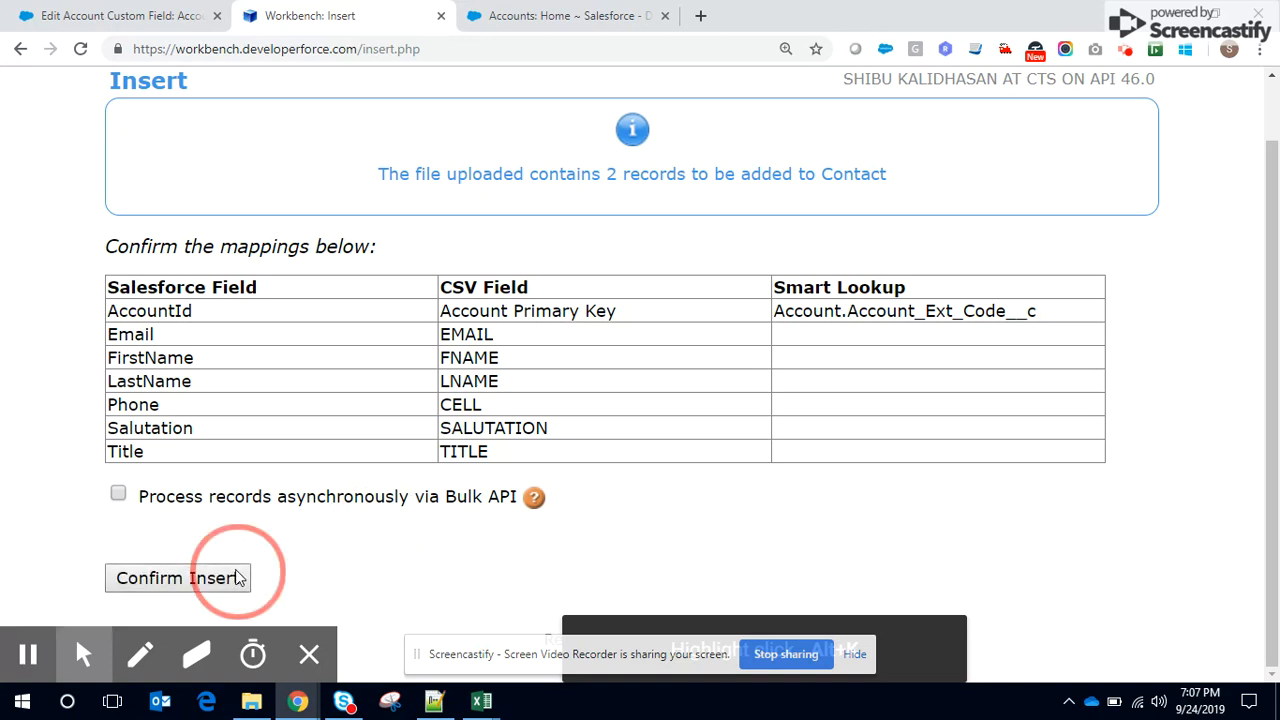
left_click(178, 578)
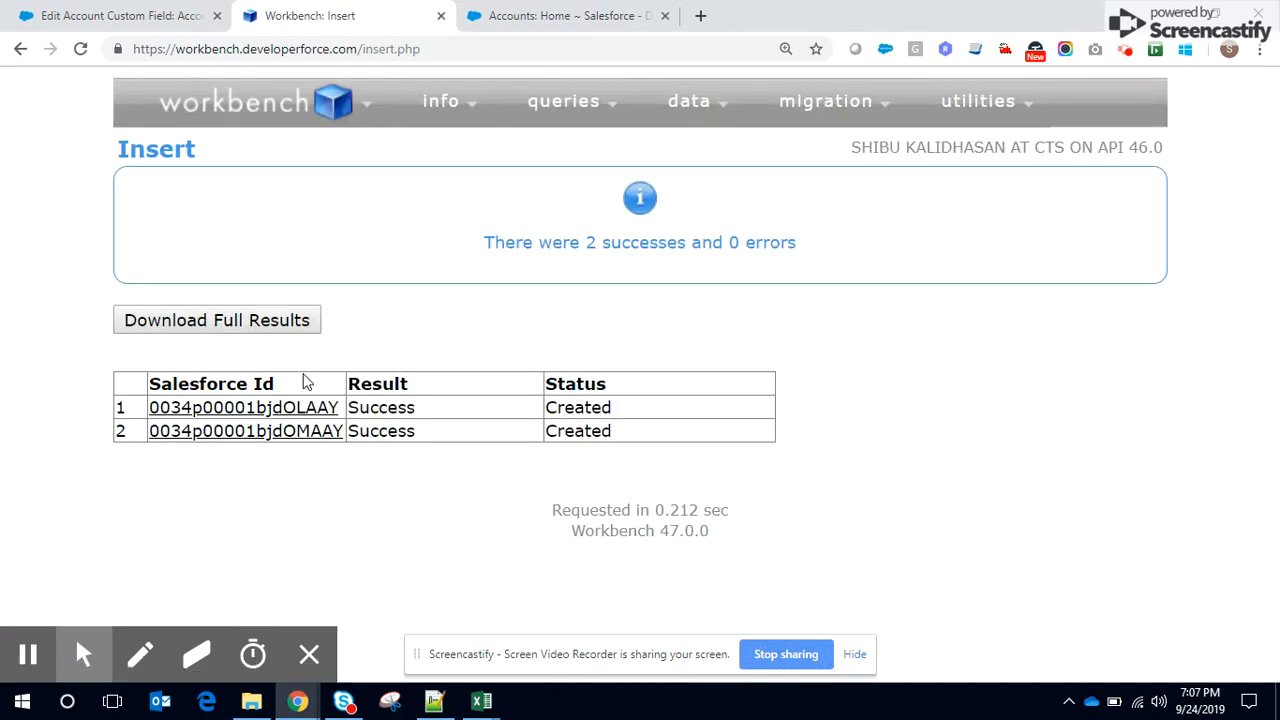
left_click(564, 100)
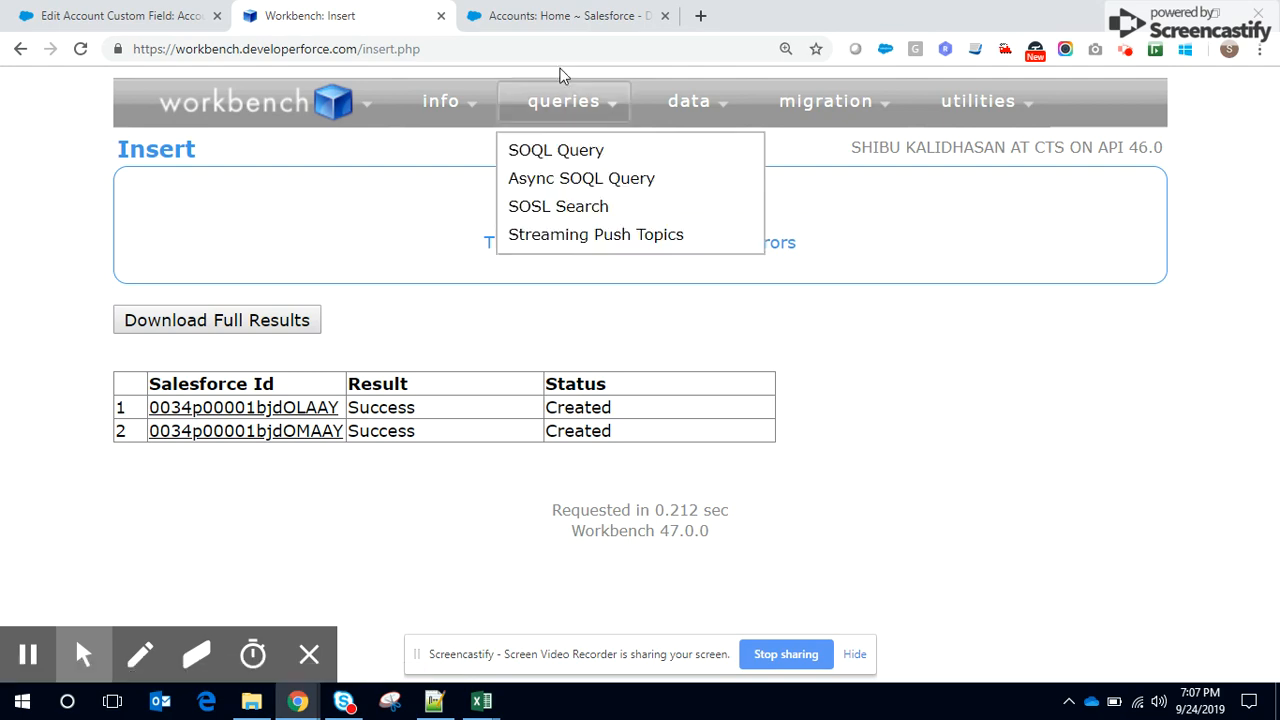
- In Salesforce, show the accounts list filtered to those created this week
left_click(564, 16)
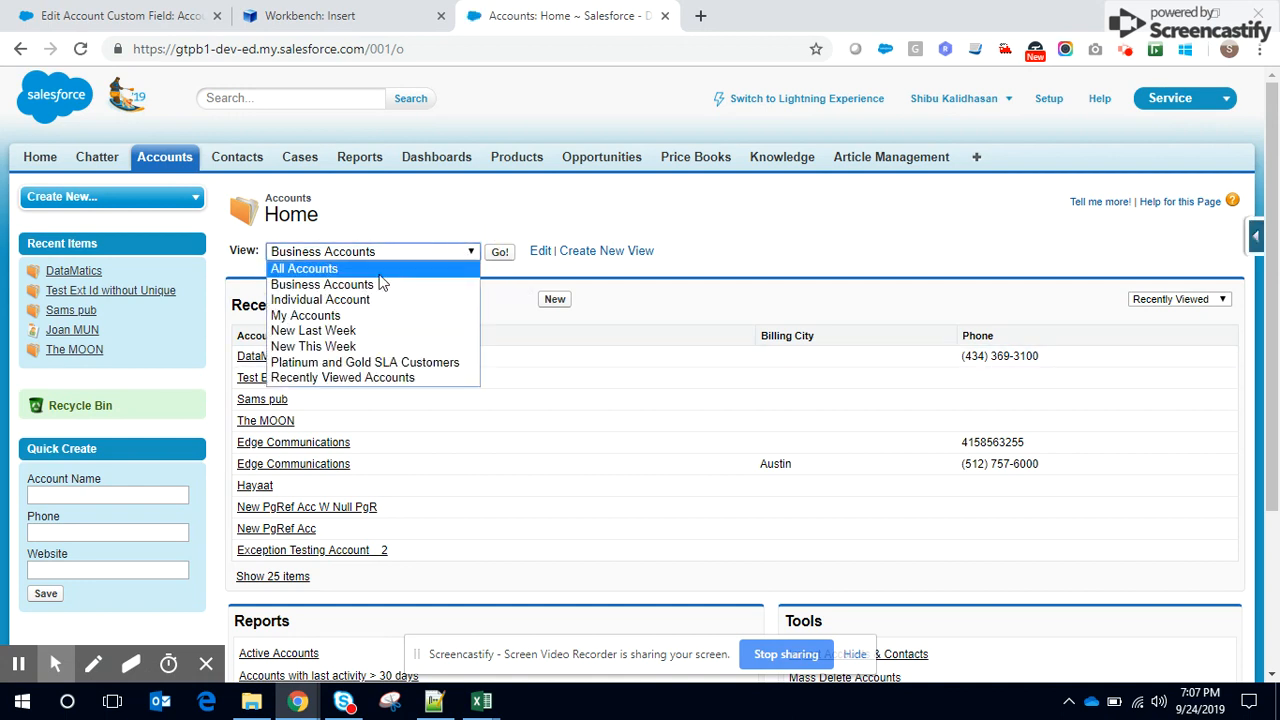
left_click(312, 330)
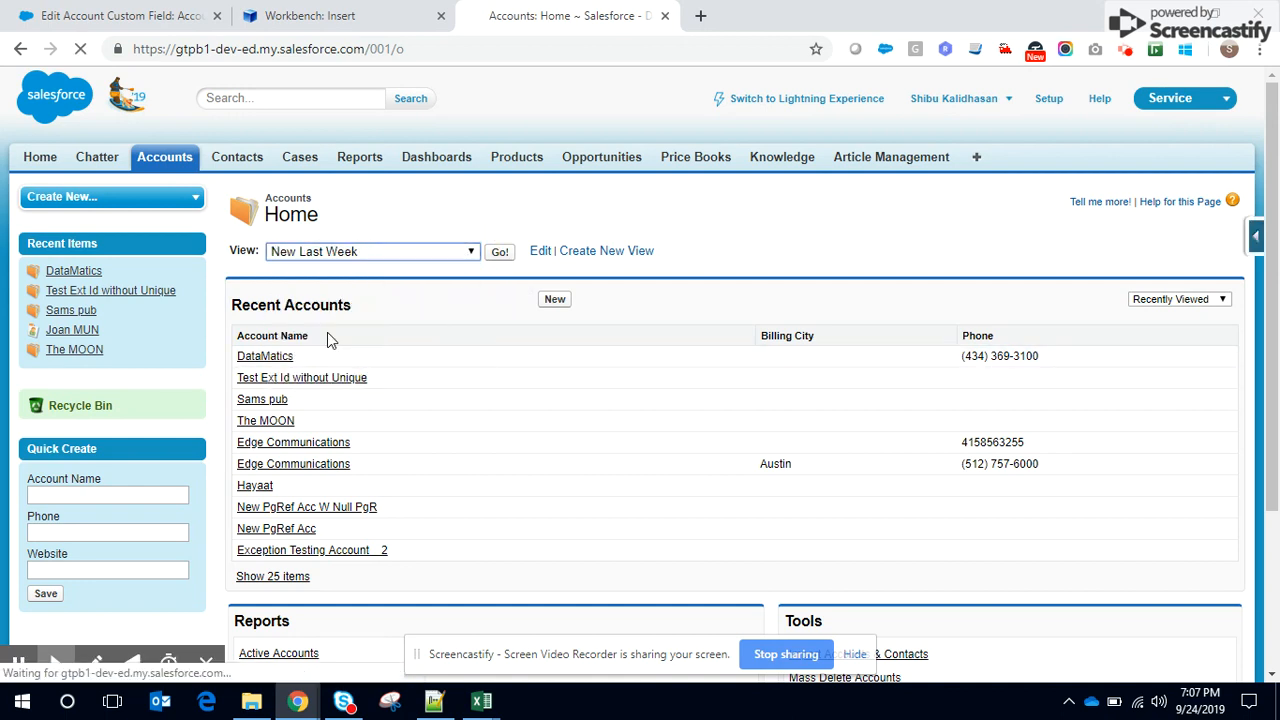
left_click(500, 252)
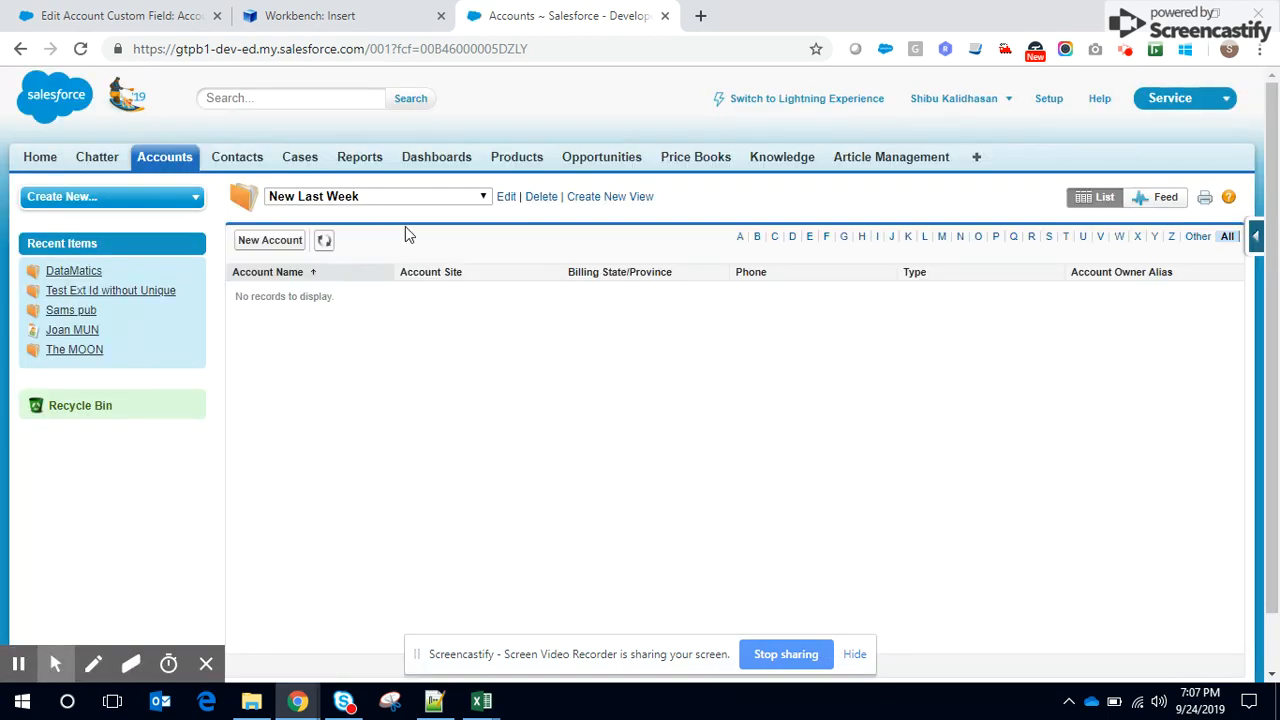
left_click(376, 196)
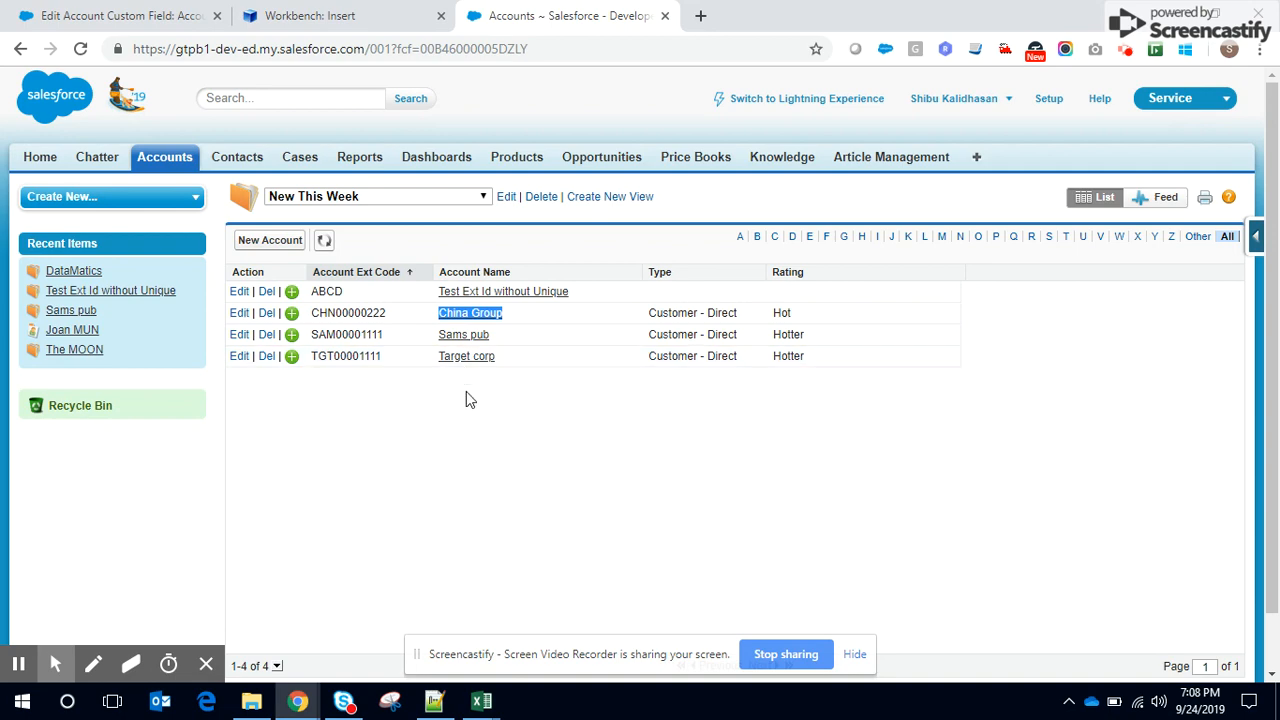
- View the Target corp account's Contacts related list showing the two new linked contacts
left_click(470, 312)
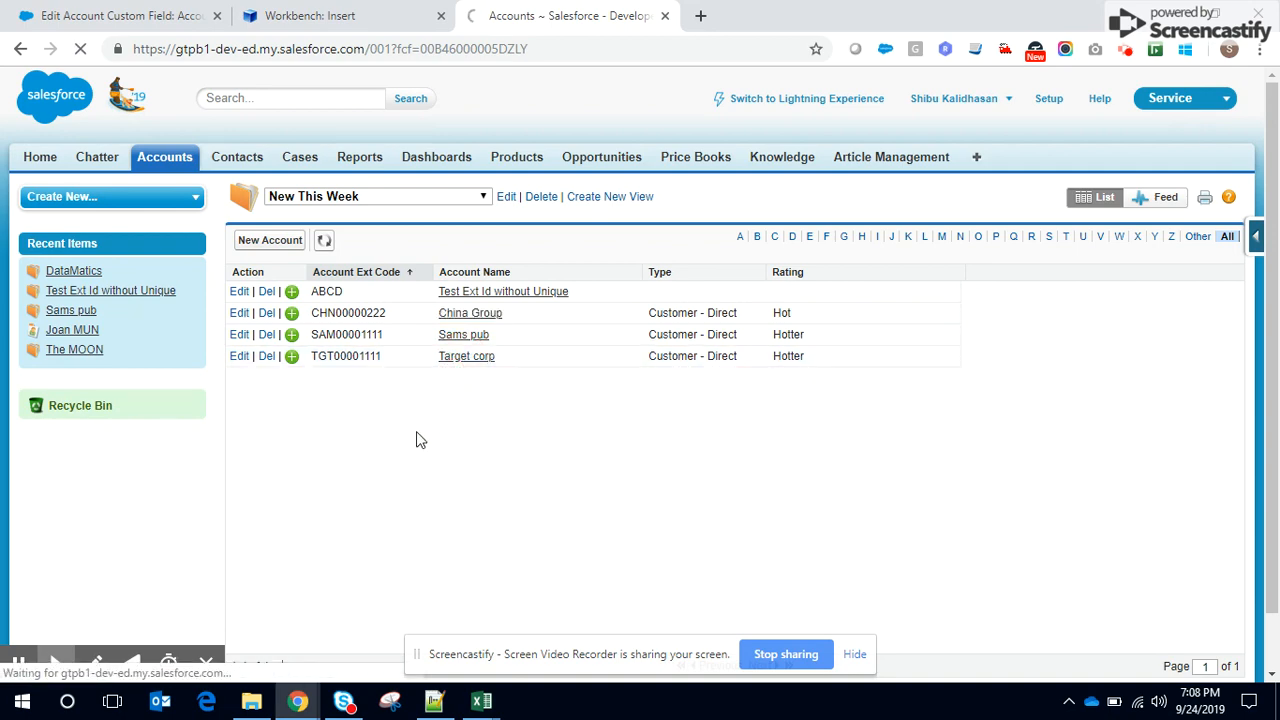
left_click(466, 356)
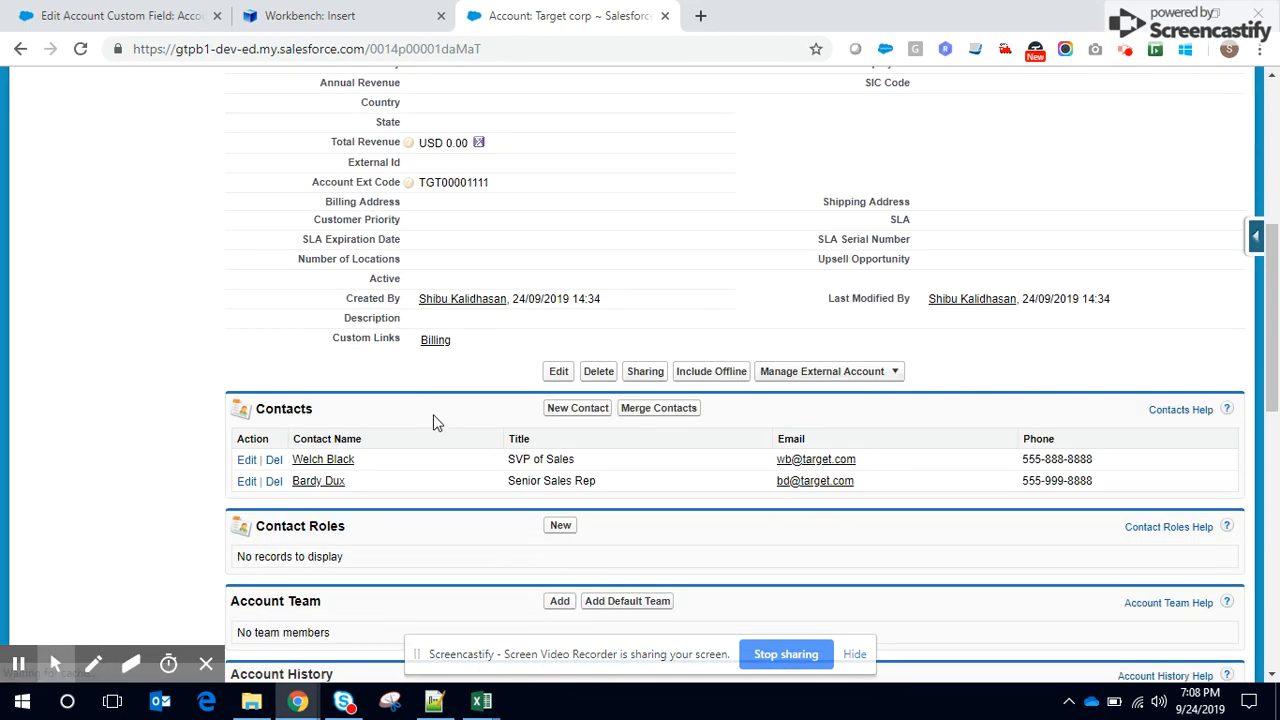
scroll("down", 3)
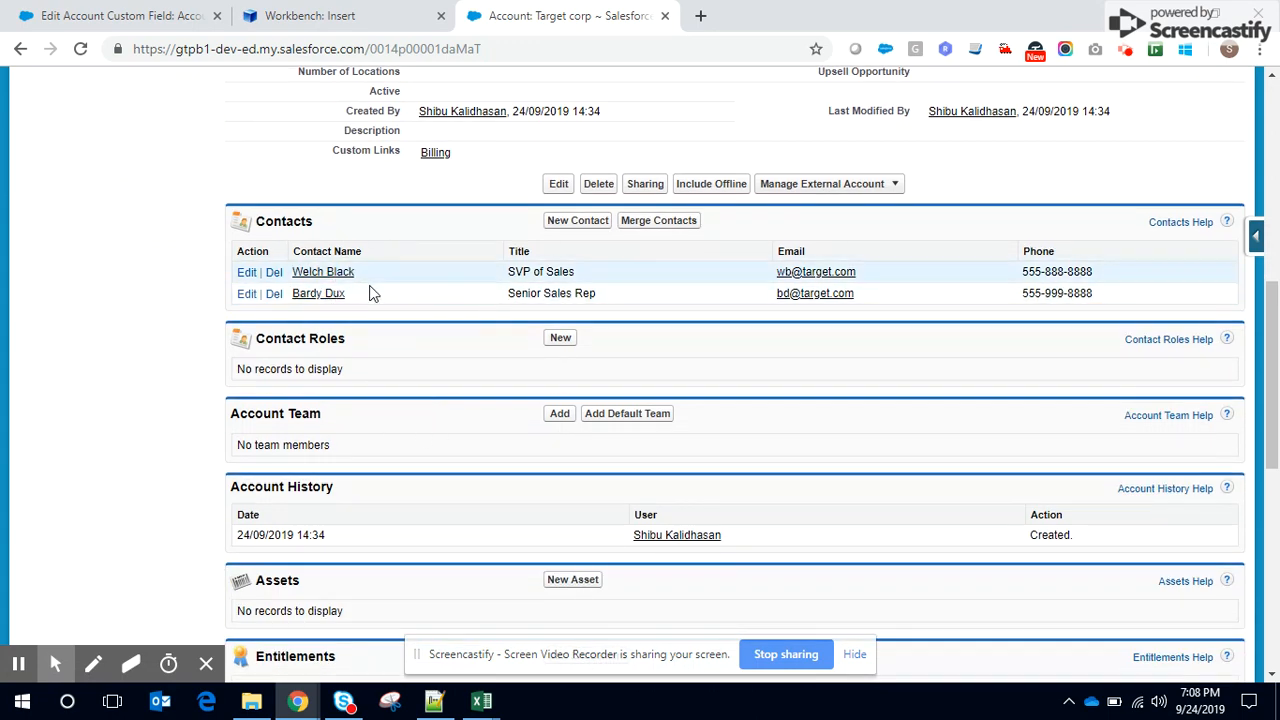